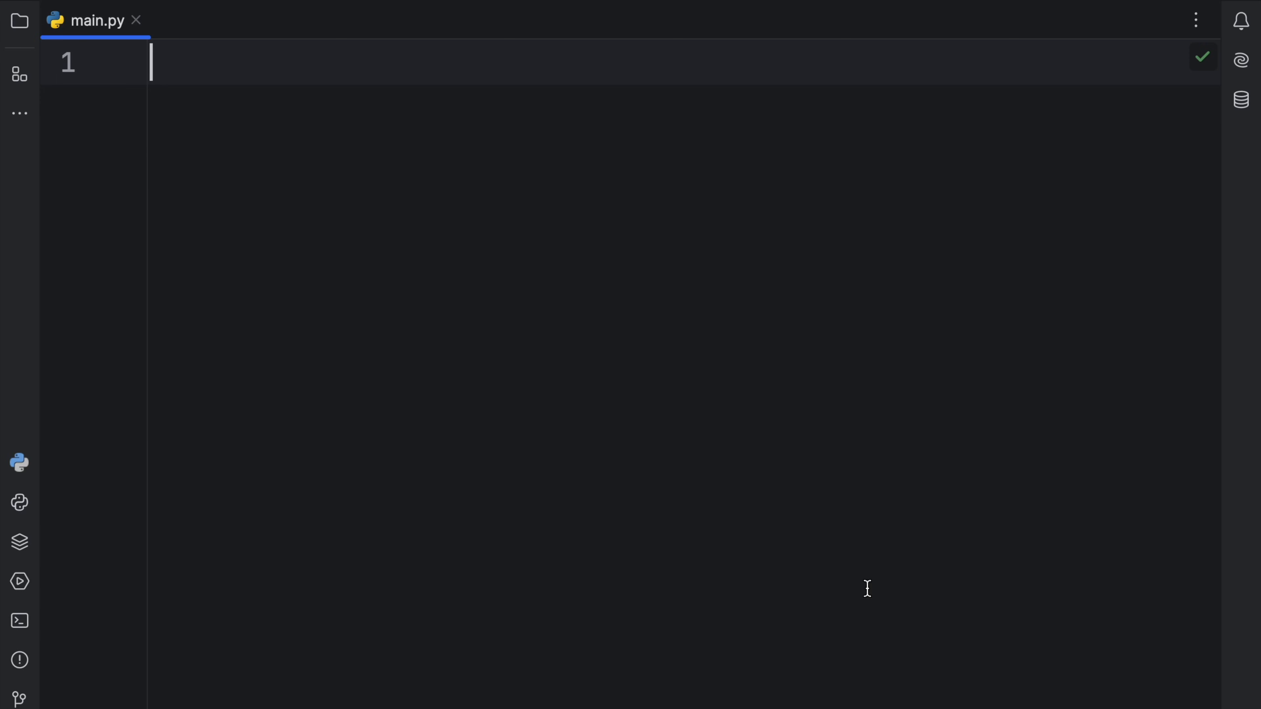
text(from)
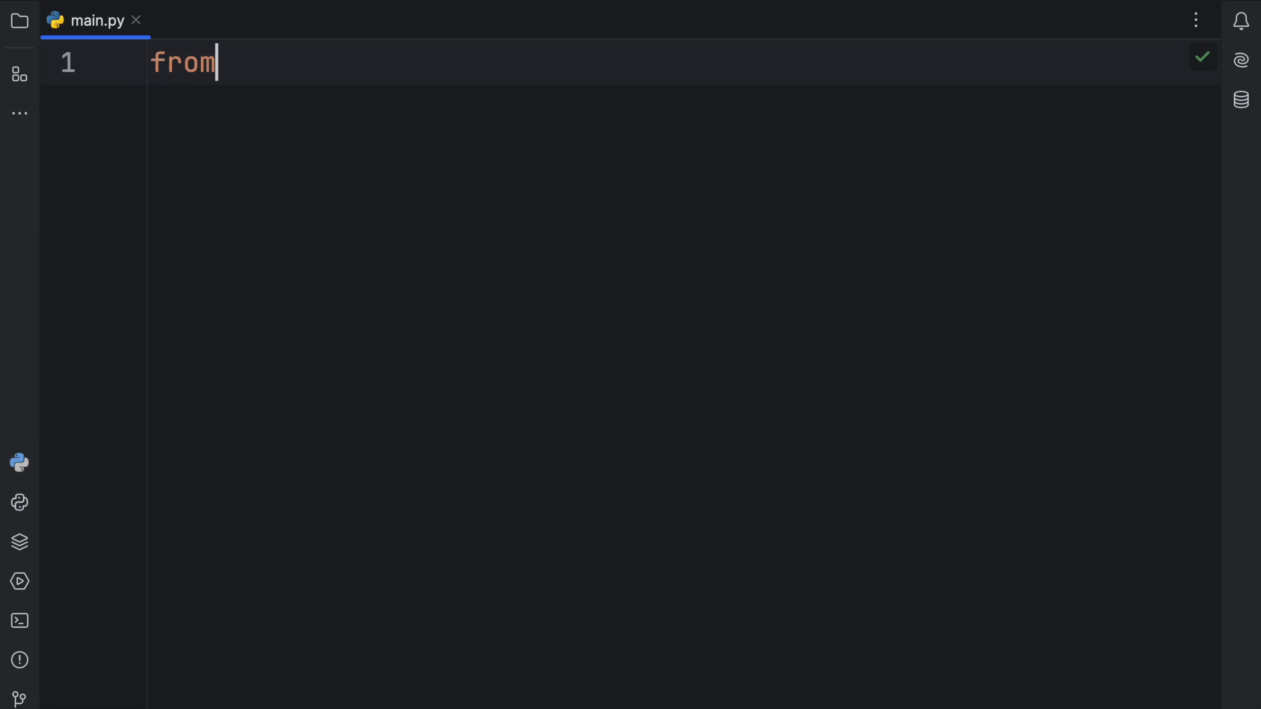
text(dataclasses)
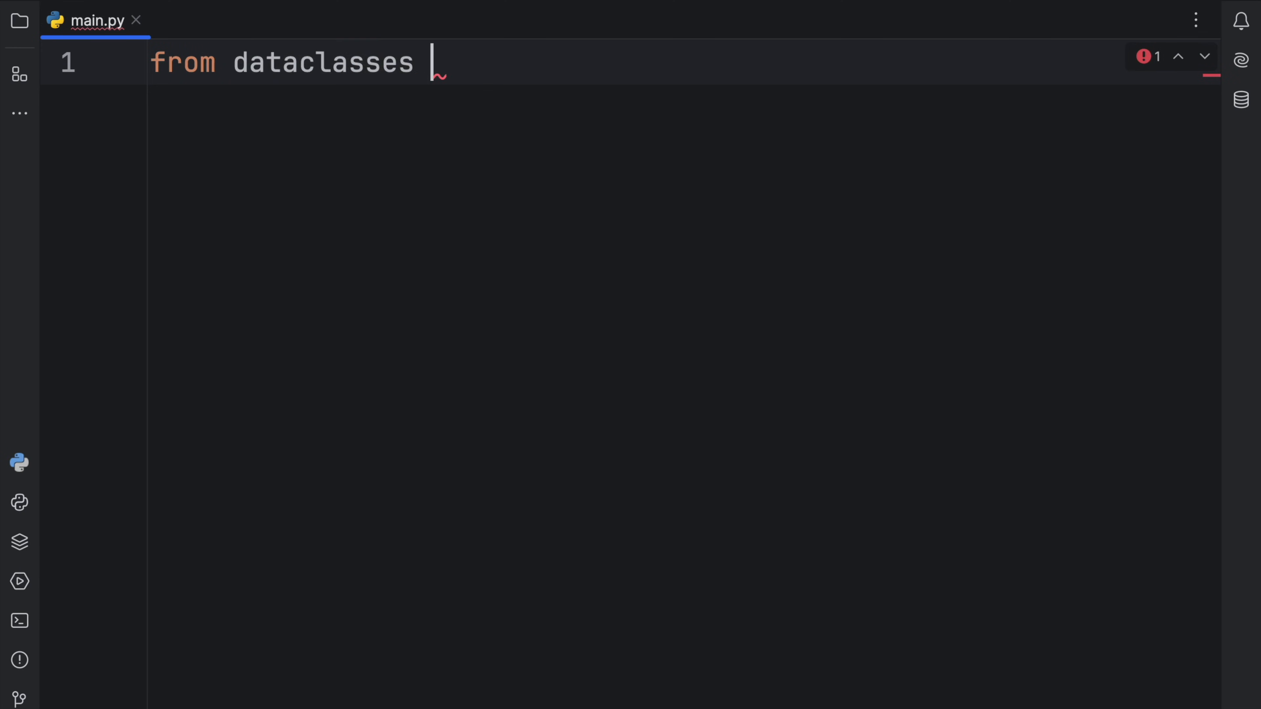
text(import dataclass)
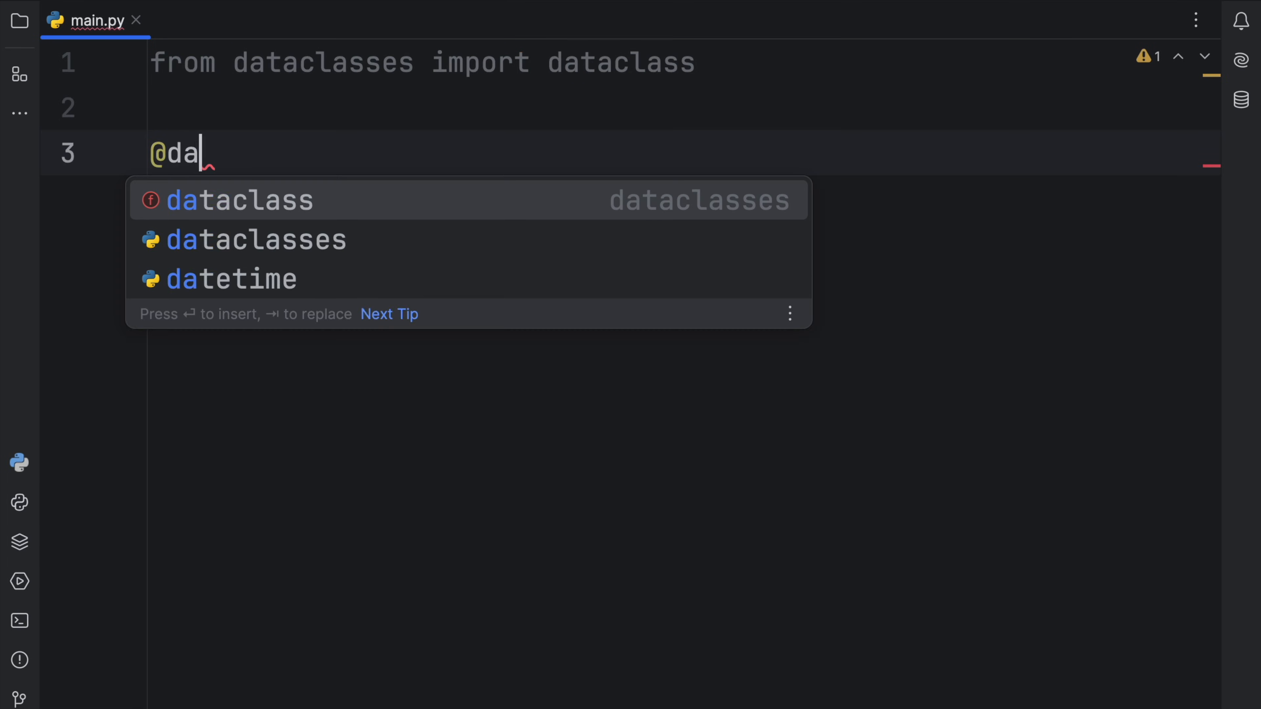
text(taclass)
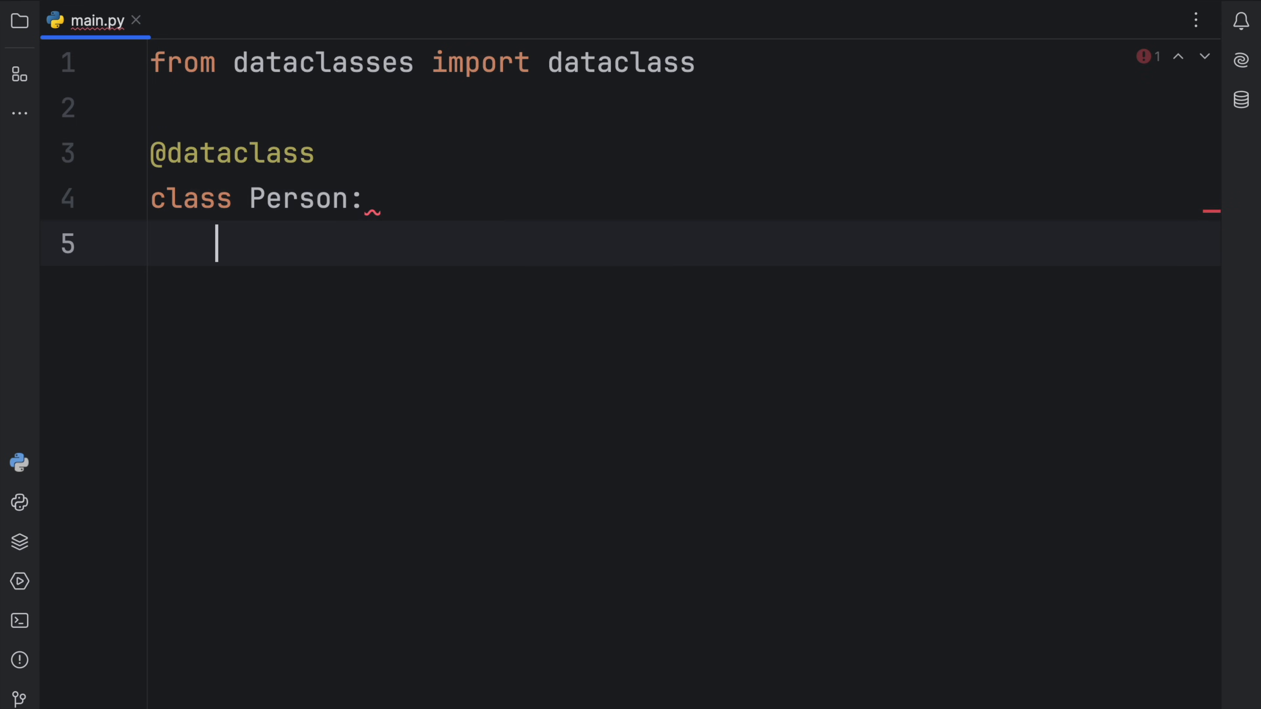
text(name: str)
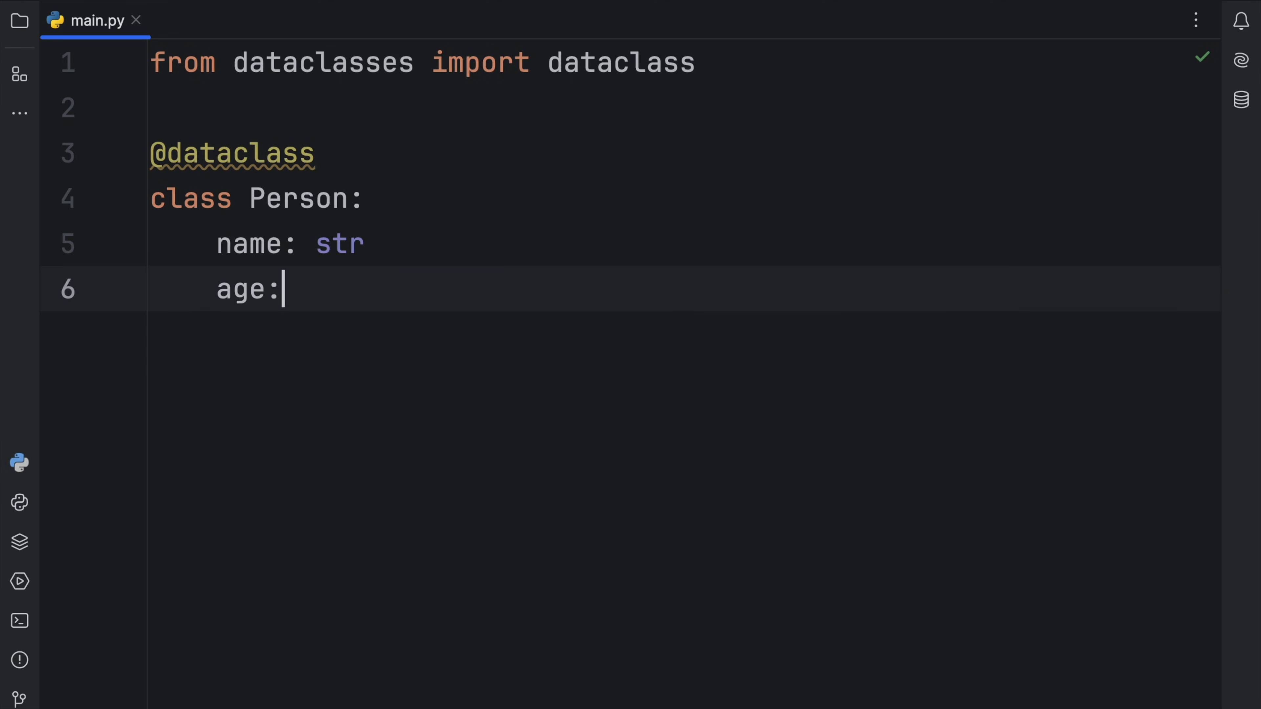
text(int)
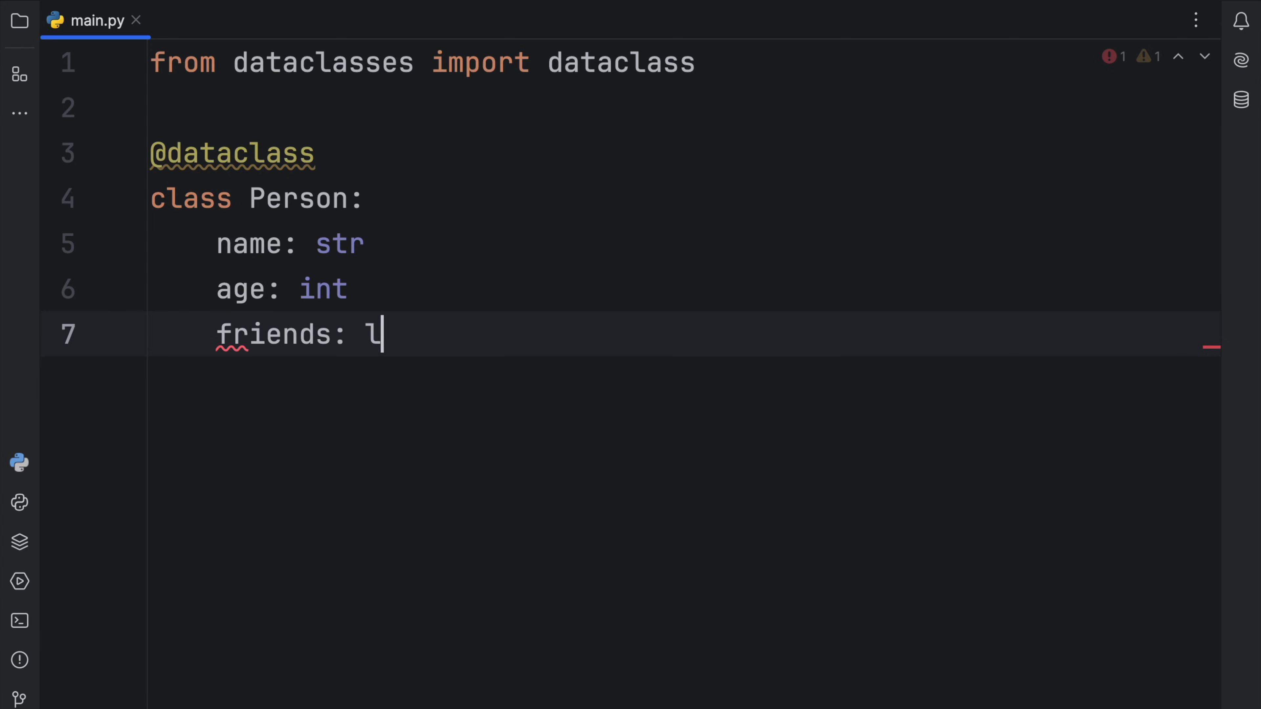
text(ist[str])
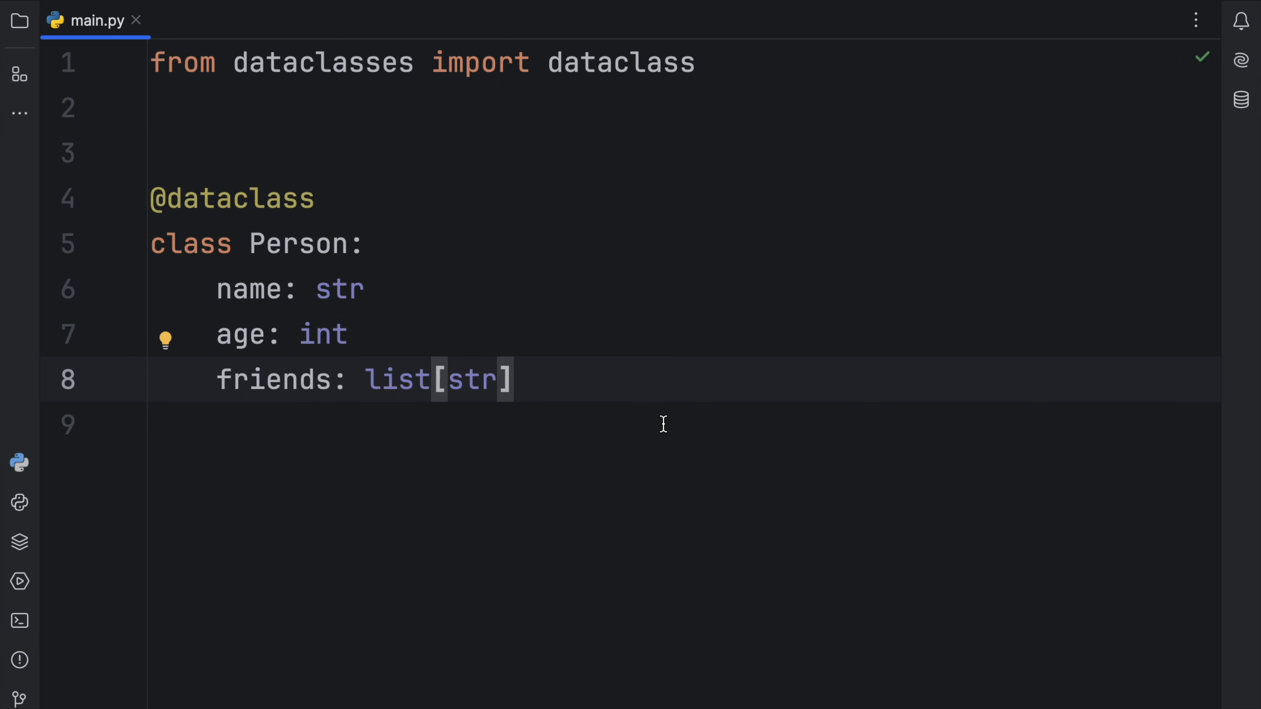
Create bob: Person = Person('Bob', 29, ['Luigi', 'James']) below the class
text(bob:)
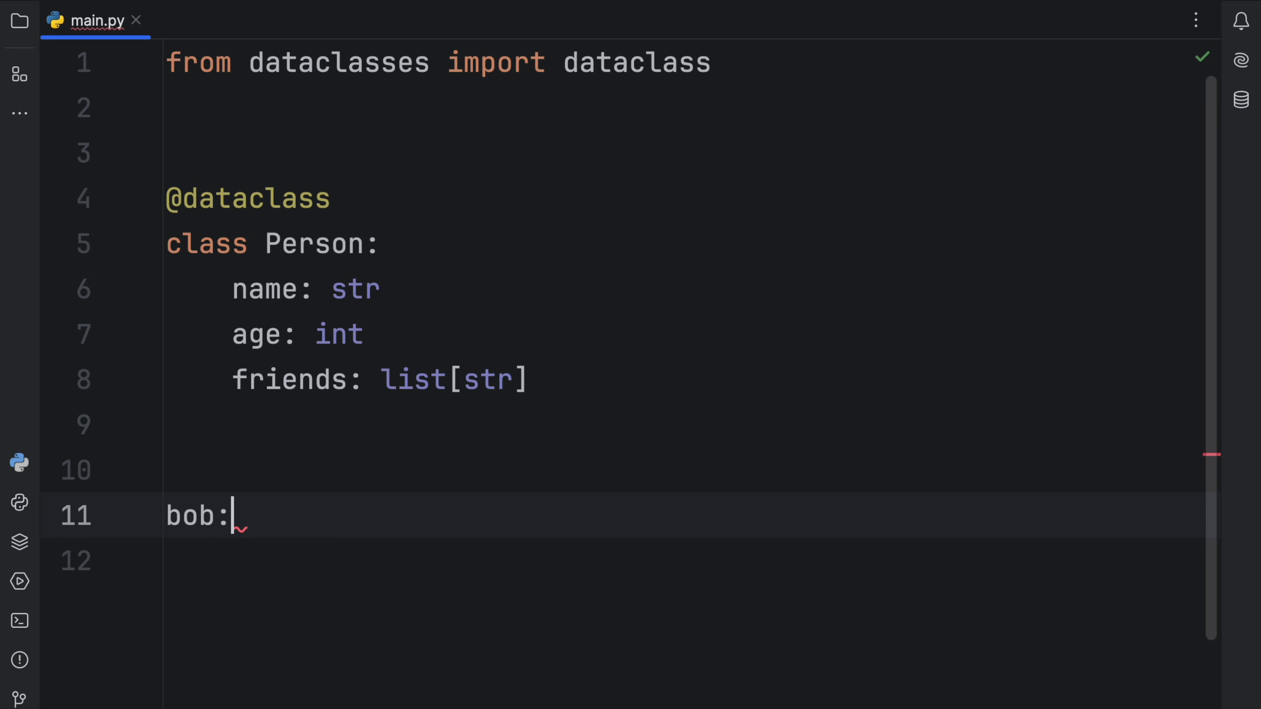
text(Pers)
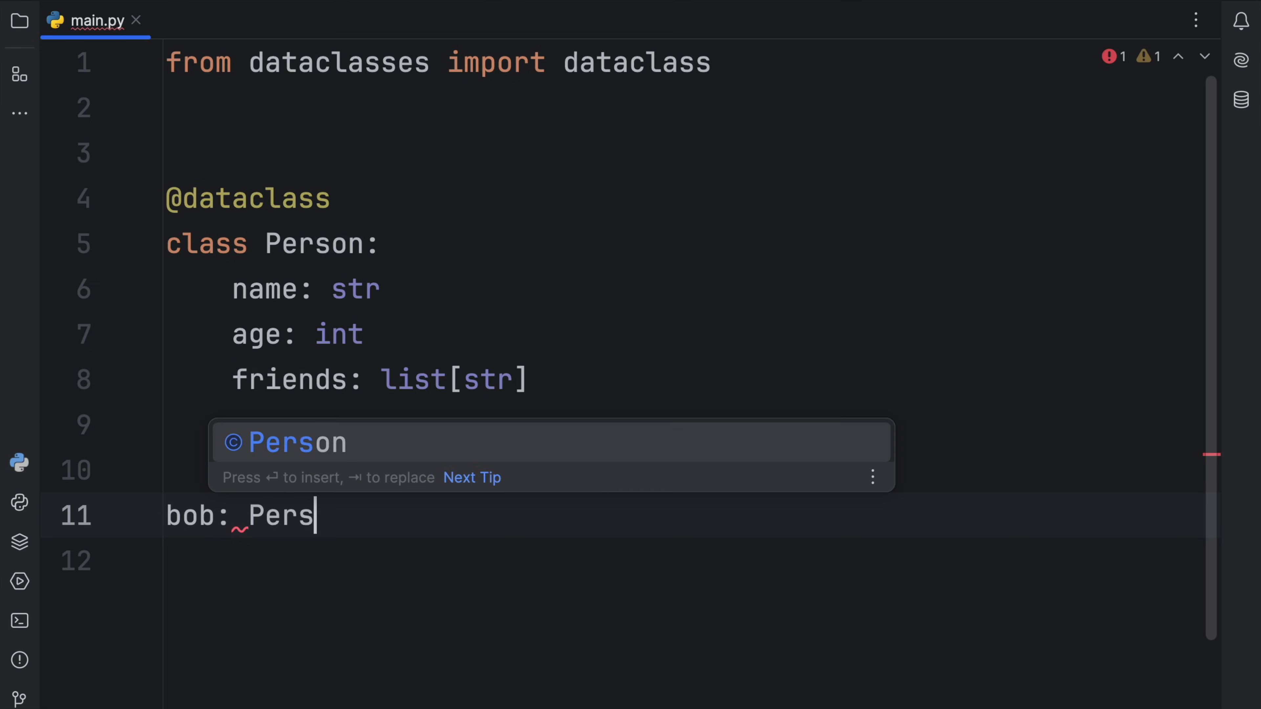
key(Tab)
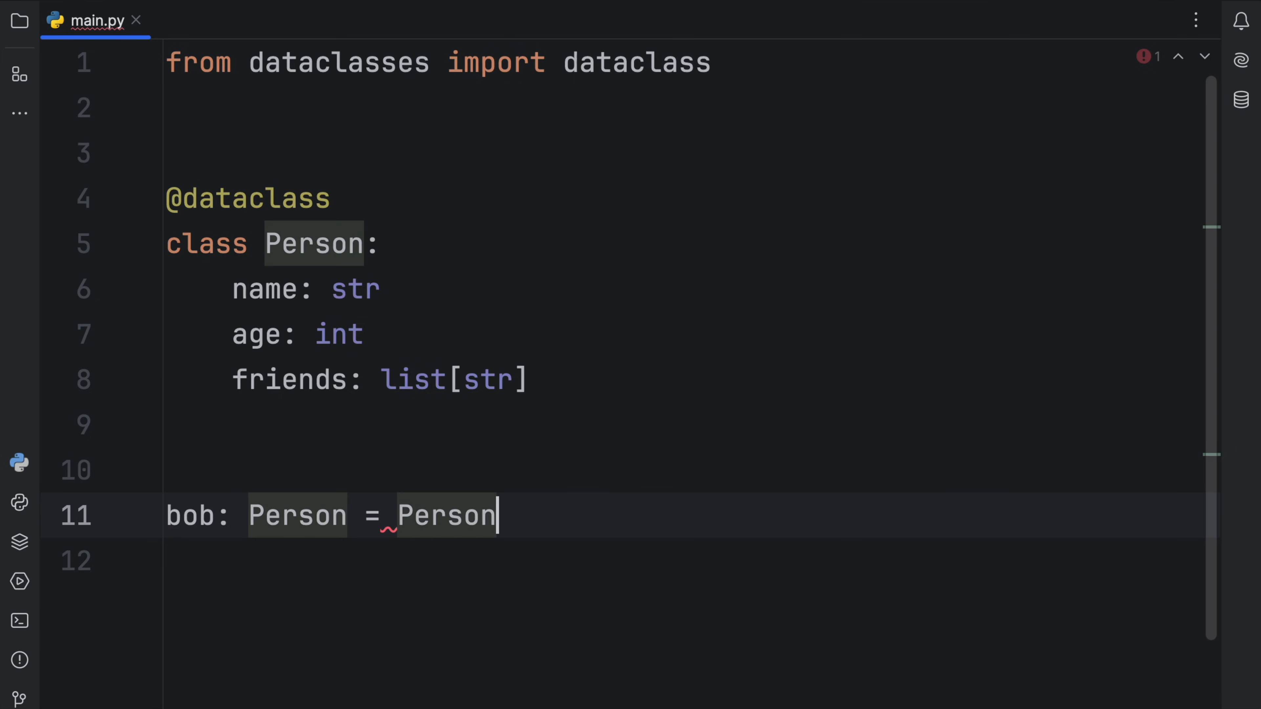
text(('Bob'))
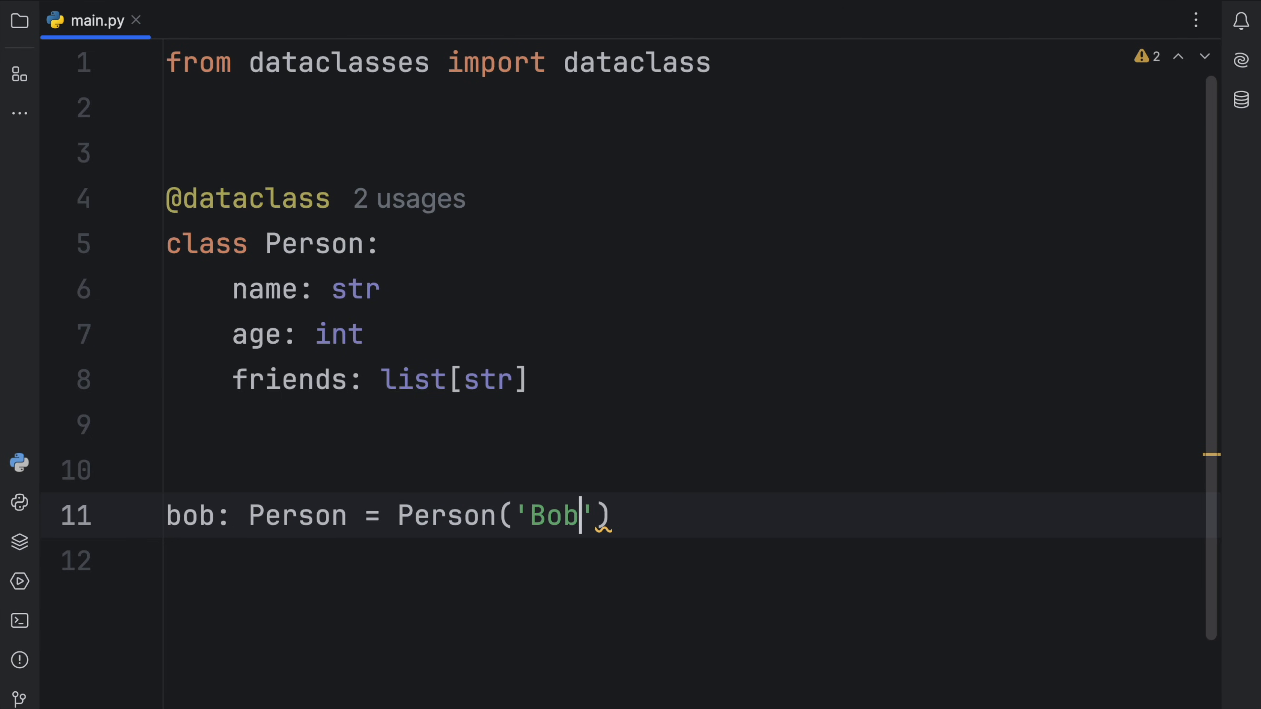
text(, 290)
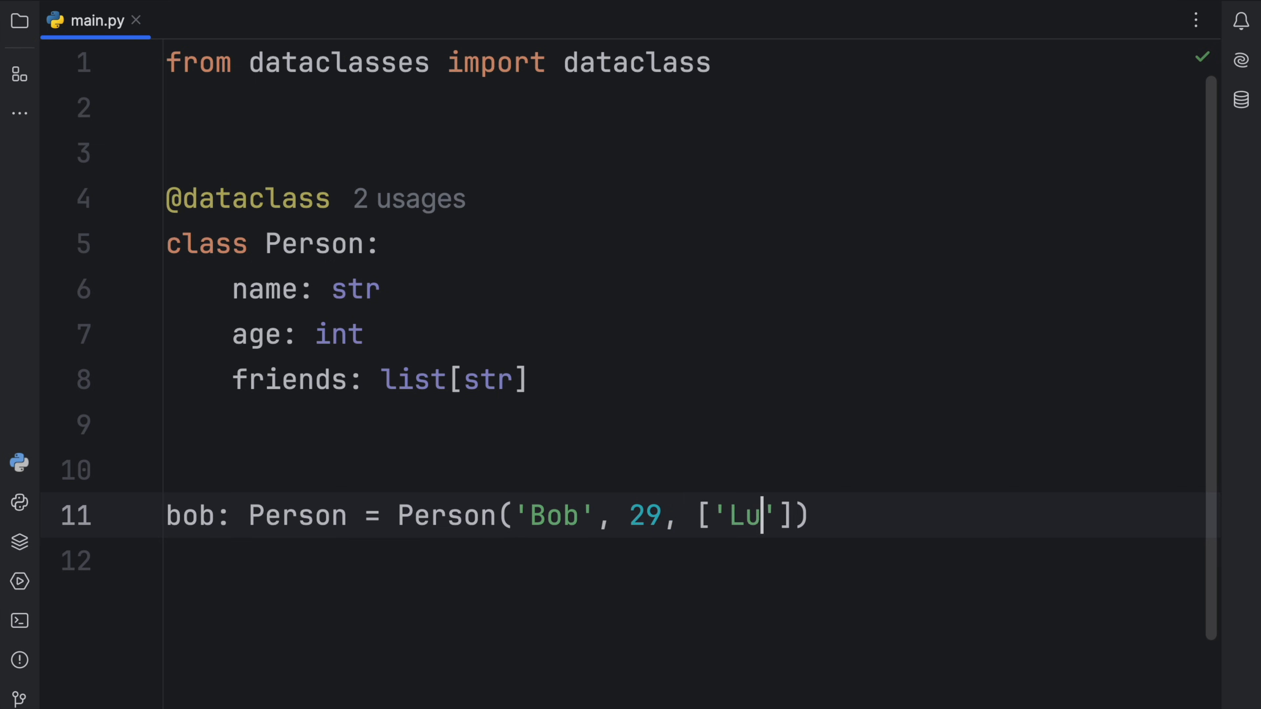
text(igi', 'James)
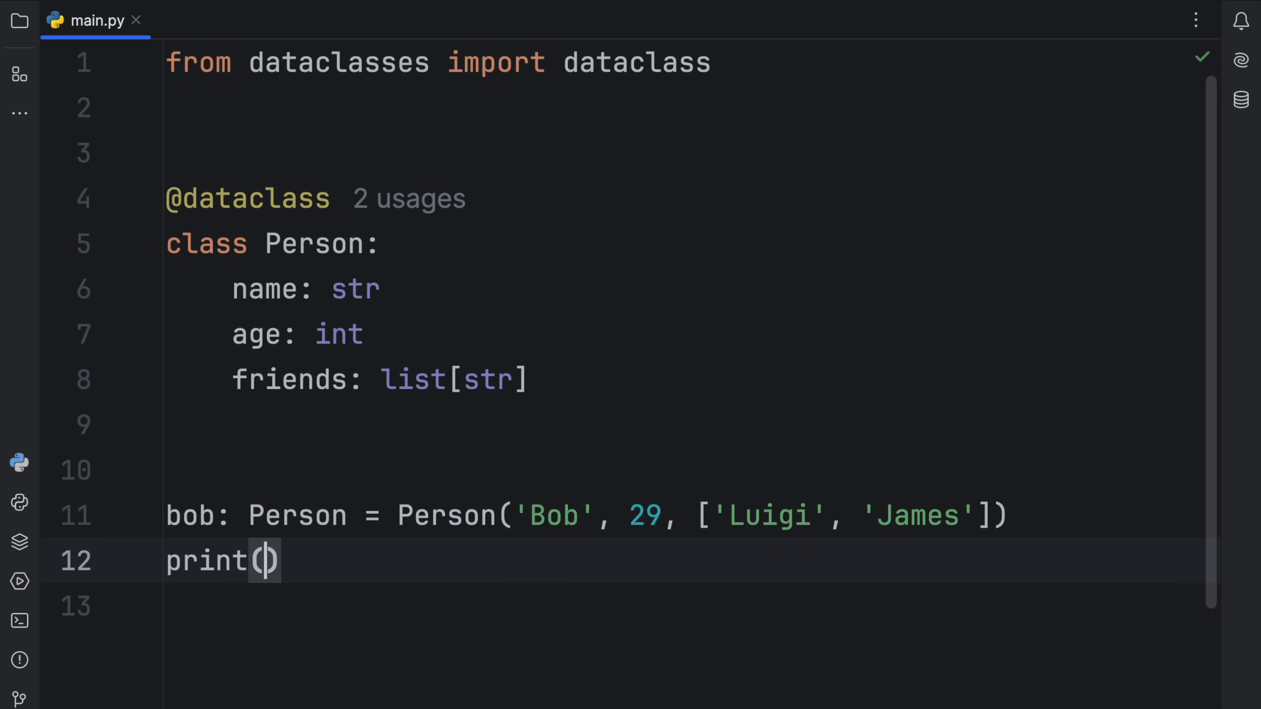
Print bob and run main.py, getting Person(name='Bob', age=29, friends=['Luigi', 'James'])
text(bob)
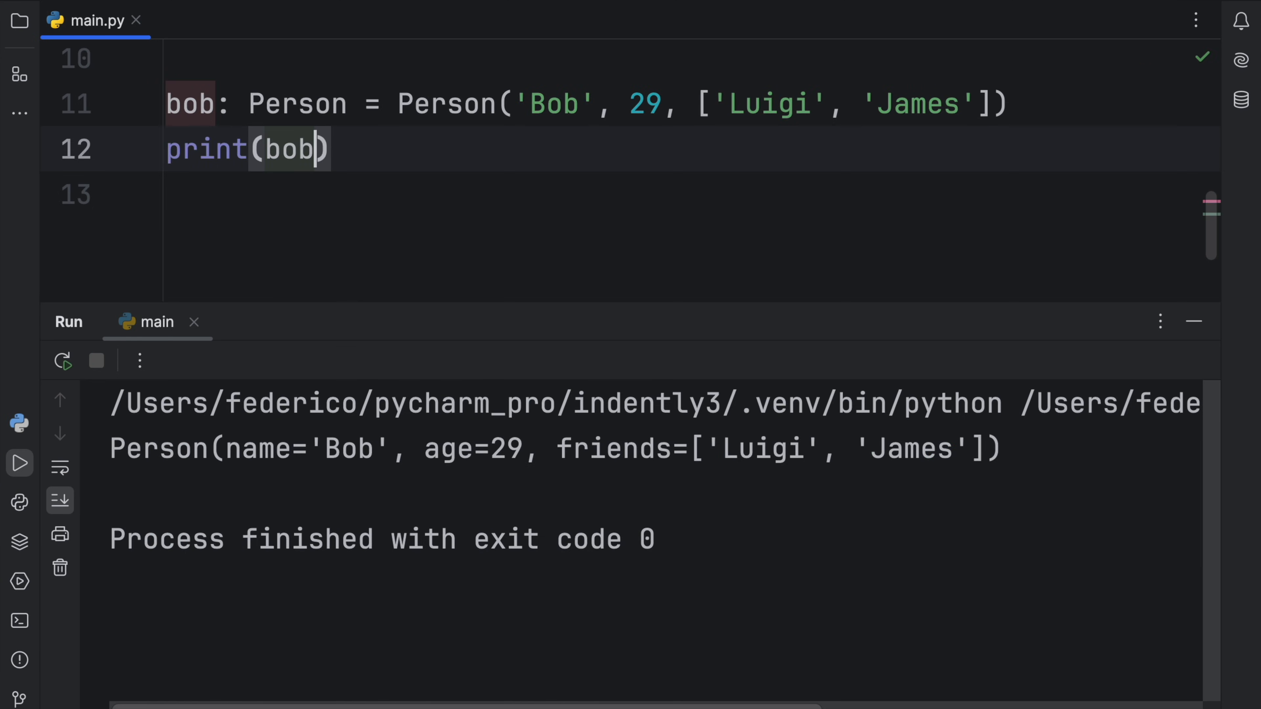
triple_click(563, 448)
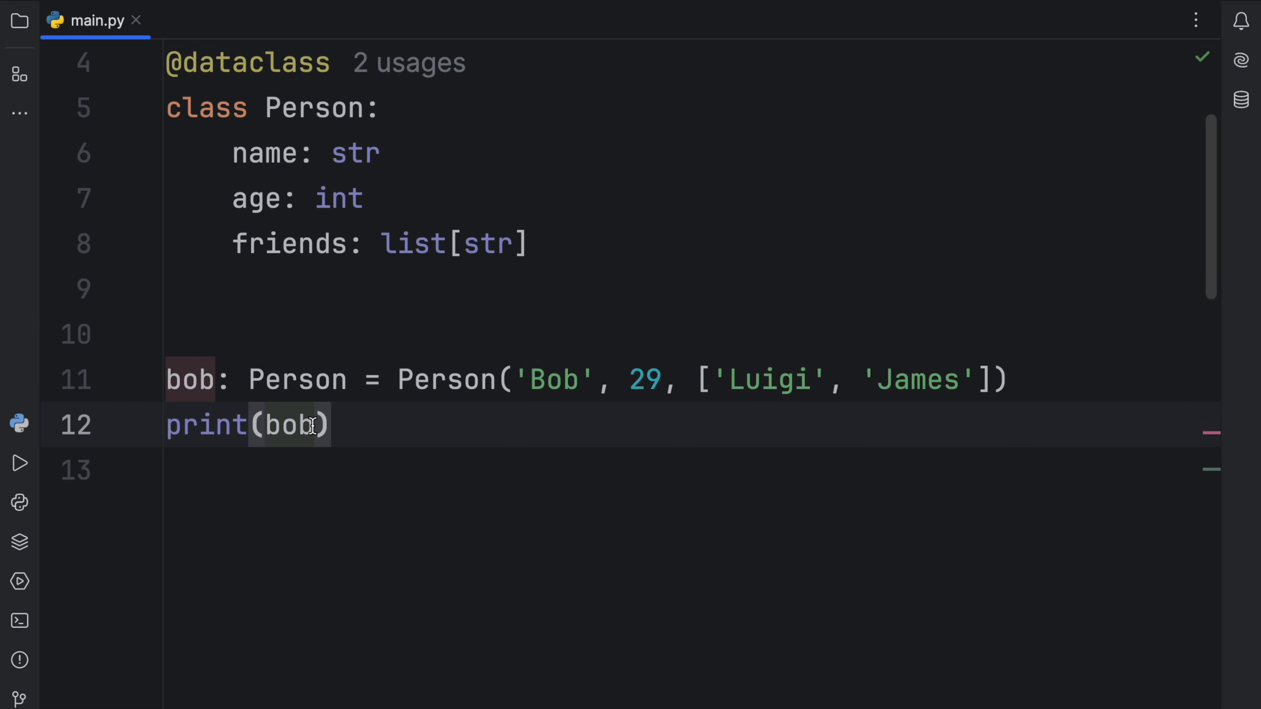
text(.)
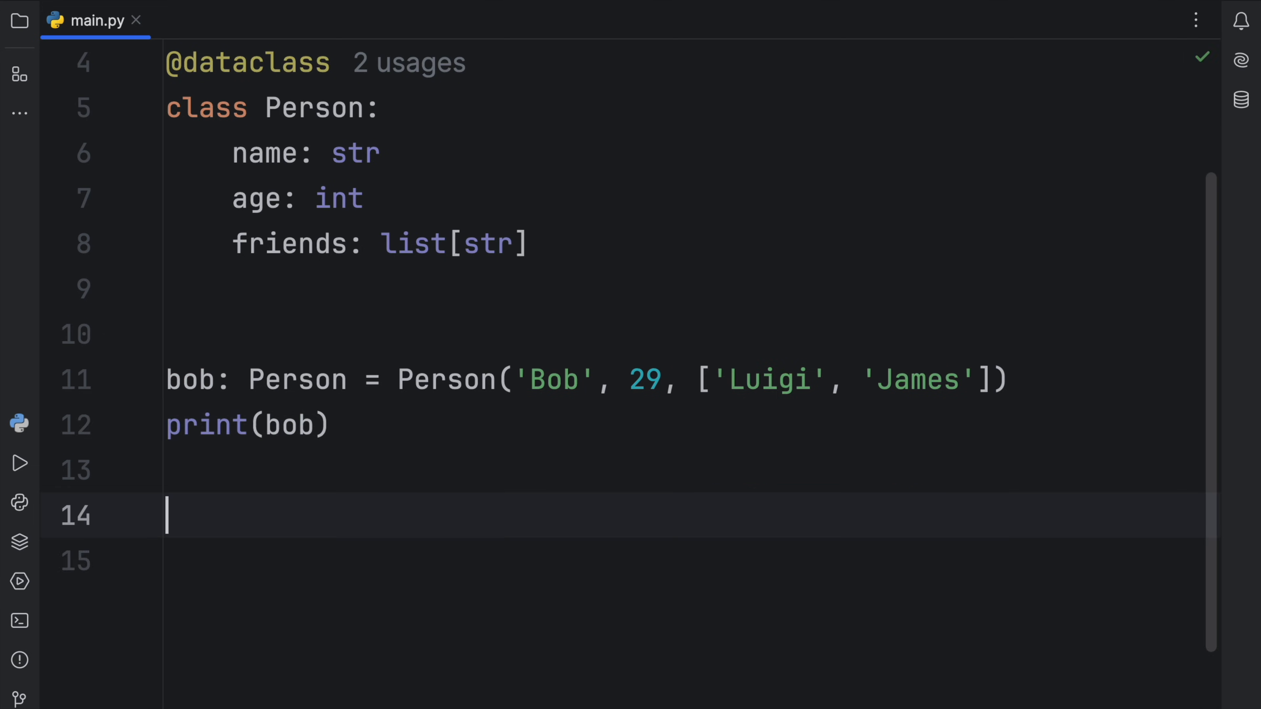
Write a plain class Person whose __init__(name: str, age: int, friends: list[str]) assigns self.name and self.age
text(v)
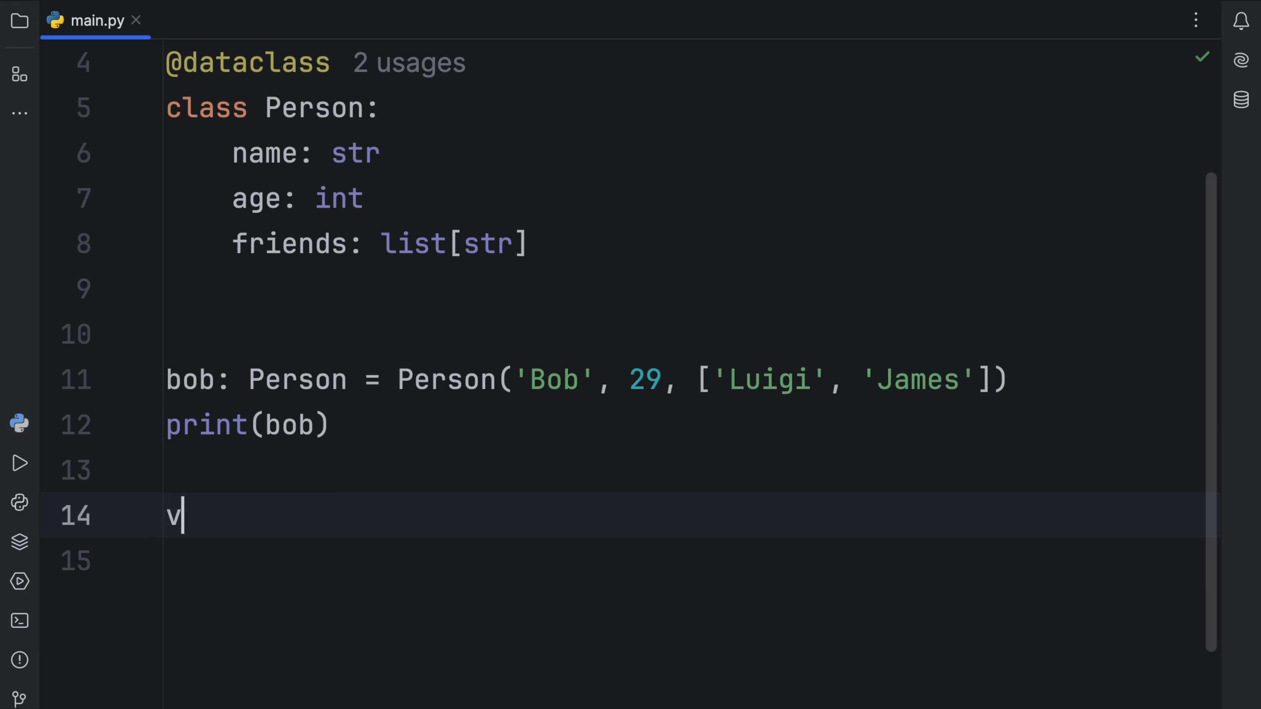
text(class Person:)
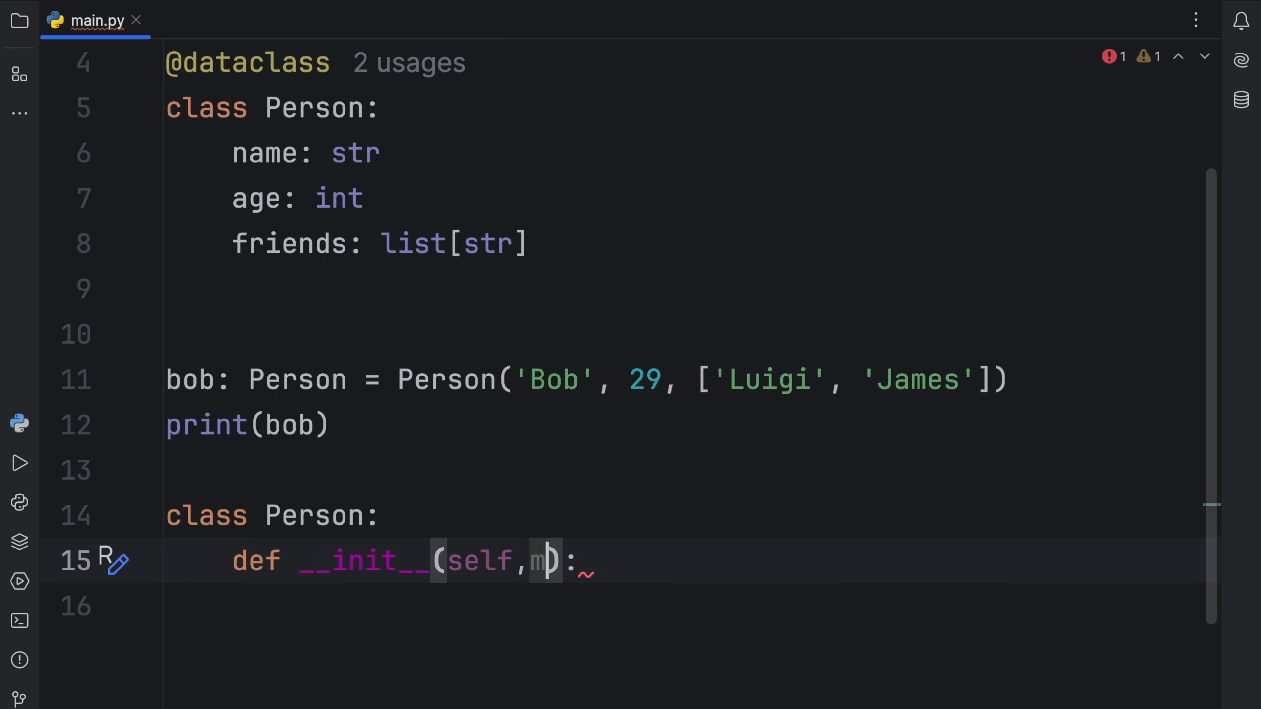
text(ame)
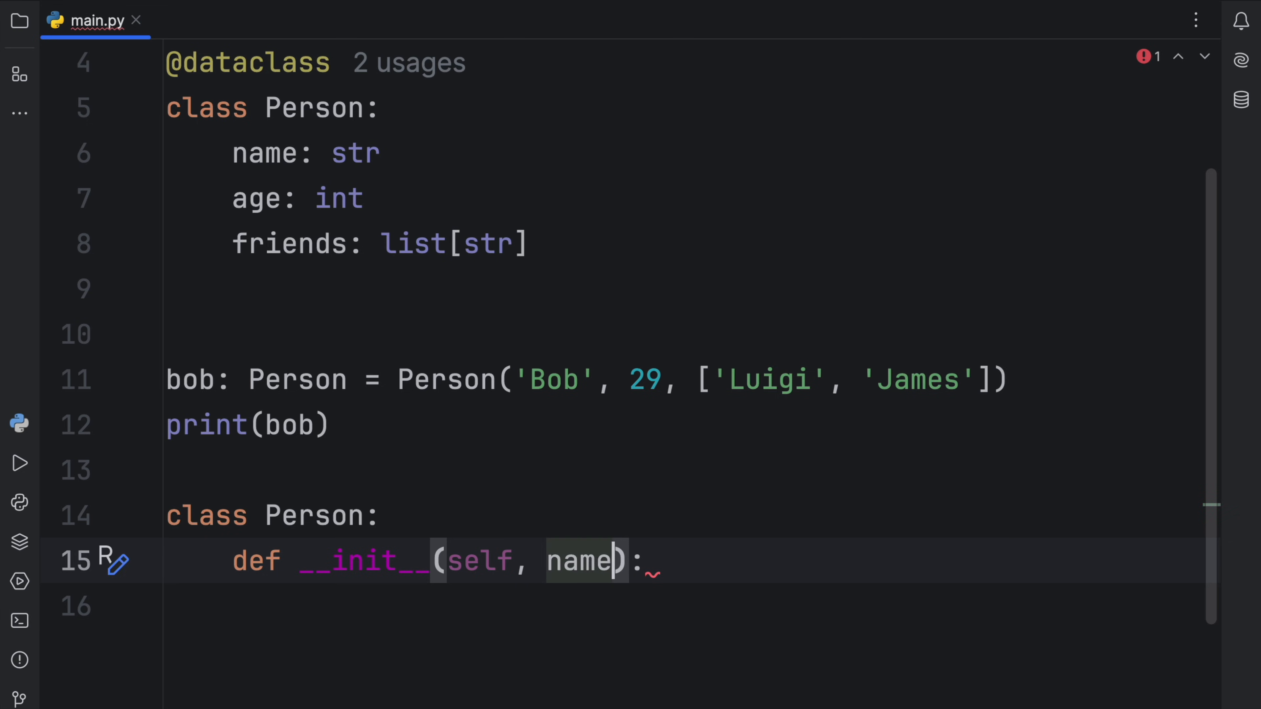
text(: str,)
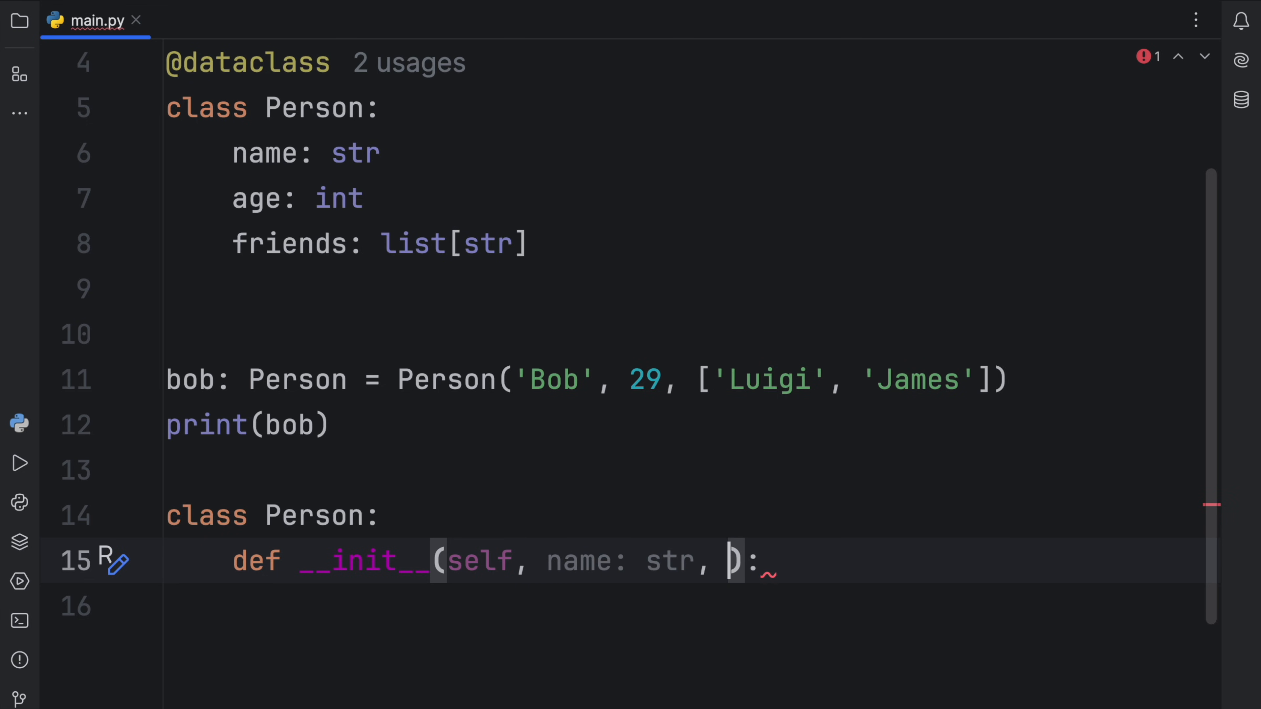
text(age: int,)
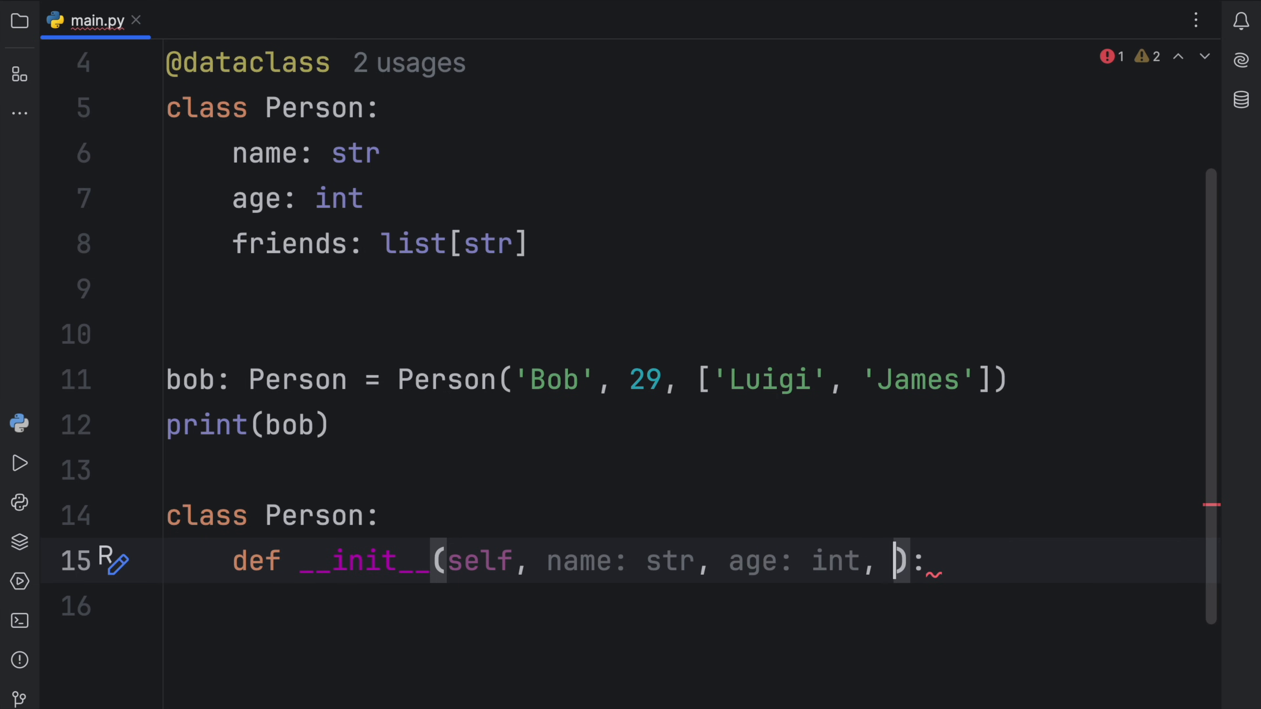
text(friends: list[str)
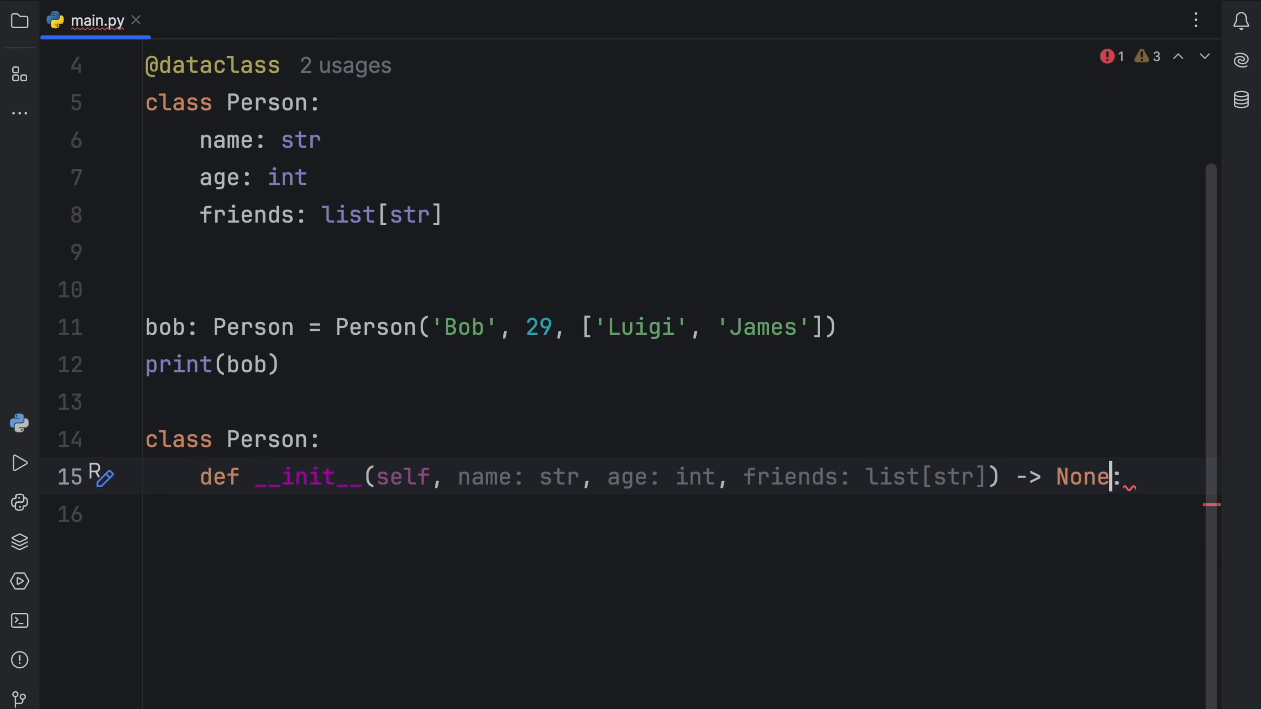
text(self.name =)
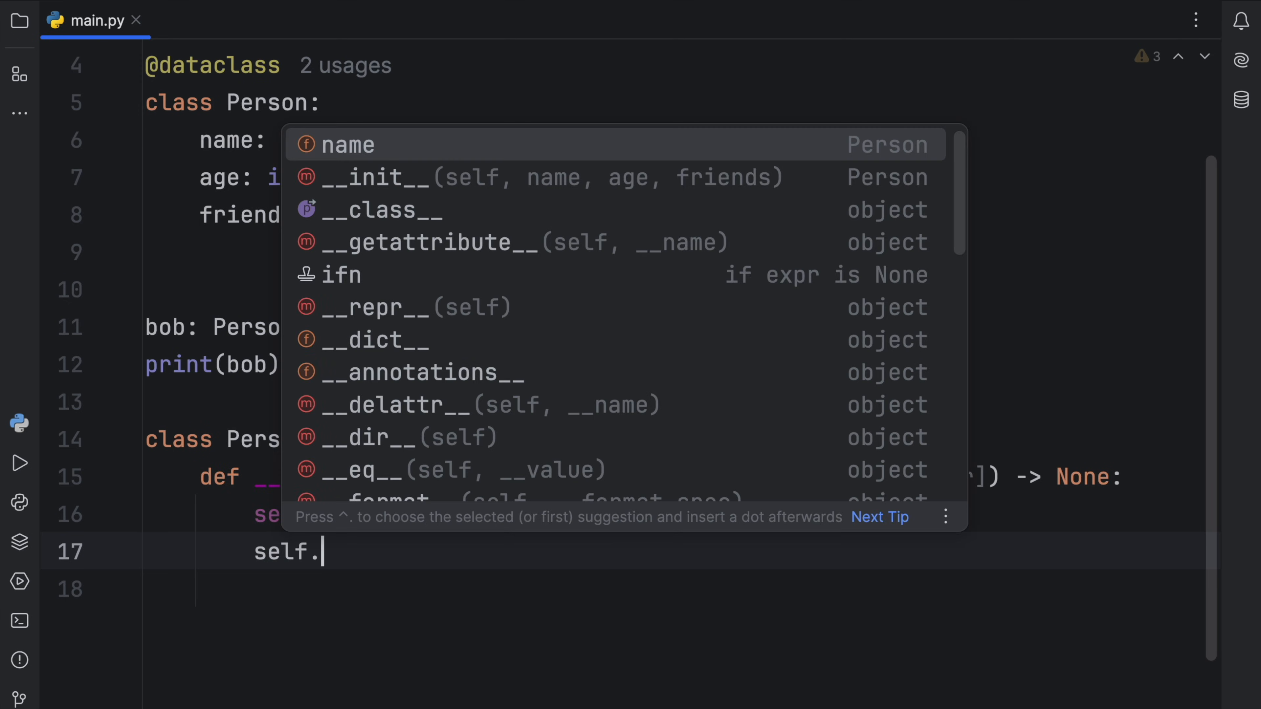
text(age = age)
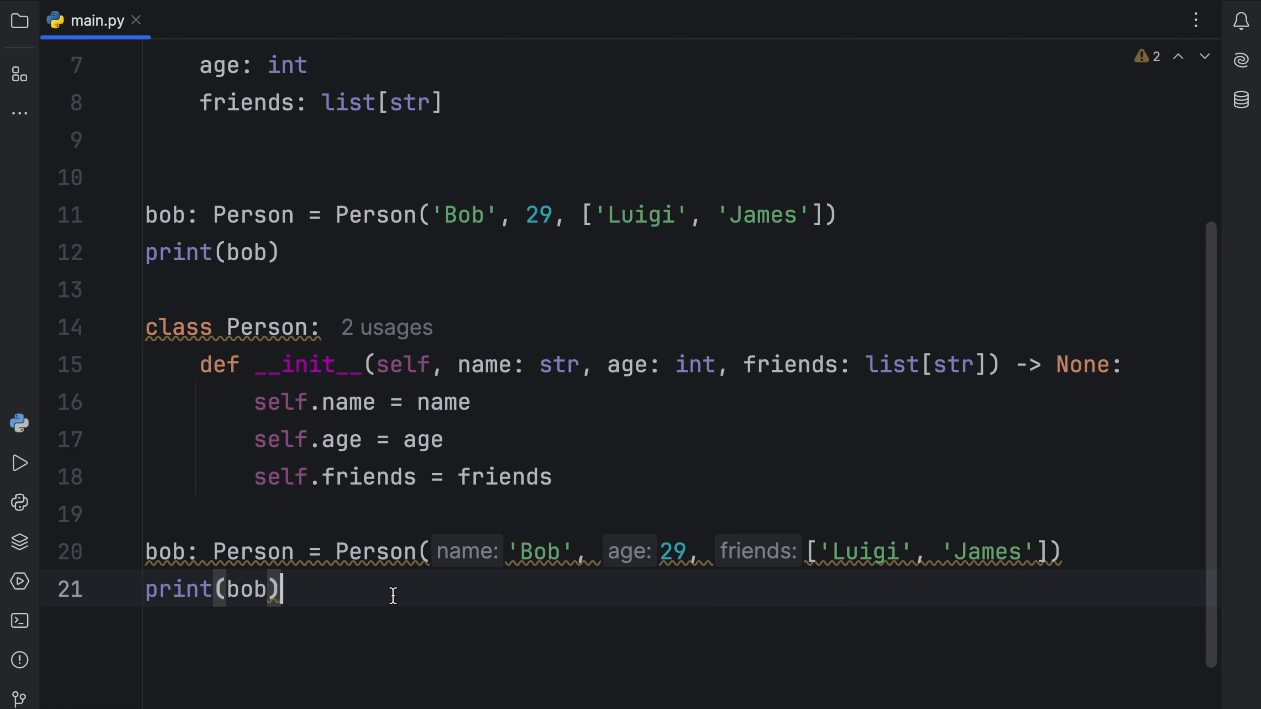
Run main.py and compare the dataclass's Person(...) printout with the plain class's object address
click(19, 462)
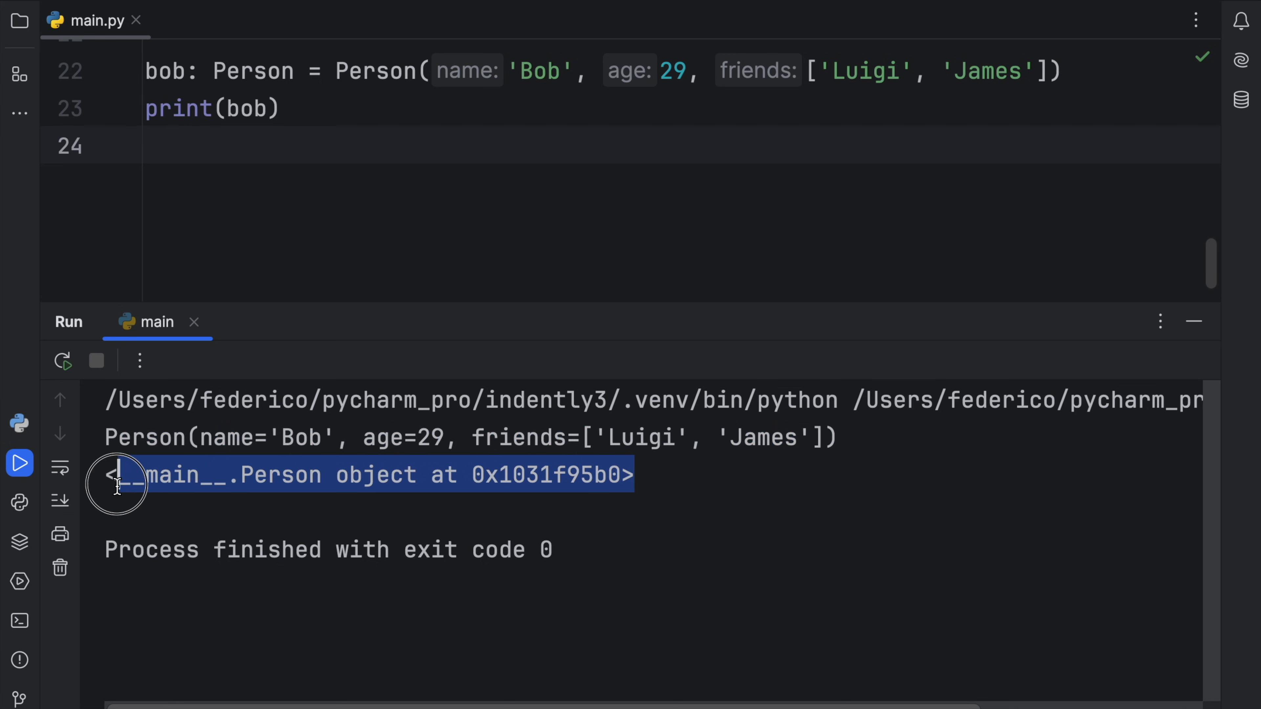
mouse_move(109, 486)
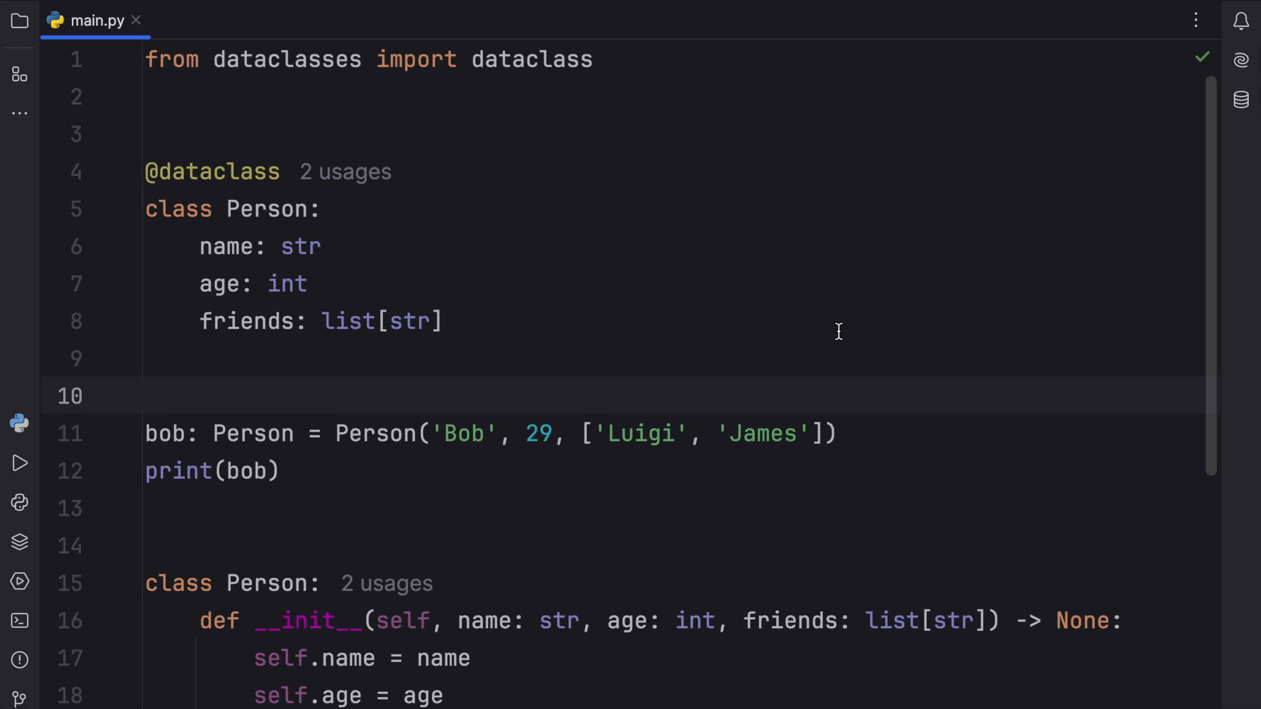
scroll(down, 3)
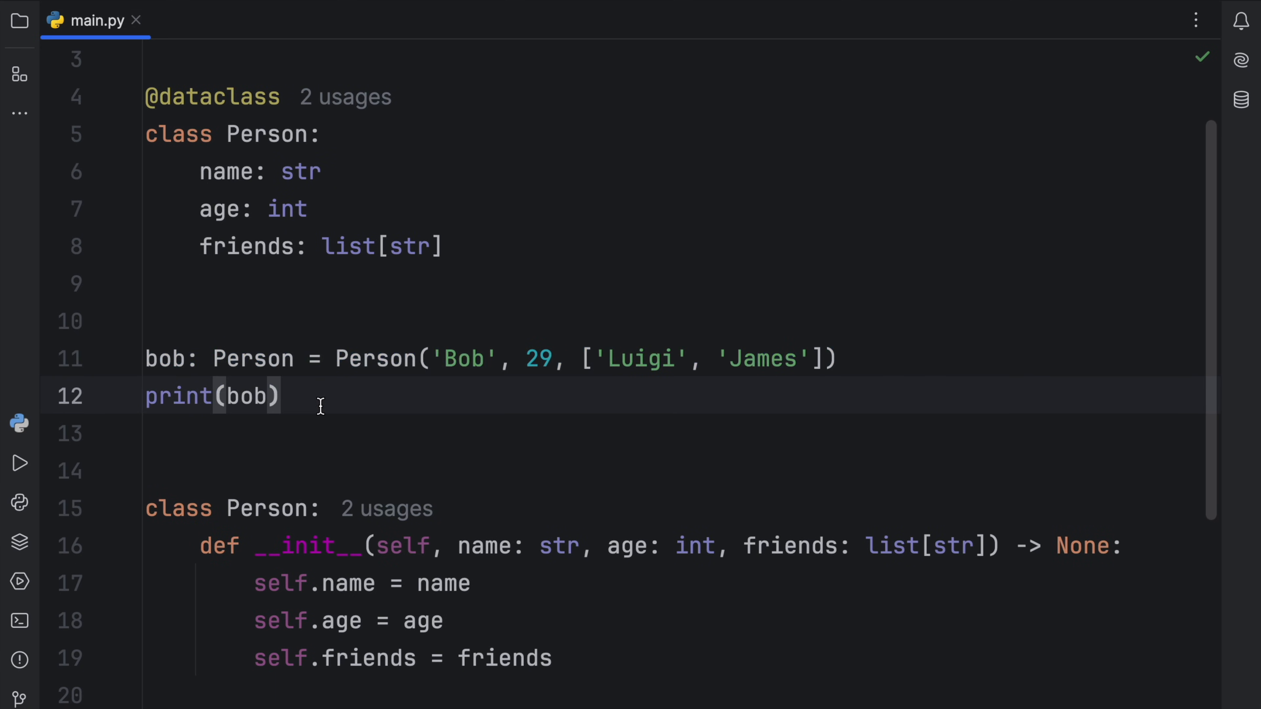
click(20, 462)
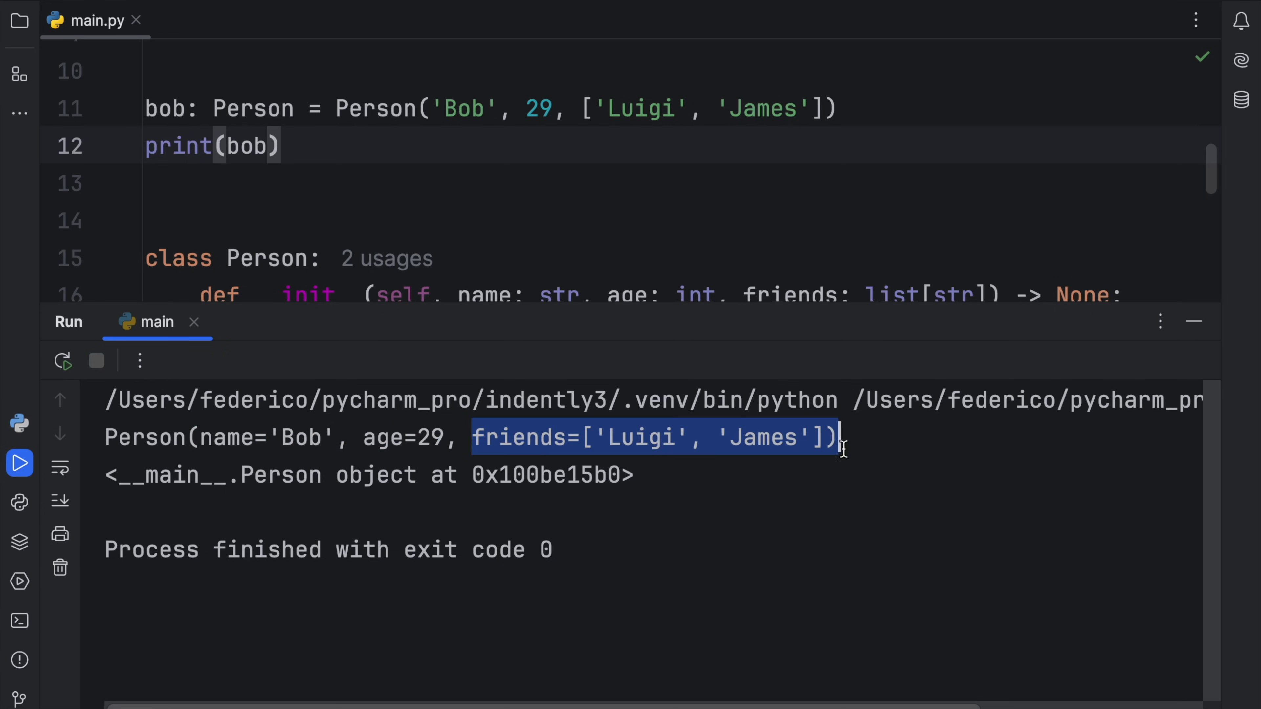
click(900, 419)
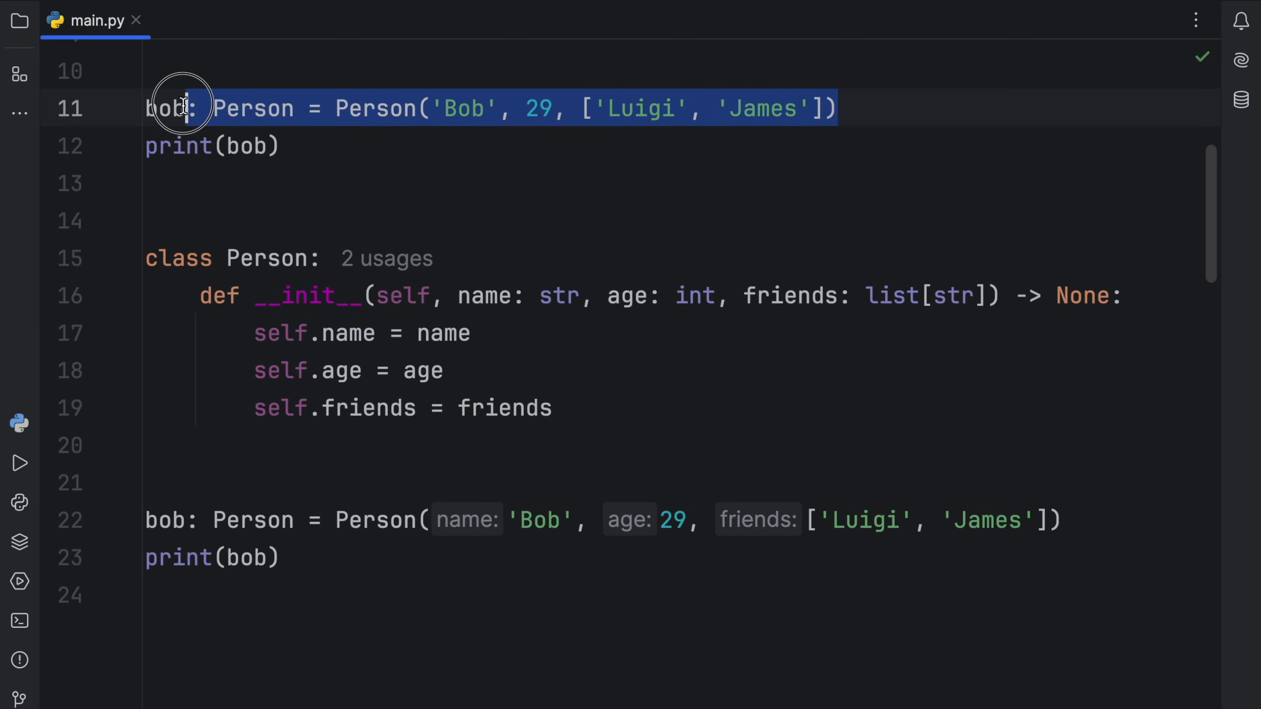
Add a __str__ method returning f'Person(name={repr(self.name)})' to the plain class
click(551, 407)
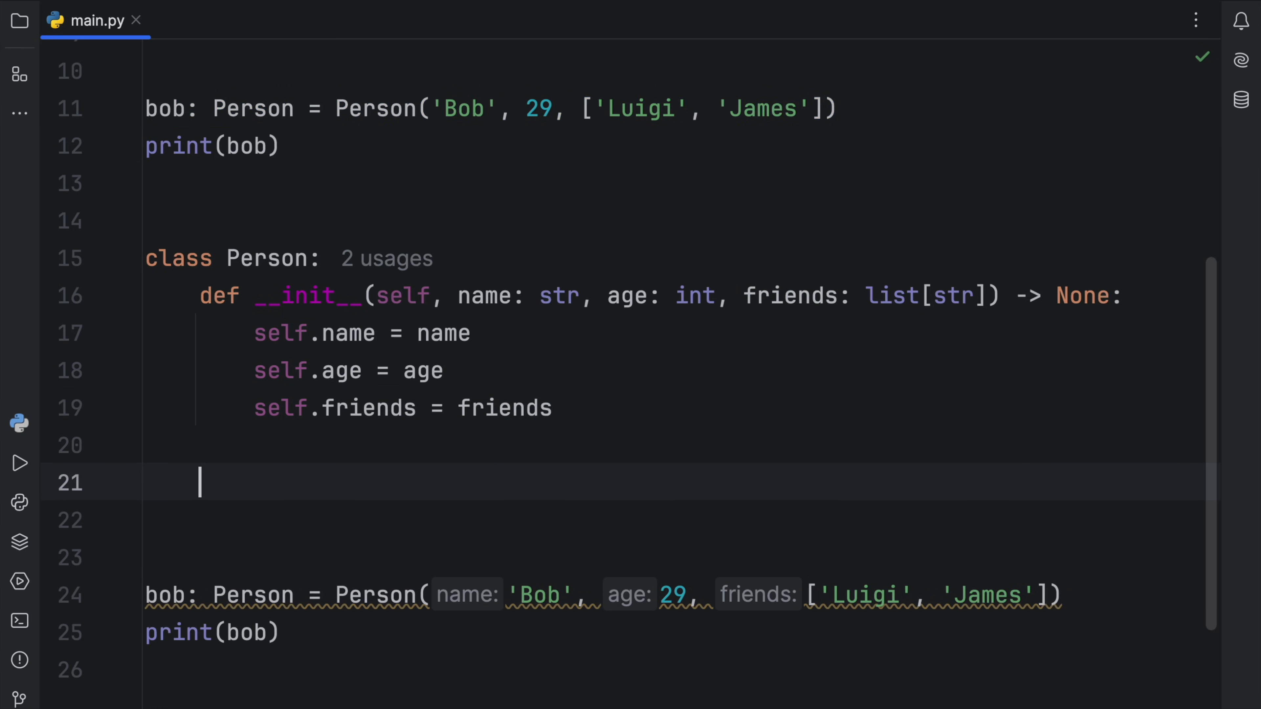
text(def __str__(self) -> str:)
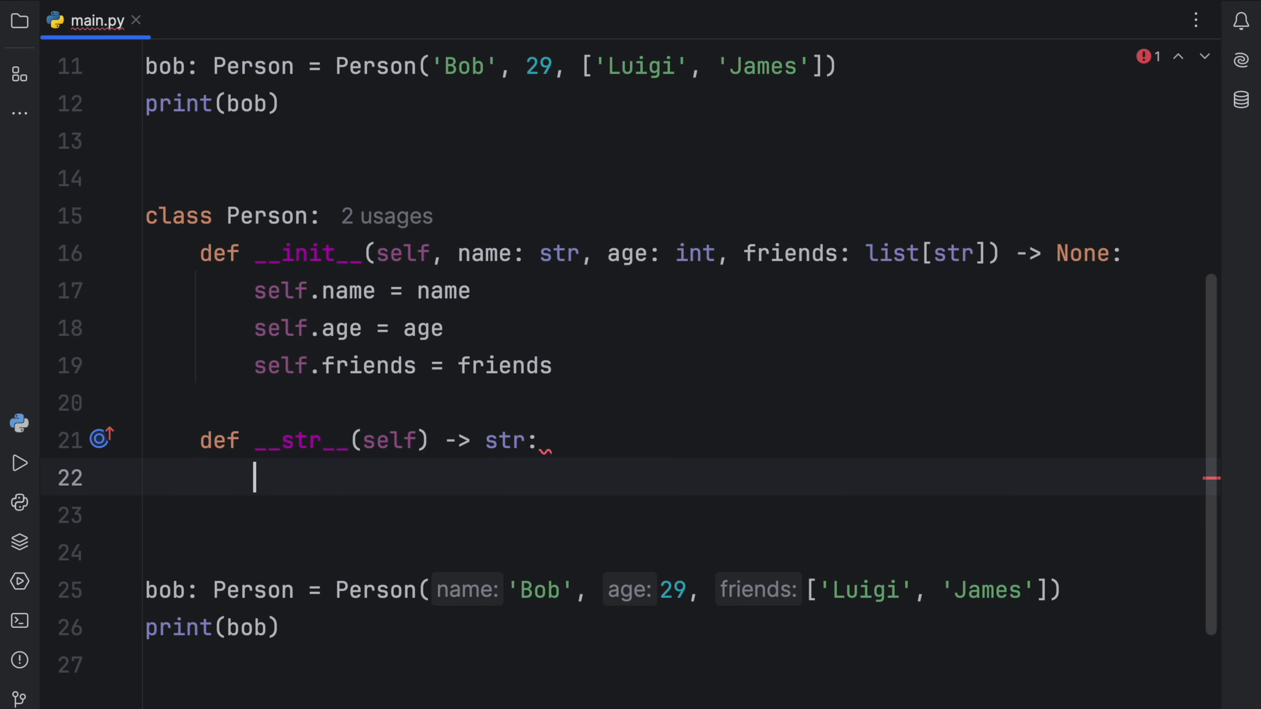
text(return)
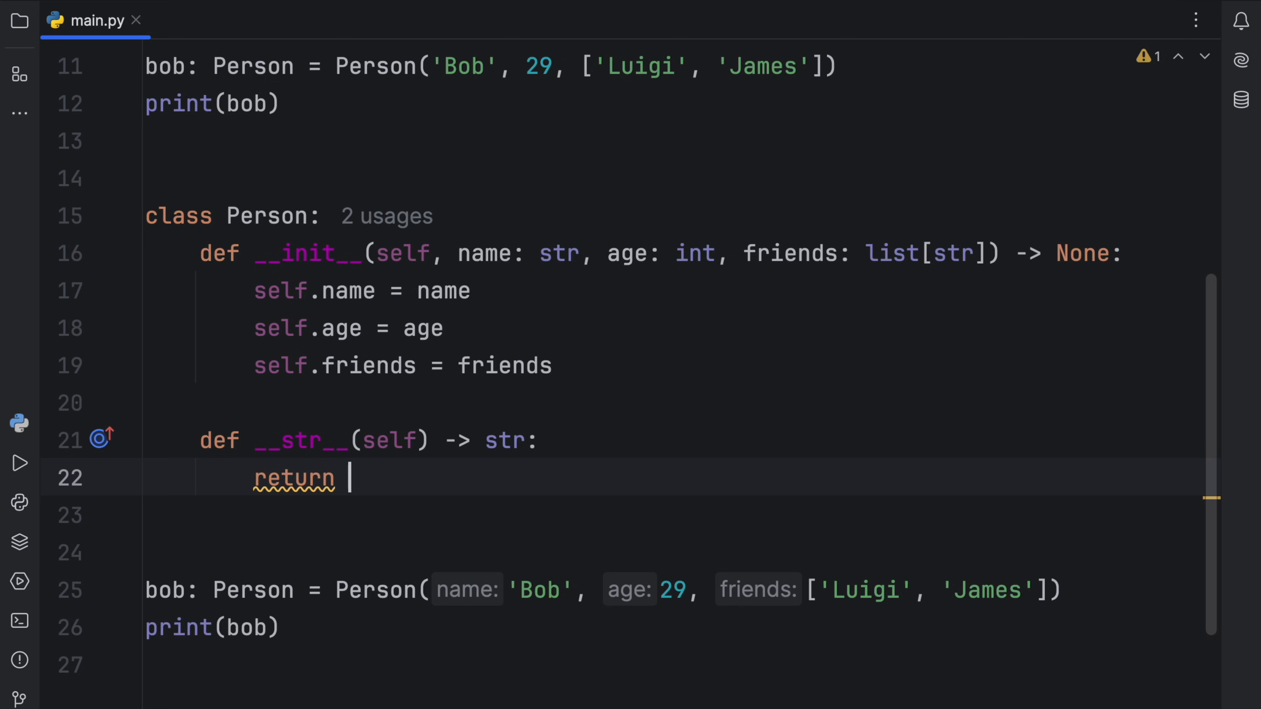
text('Person')
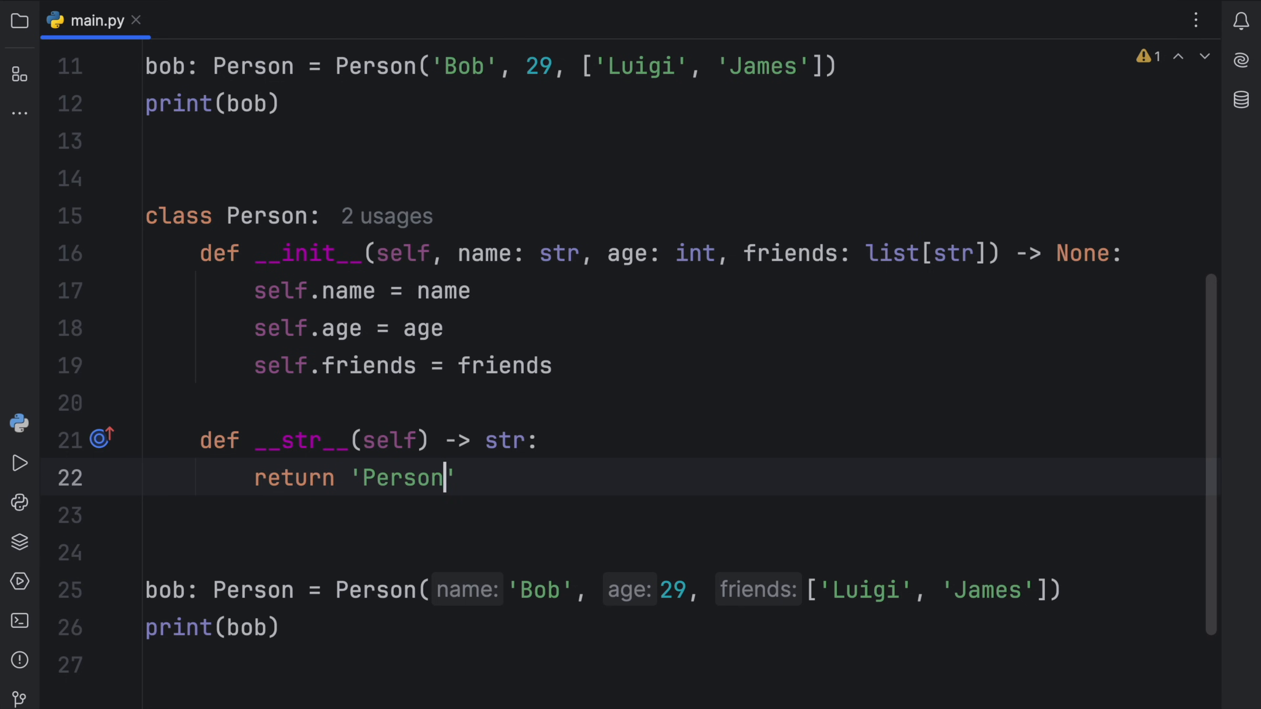
text(())
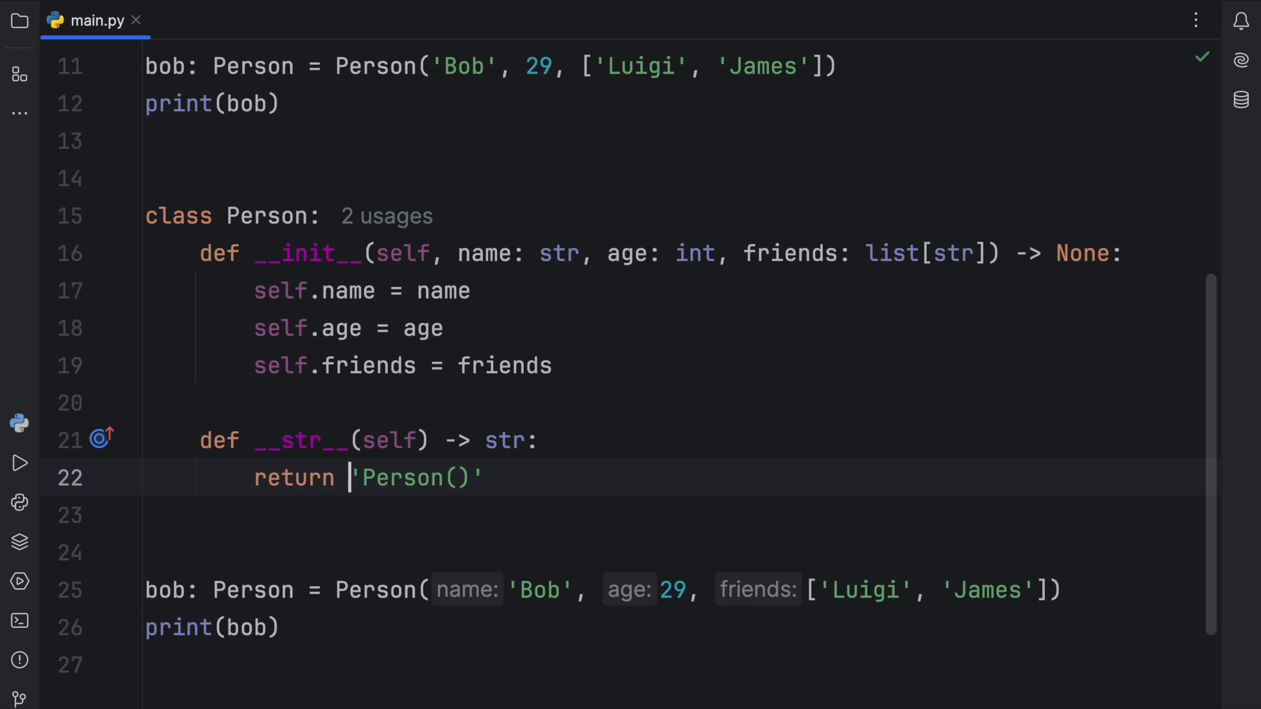
text(f)
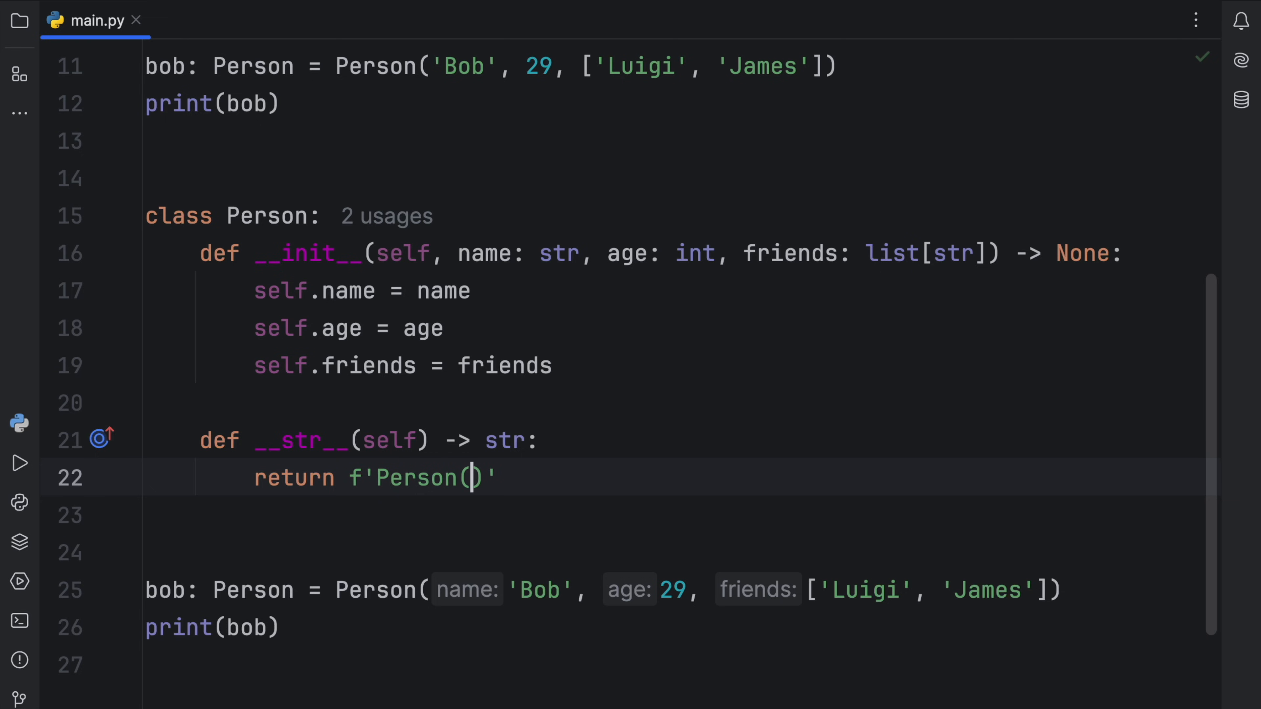
text(name=)
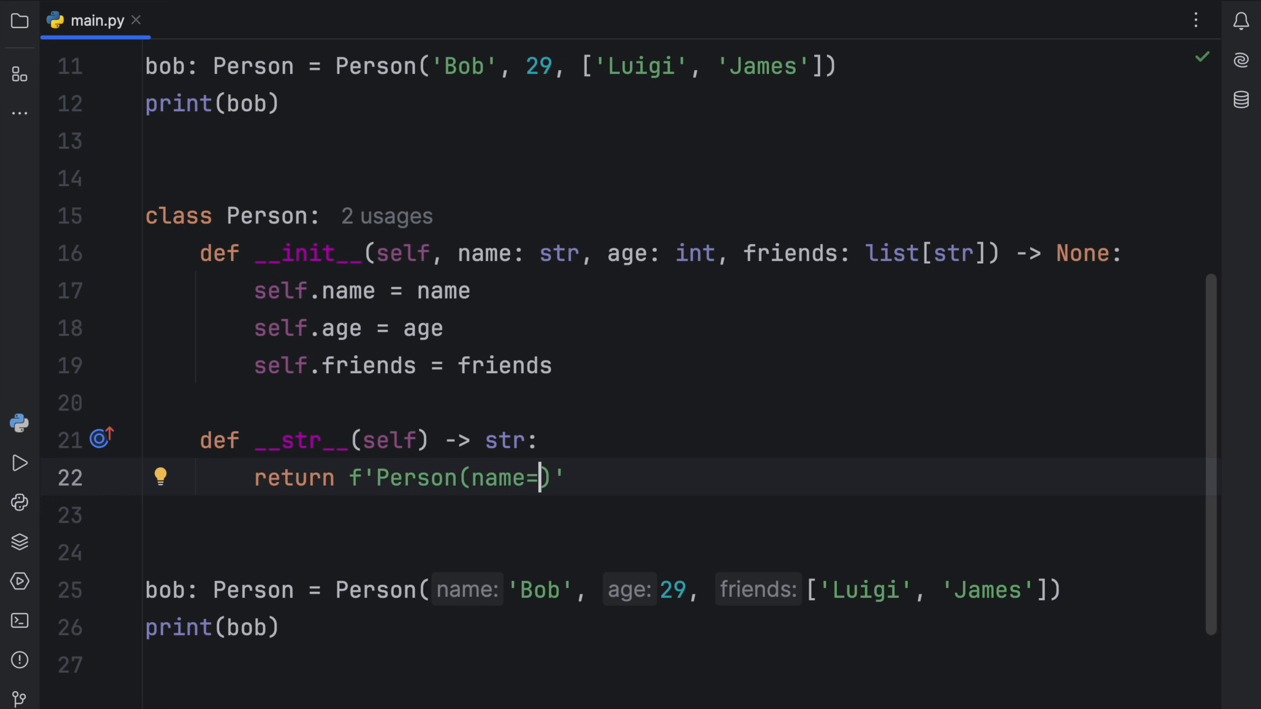
text({repr(self.name)
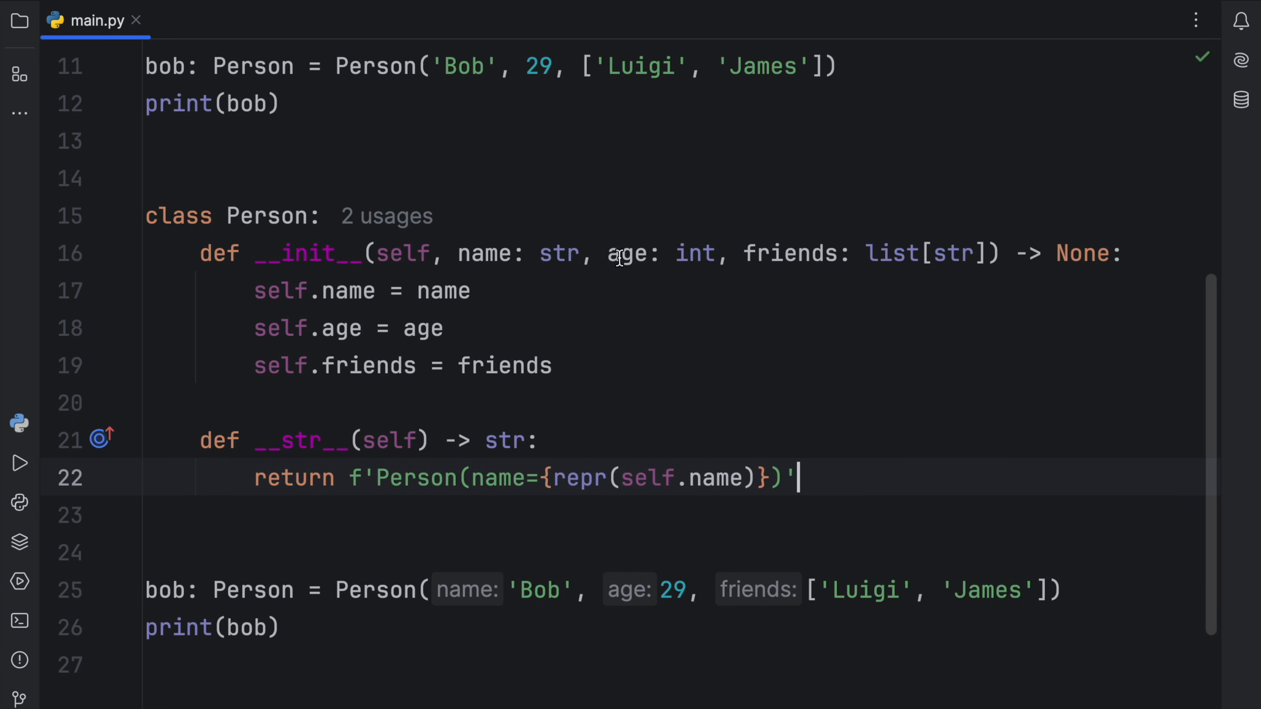
click(254, 402)
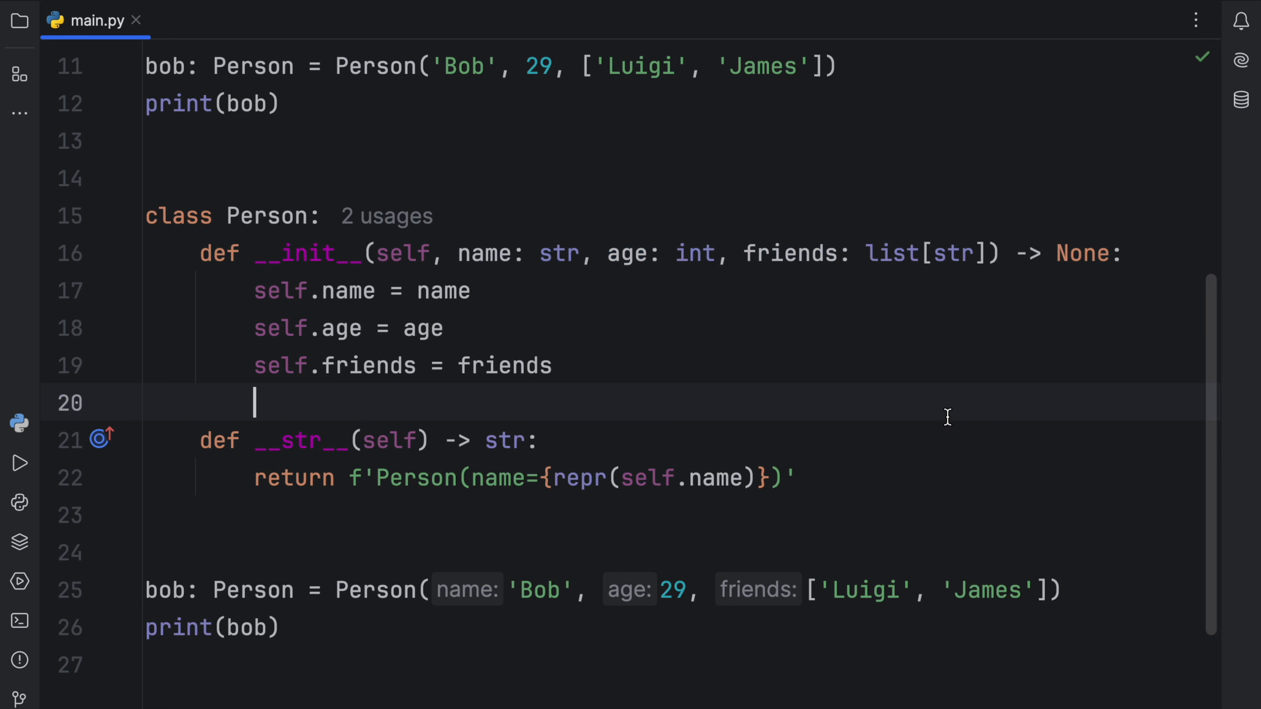
click(19, 463)
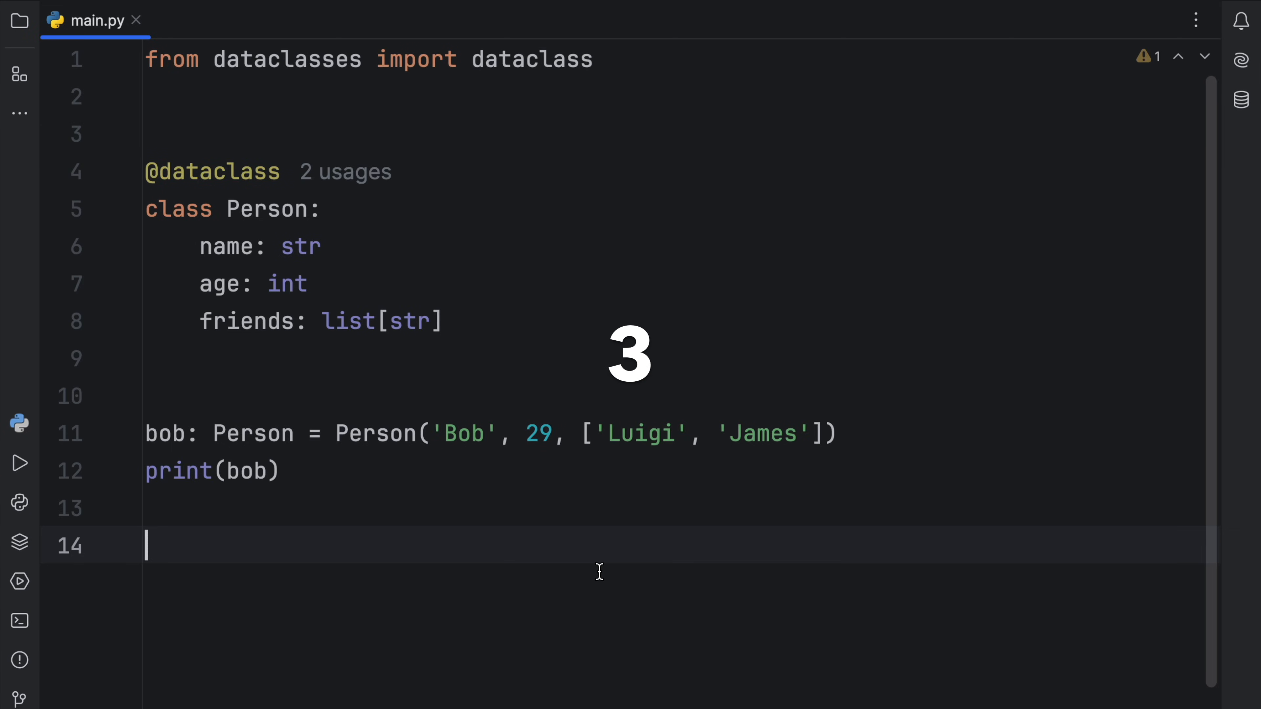
click(213, 171)
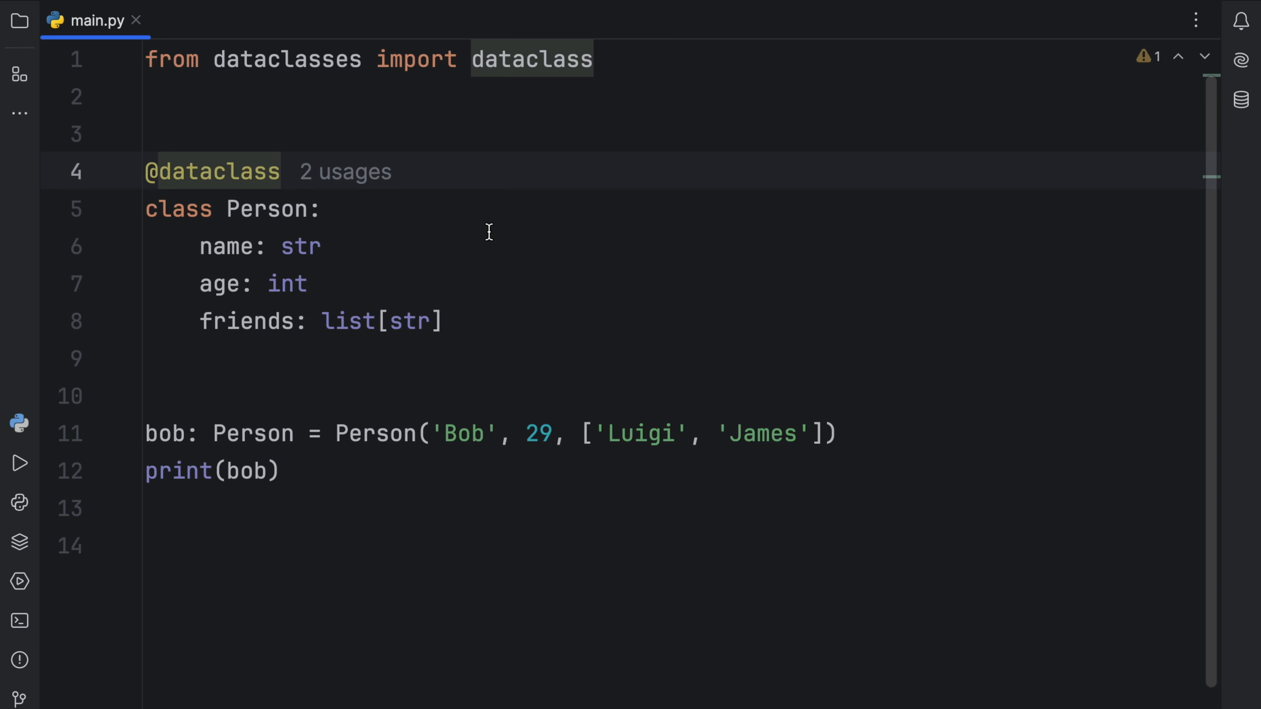
text((or)
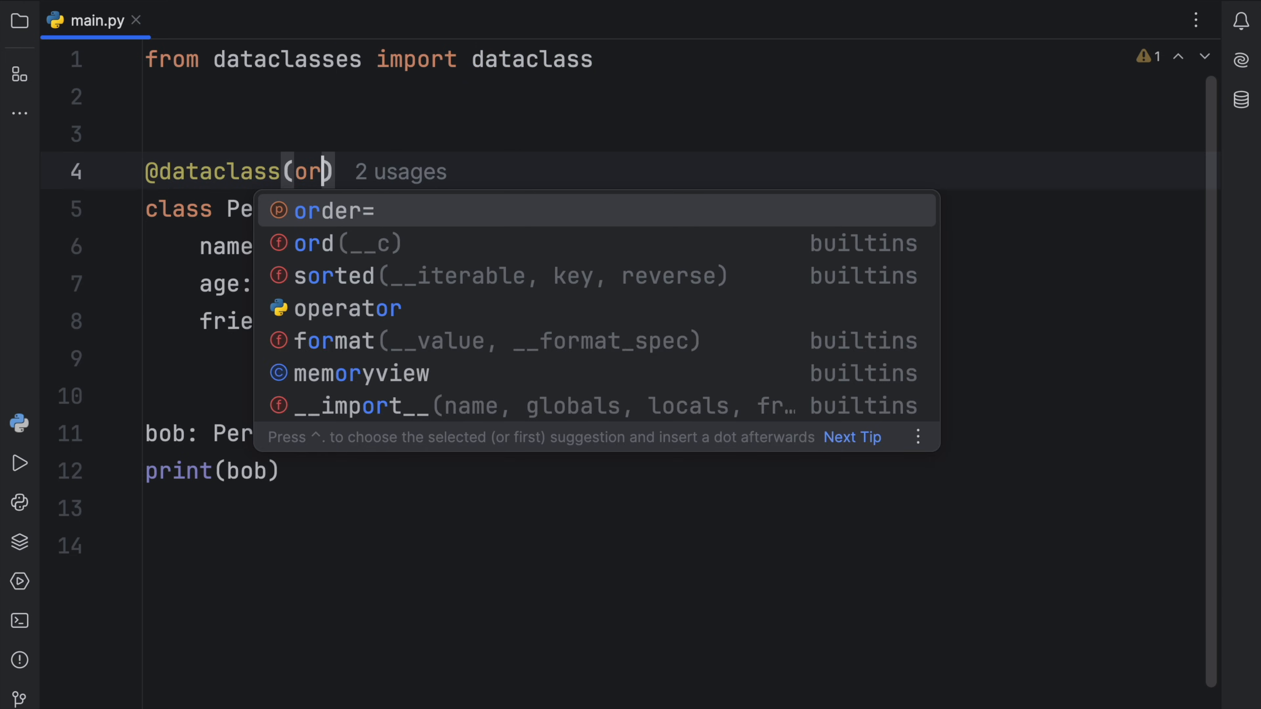
click(334, 210)
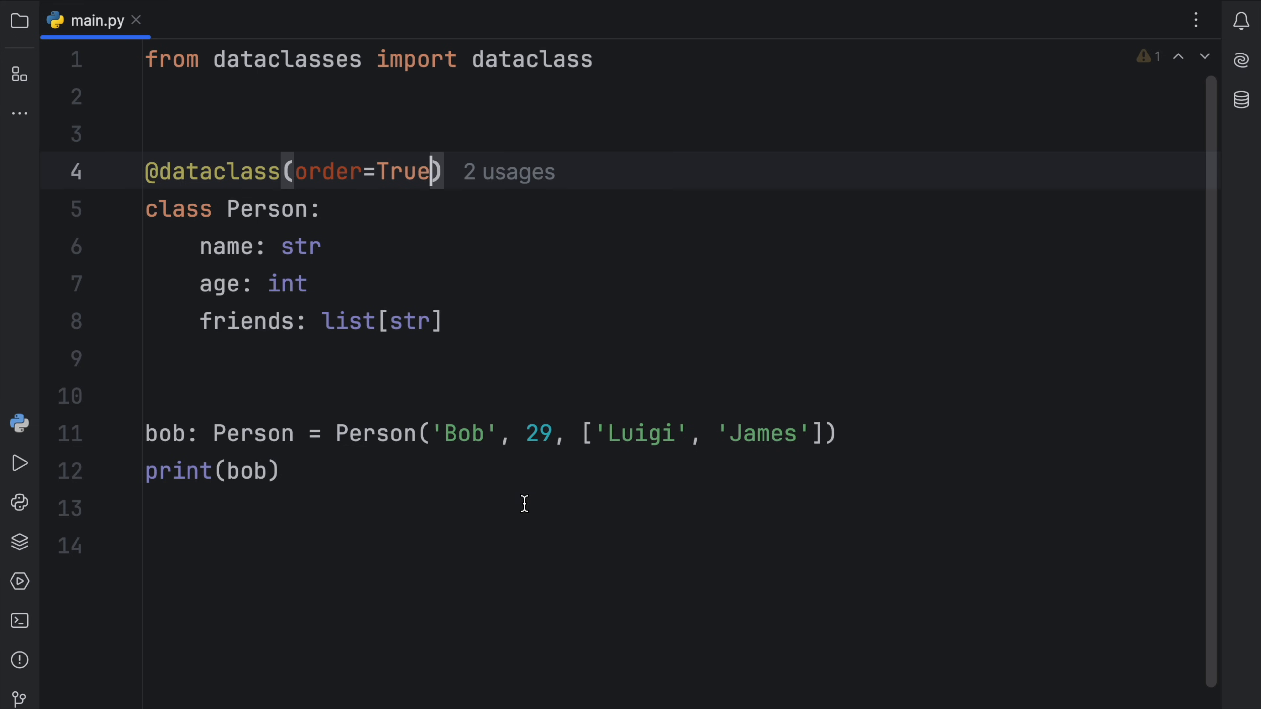
click(523, 508)
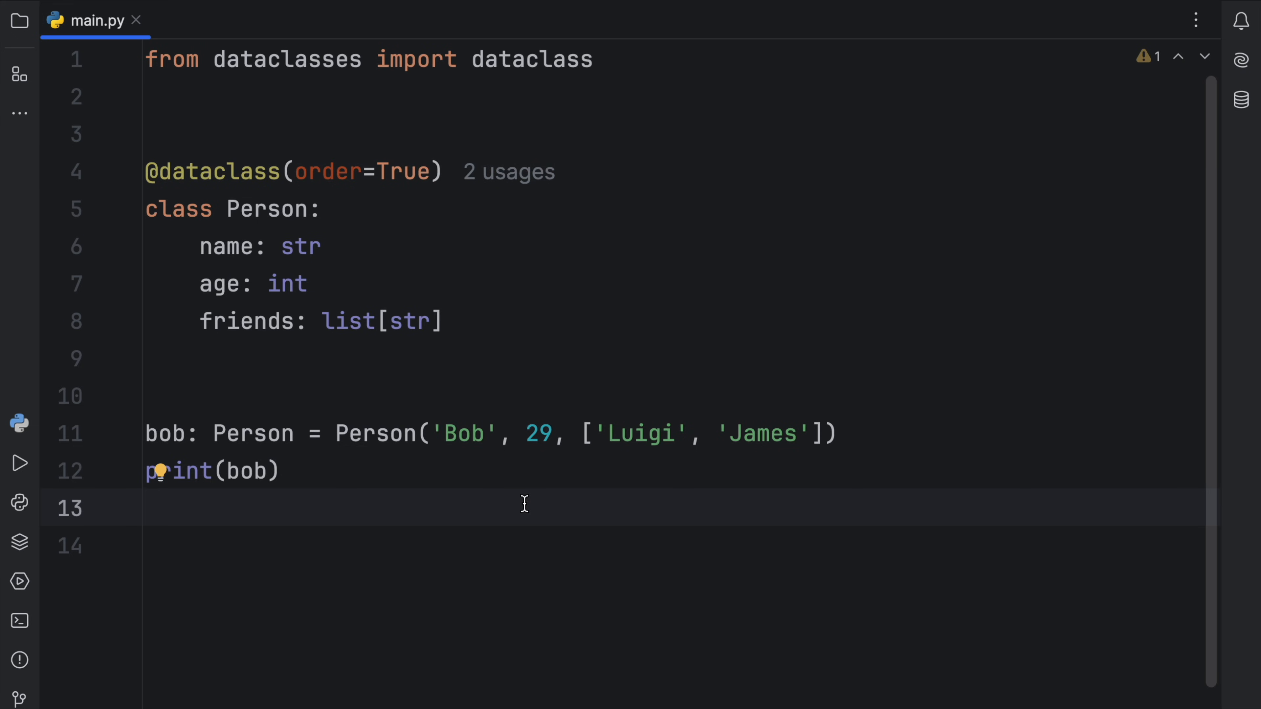
key(enter)
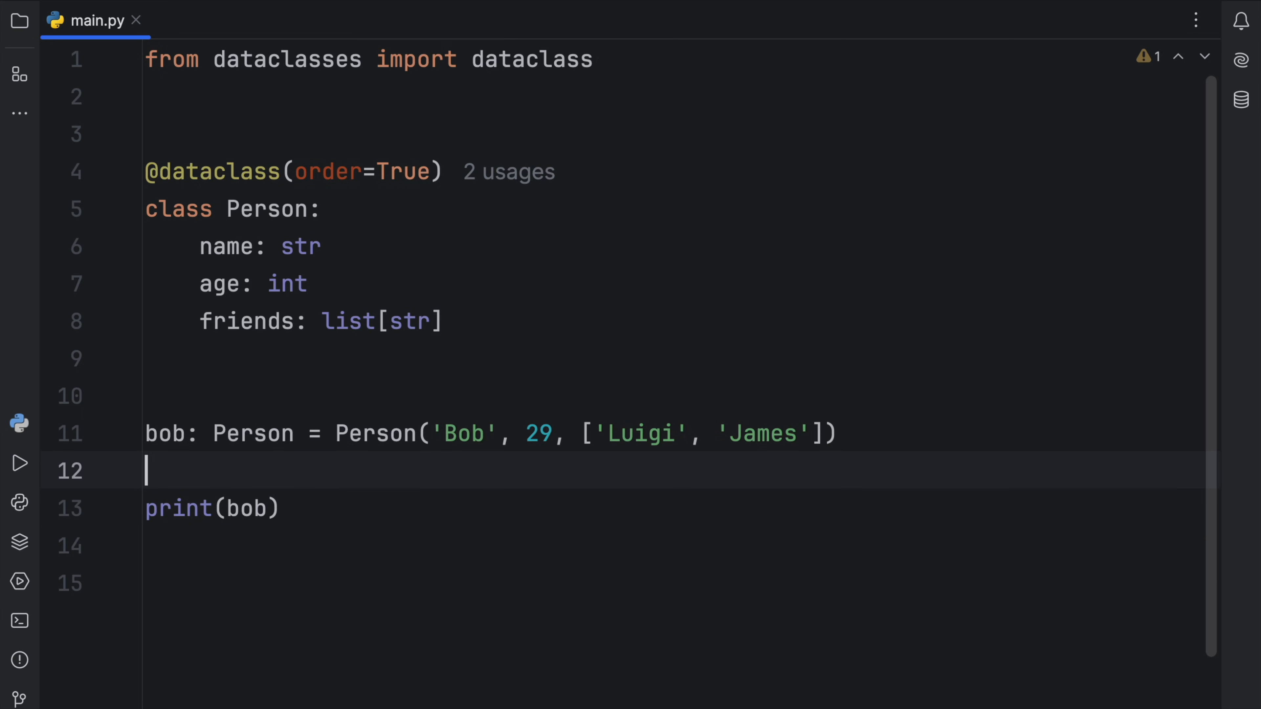
Add james: Person('James', 25, ['Bob', 'Luigi']) and mario: Person('Mario', 38, [])
text(james: Person = Person)
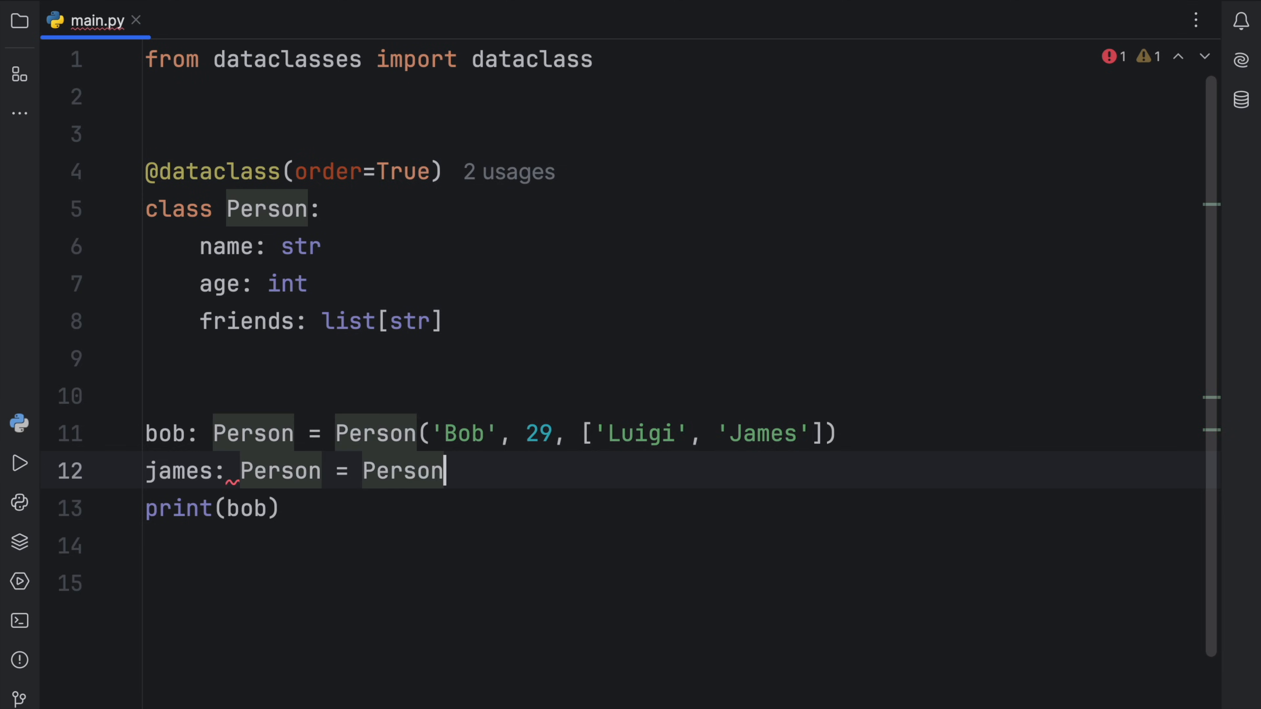
text(('James', 25))
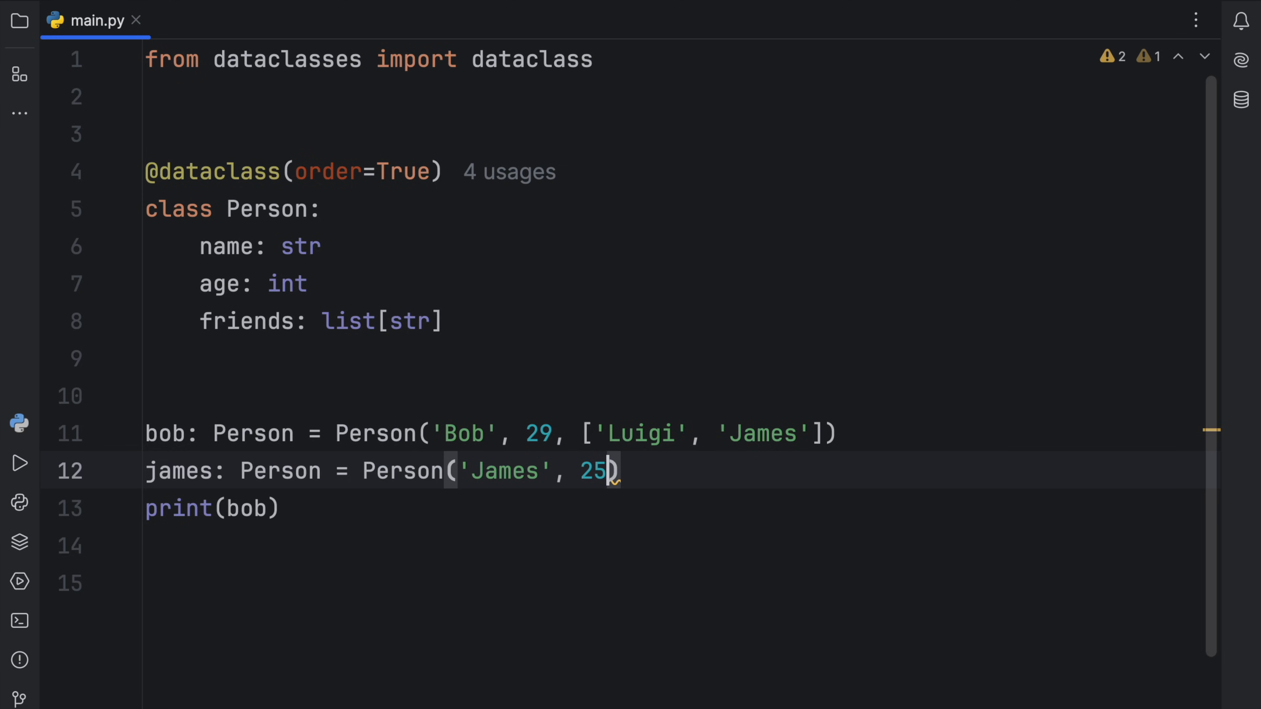
text(, [0])
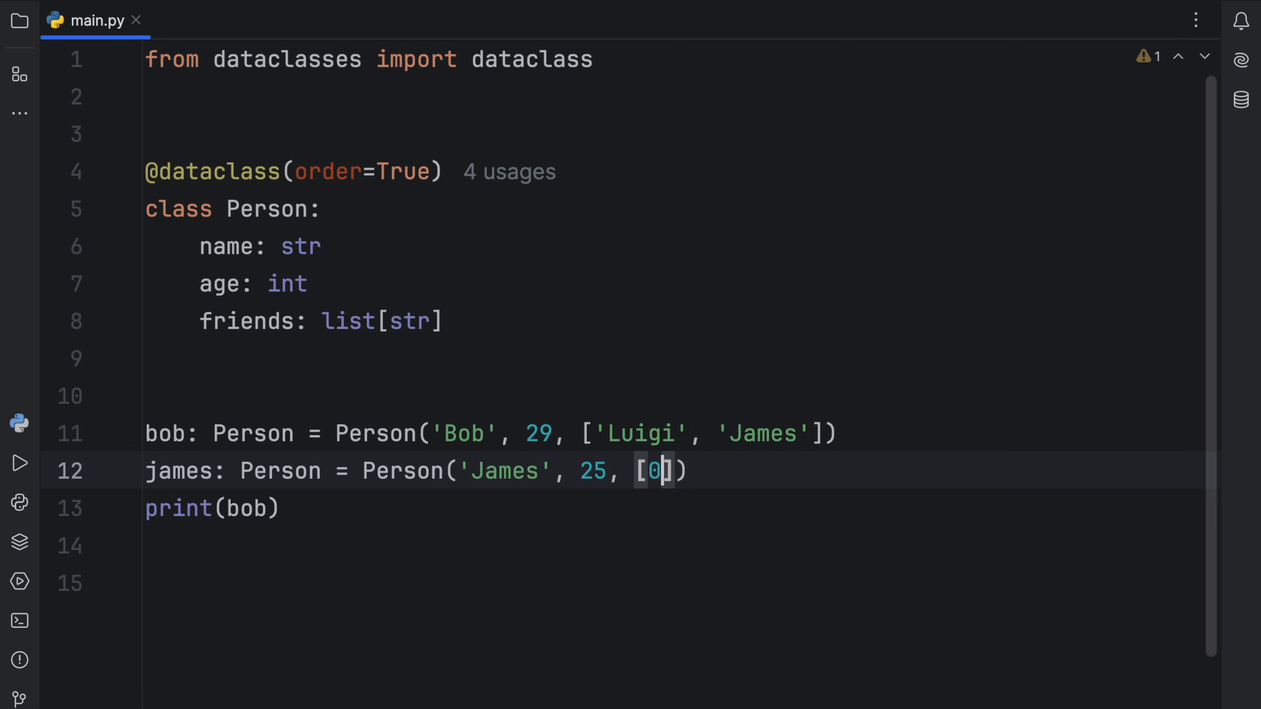
text('Bob', 'Luigi')
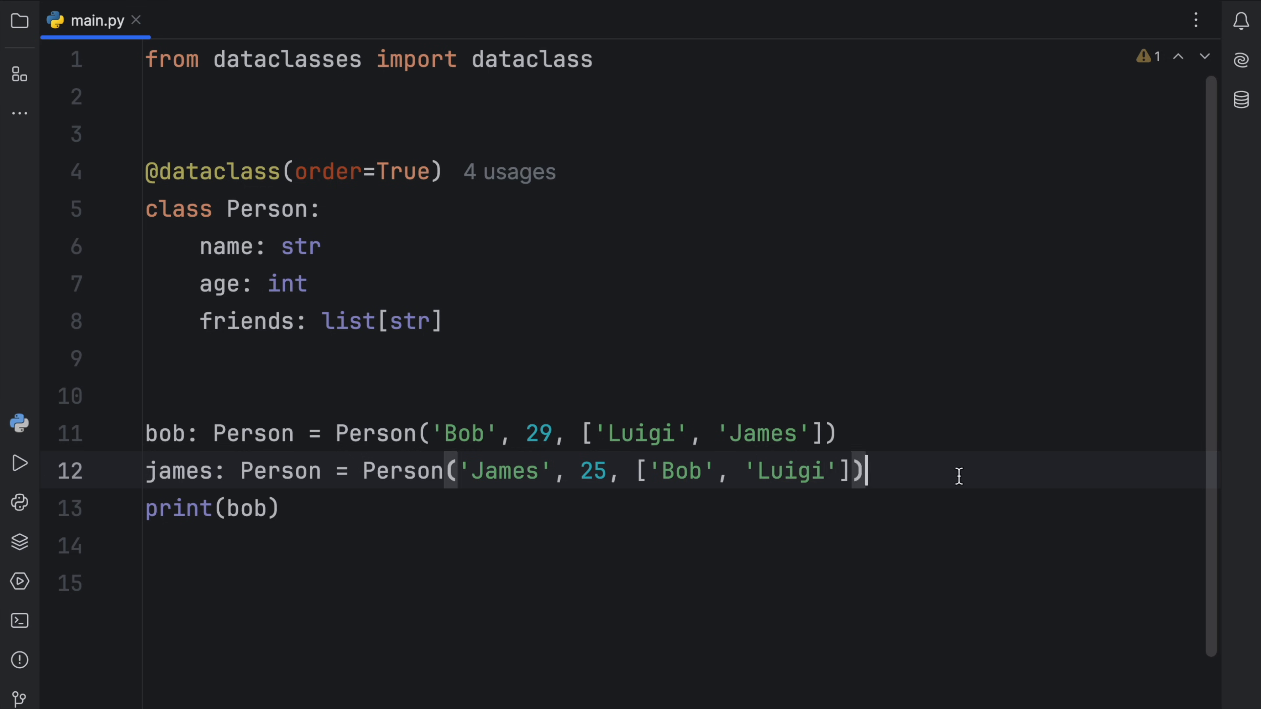
text(mario: Person = Person(')
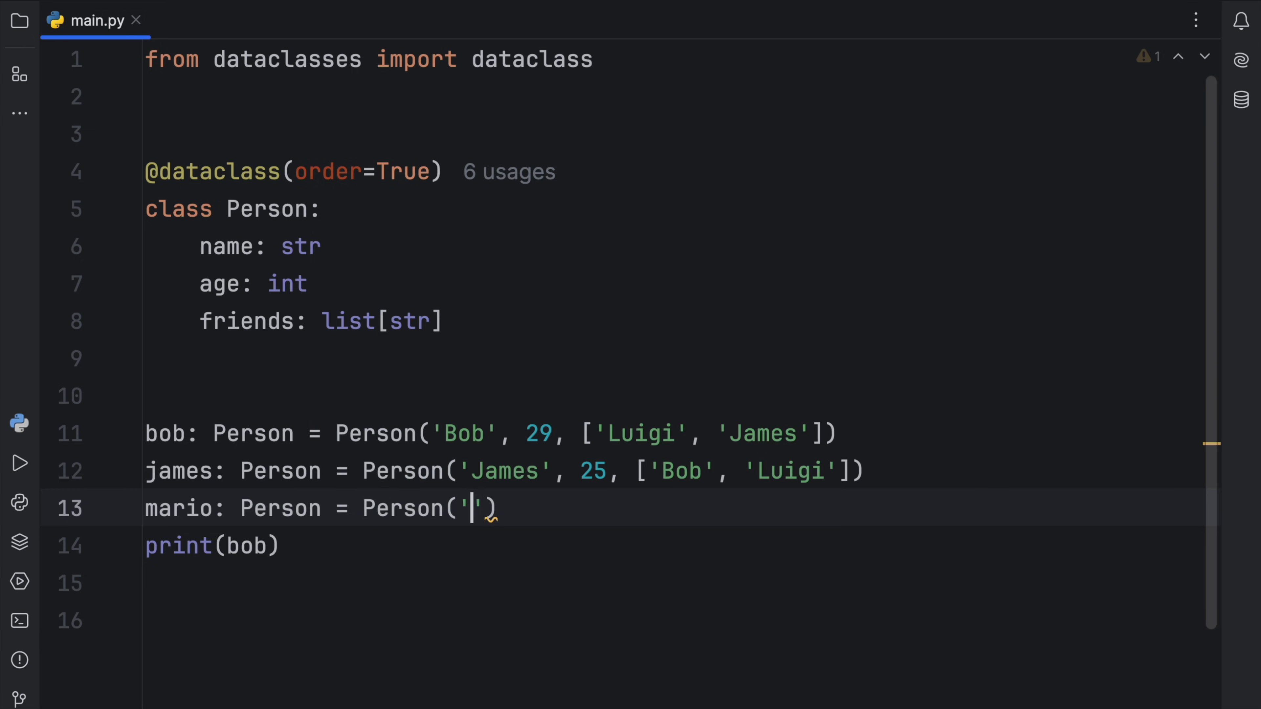
text(Mario', 39)
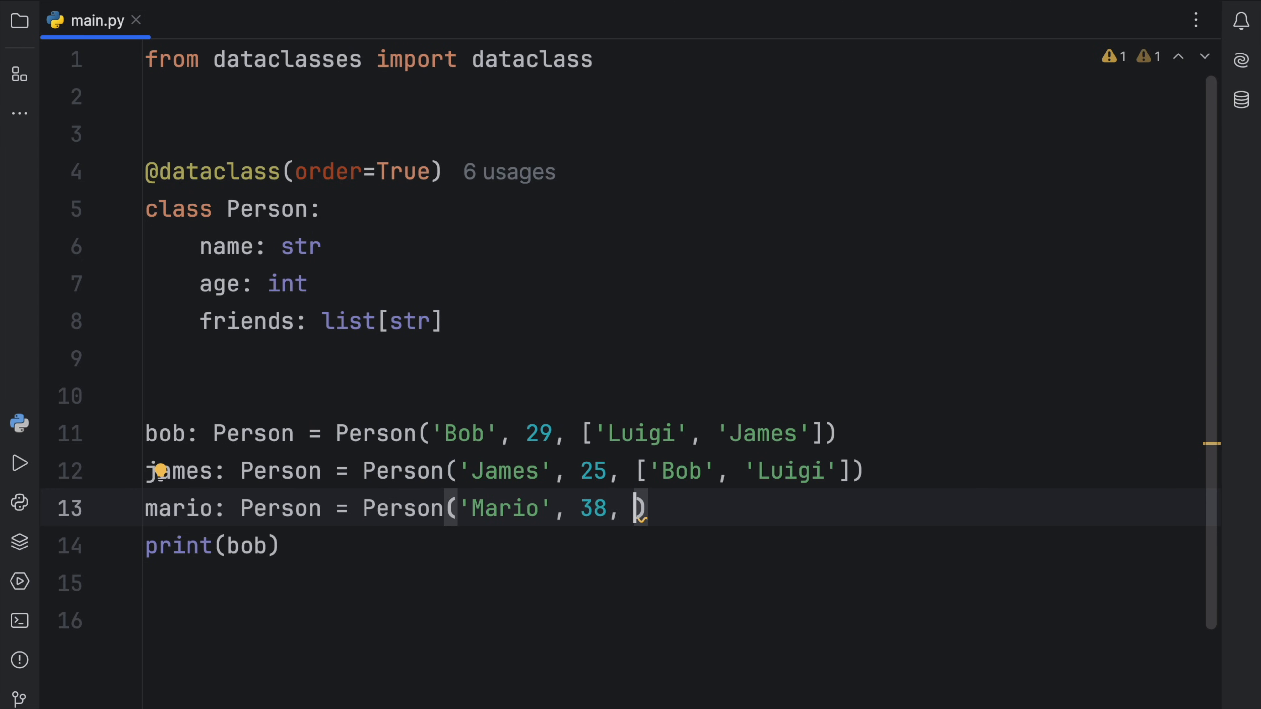
text([])
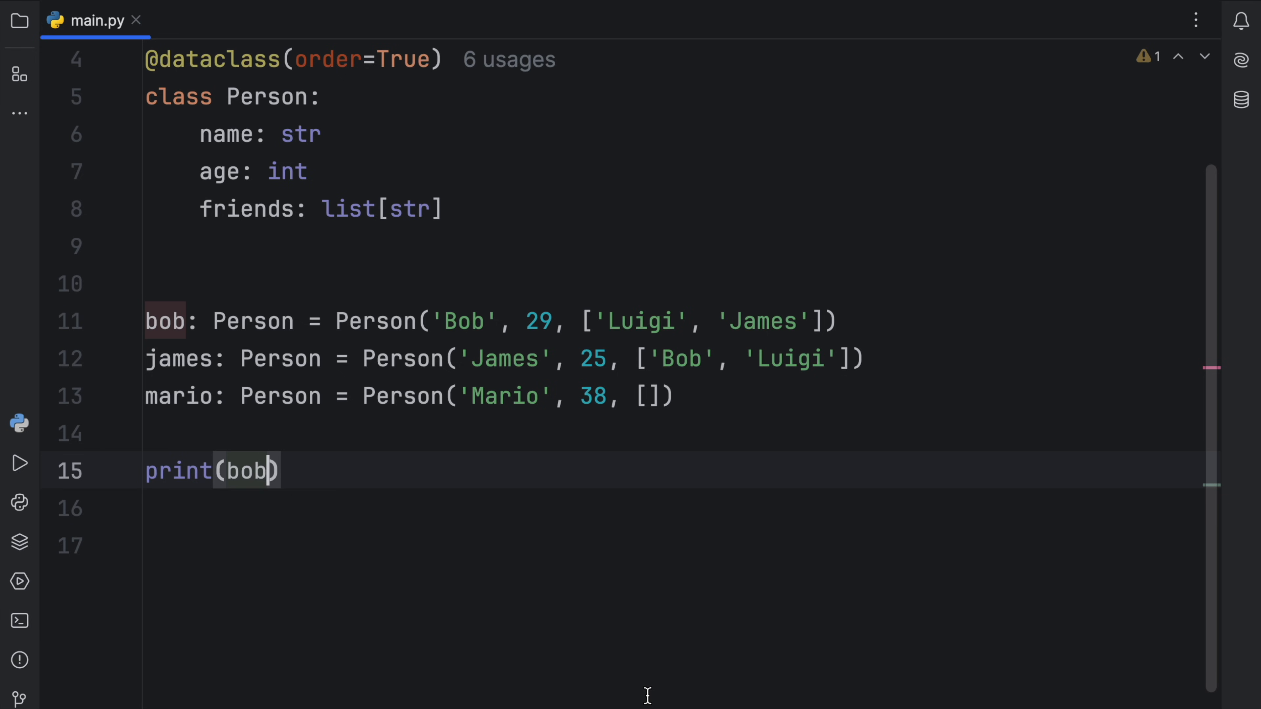
double_click(370, 59)
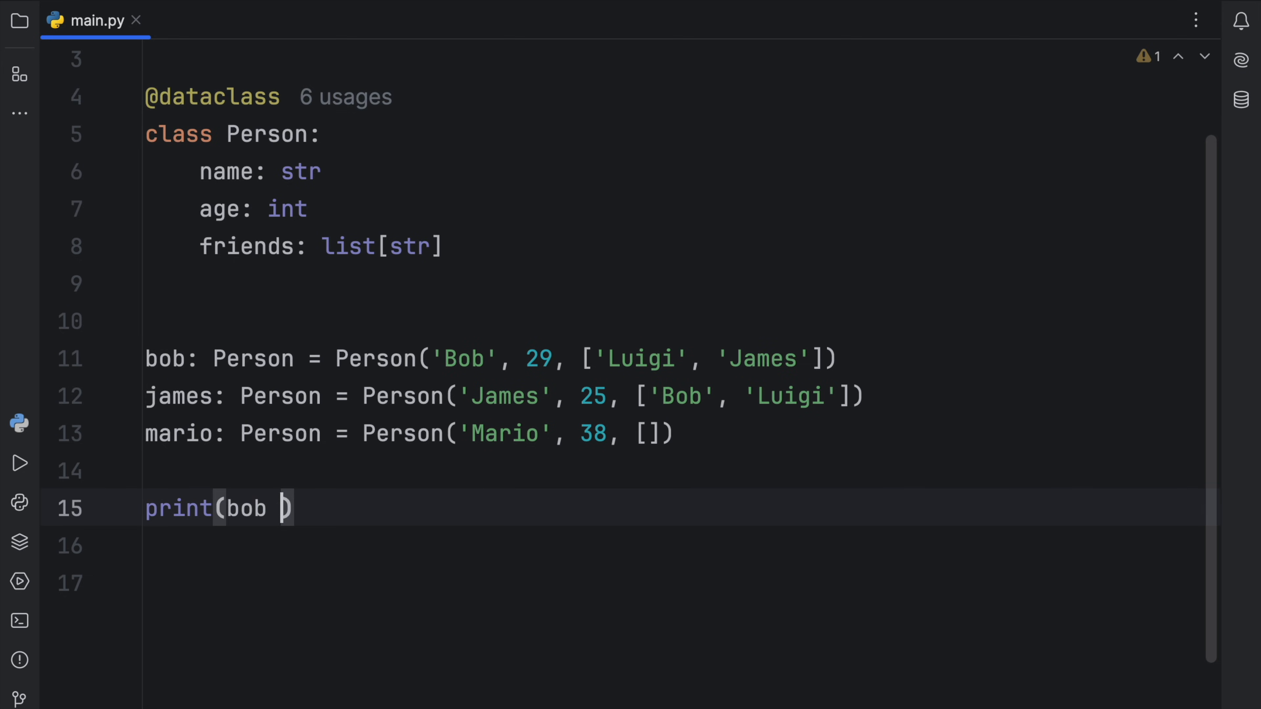
text(== james)
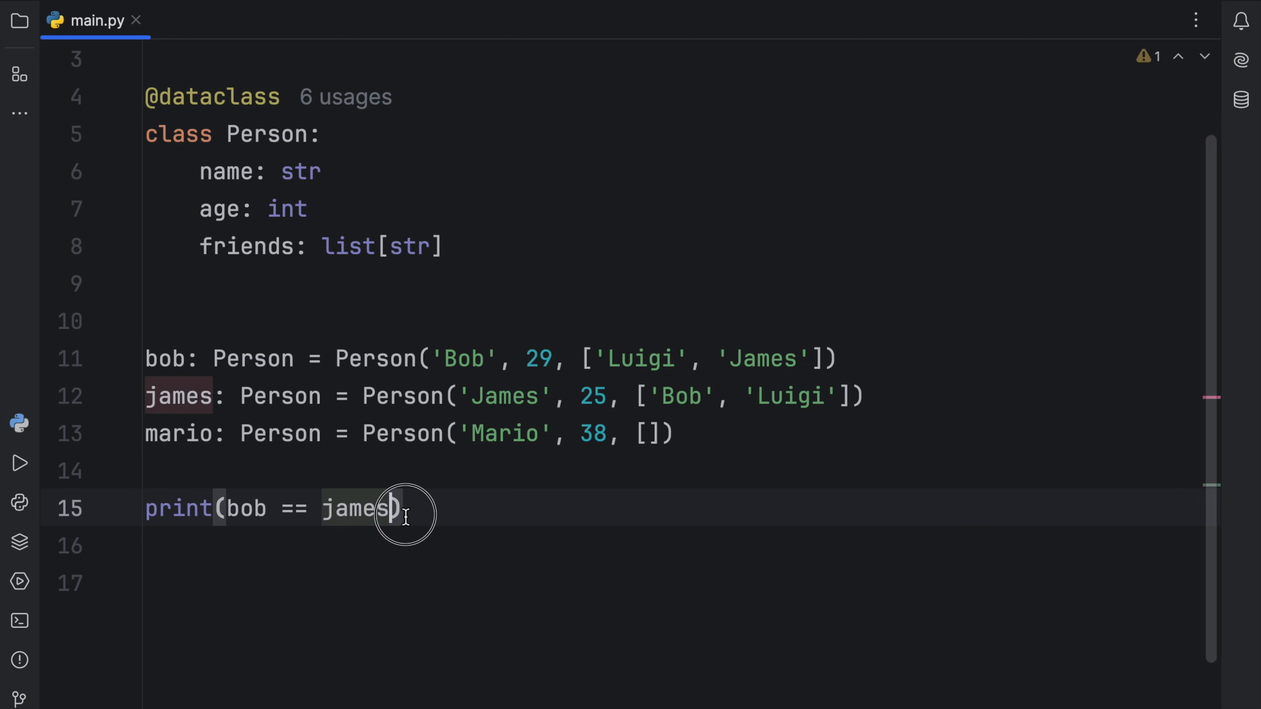
click(20, 462)
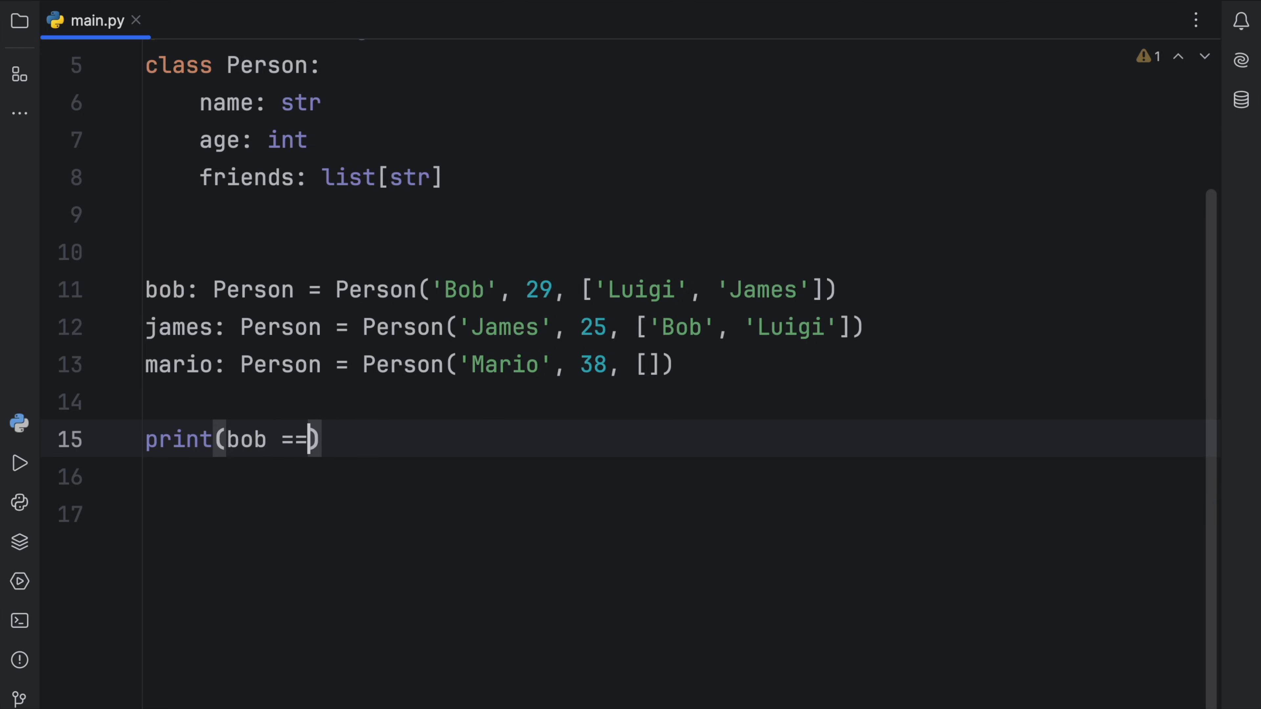
text(> james)
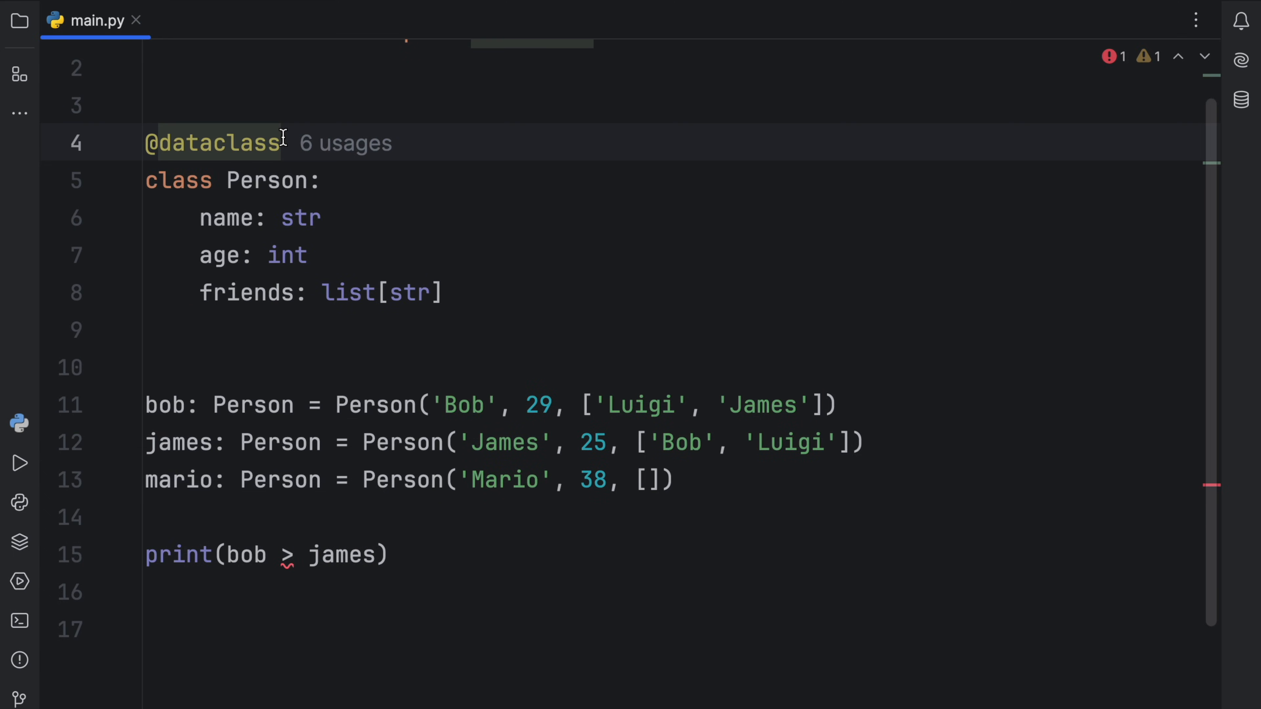
text((ord))
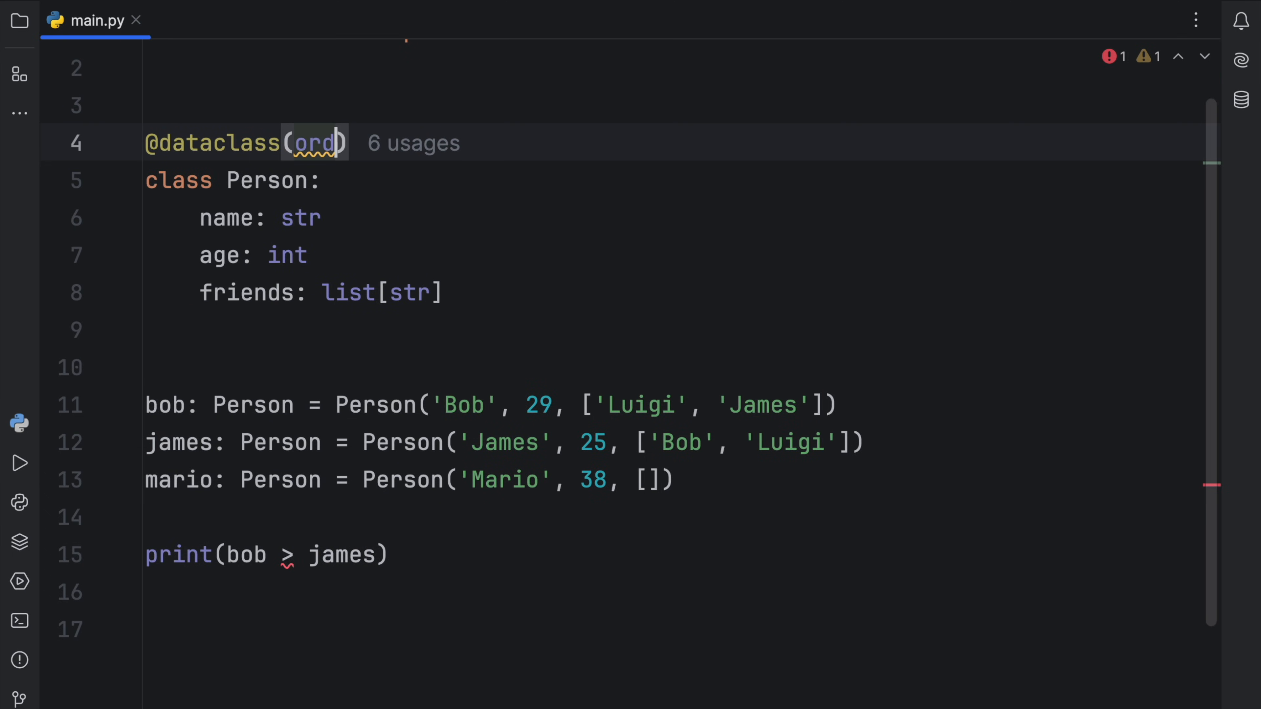
text(order=Tru)
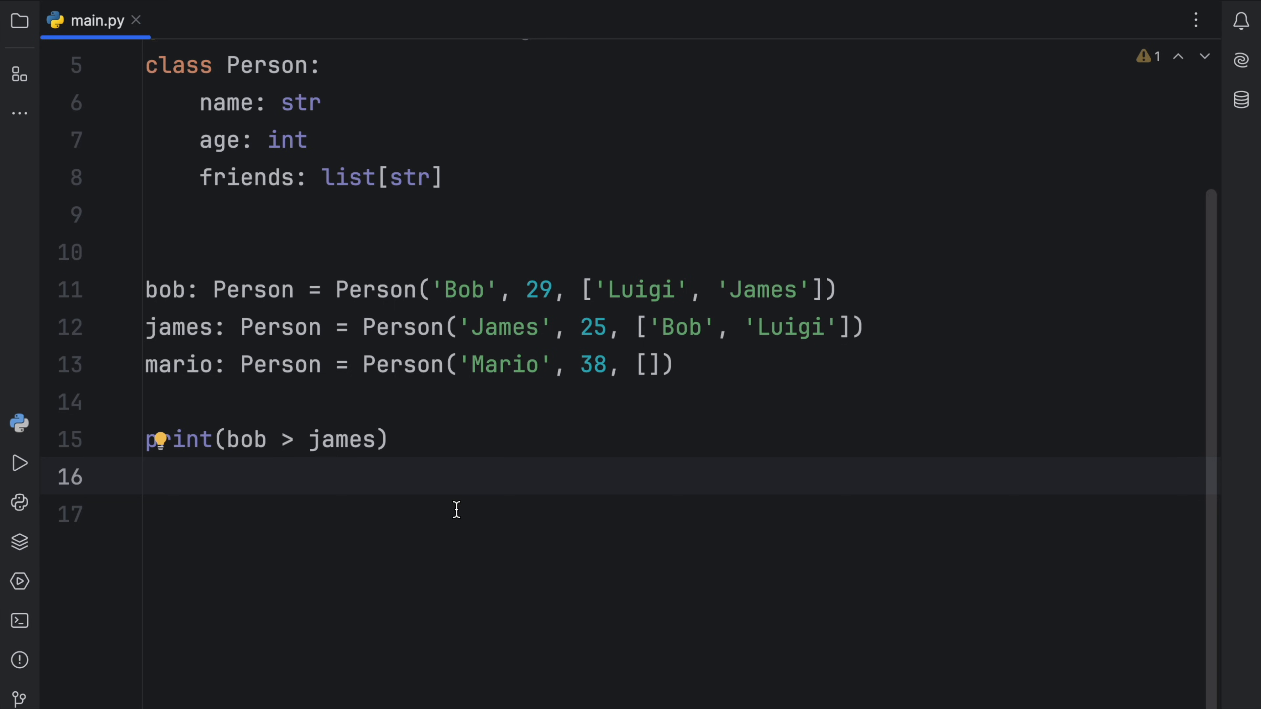
Duplicate bob as bob2 with identical data, print bob < bob2 and run it to get True
click(19, 462)
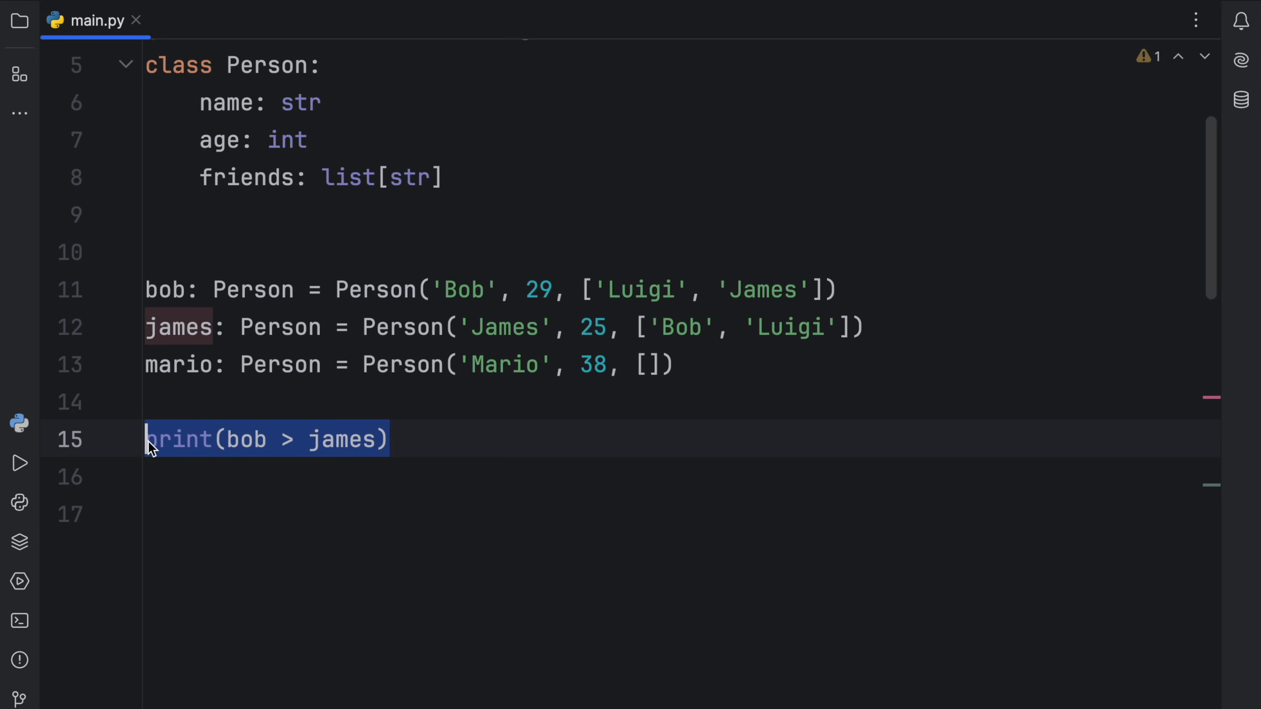
click(473, 290)
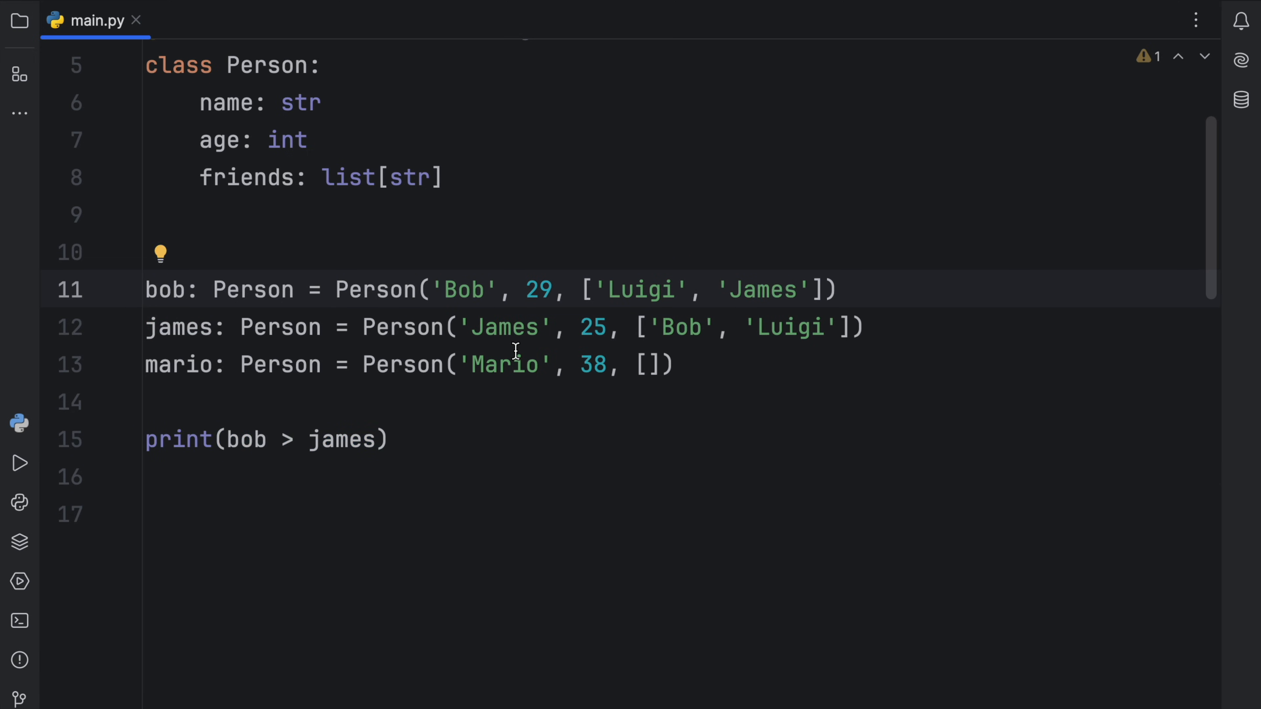
text(Bob)
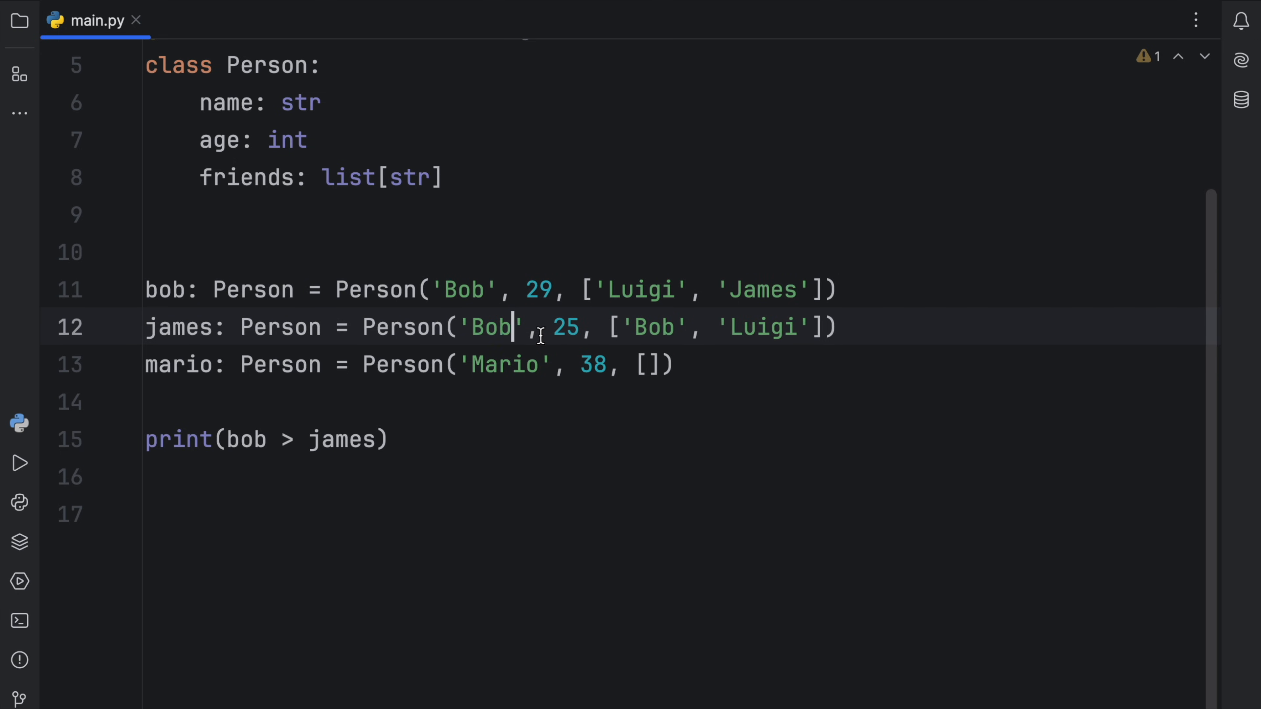
click(527, 289)
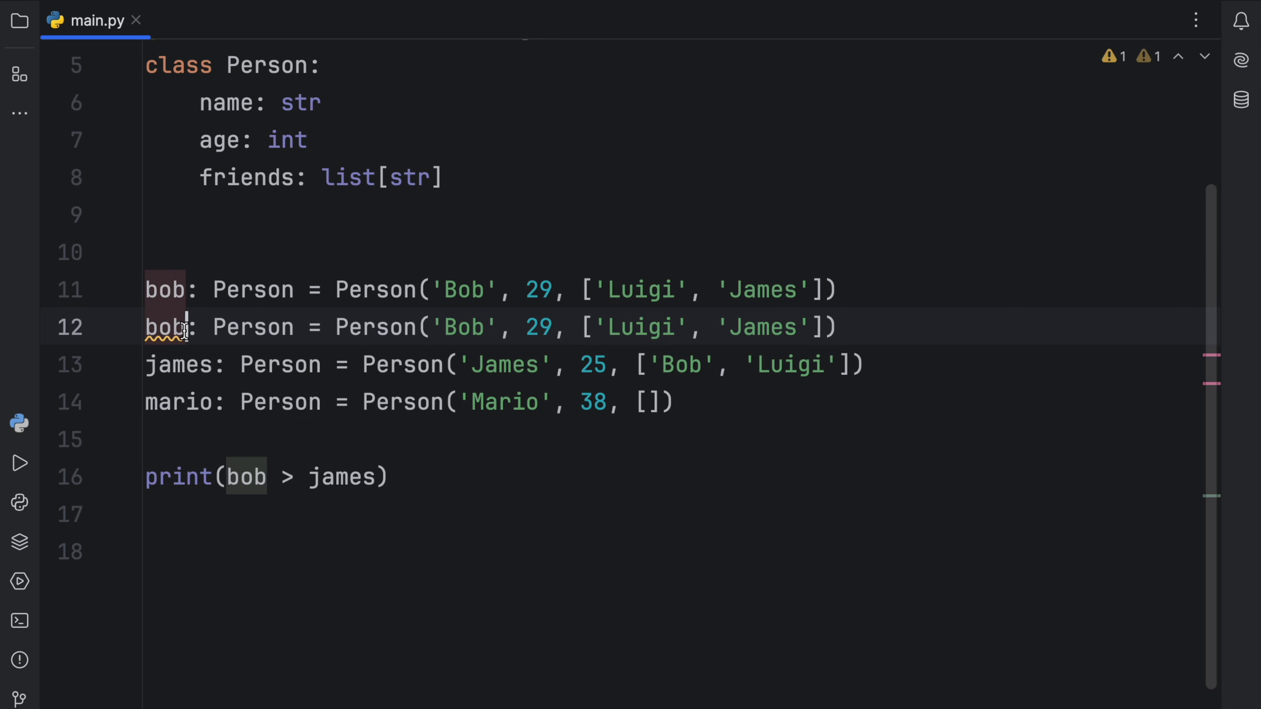
text(2)
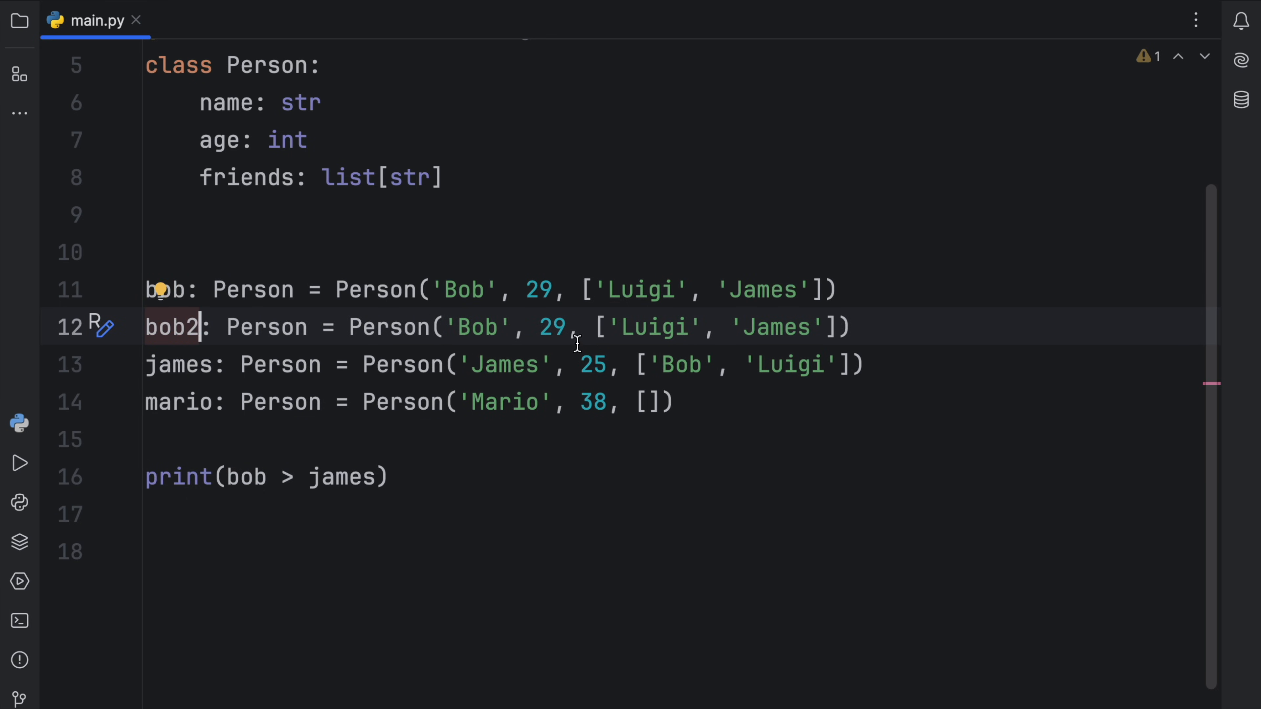
text(31)
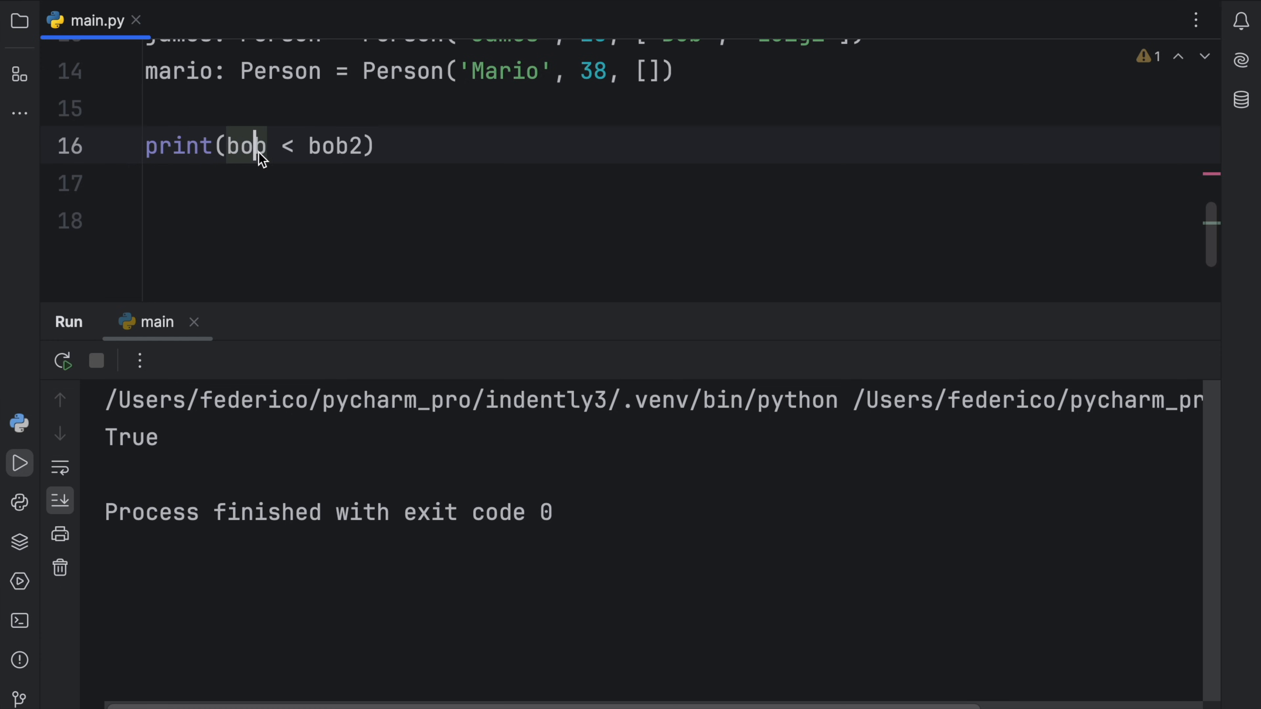
Build a people list of bob, mario and james, call people.sort() and print it
text(people: list[Person)
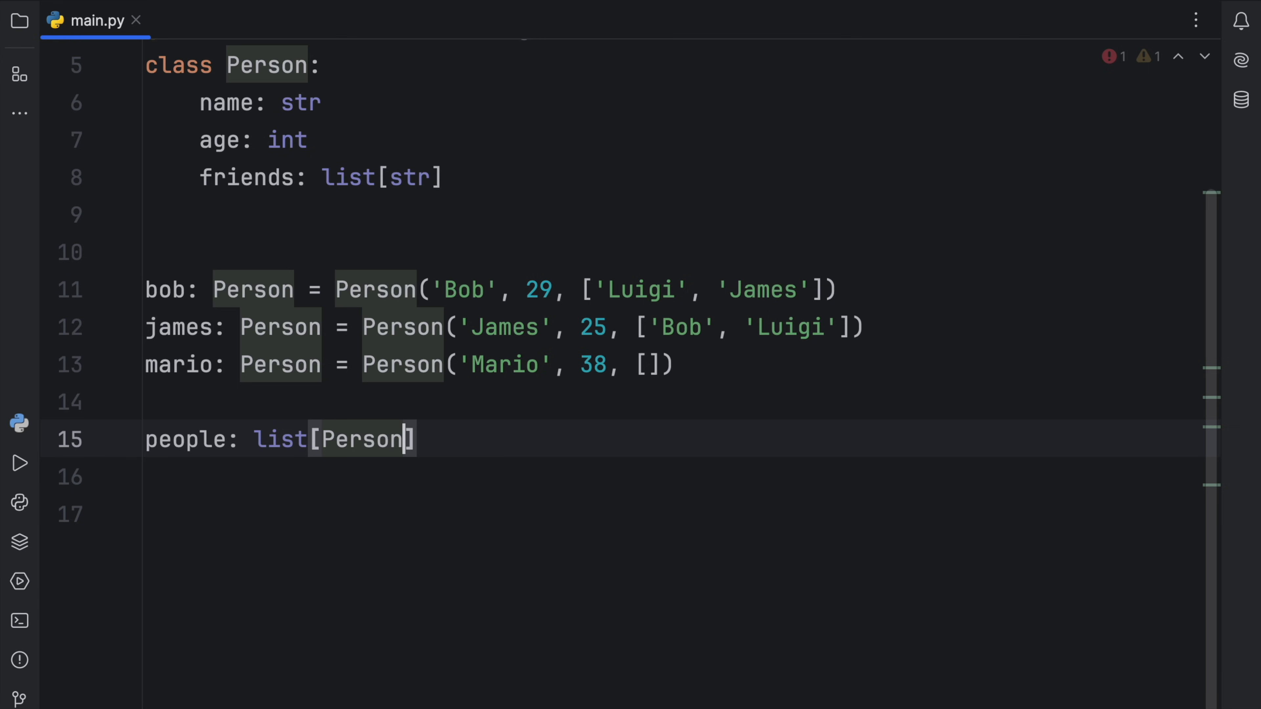
text(=)
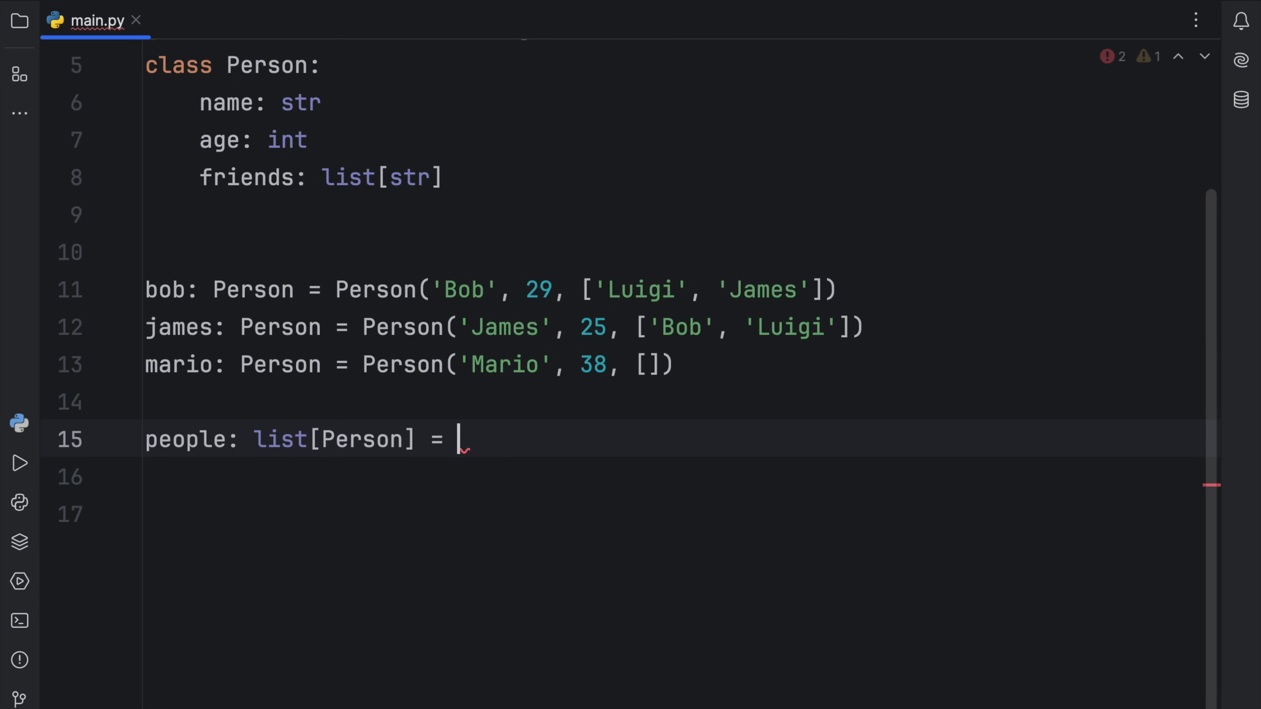
text([bob, mario, james)
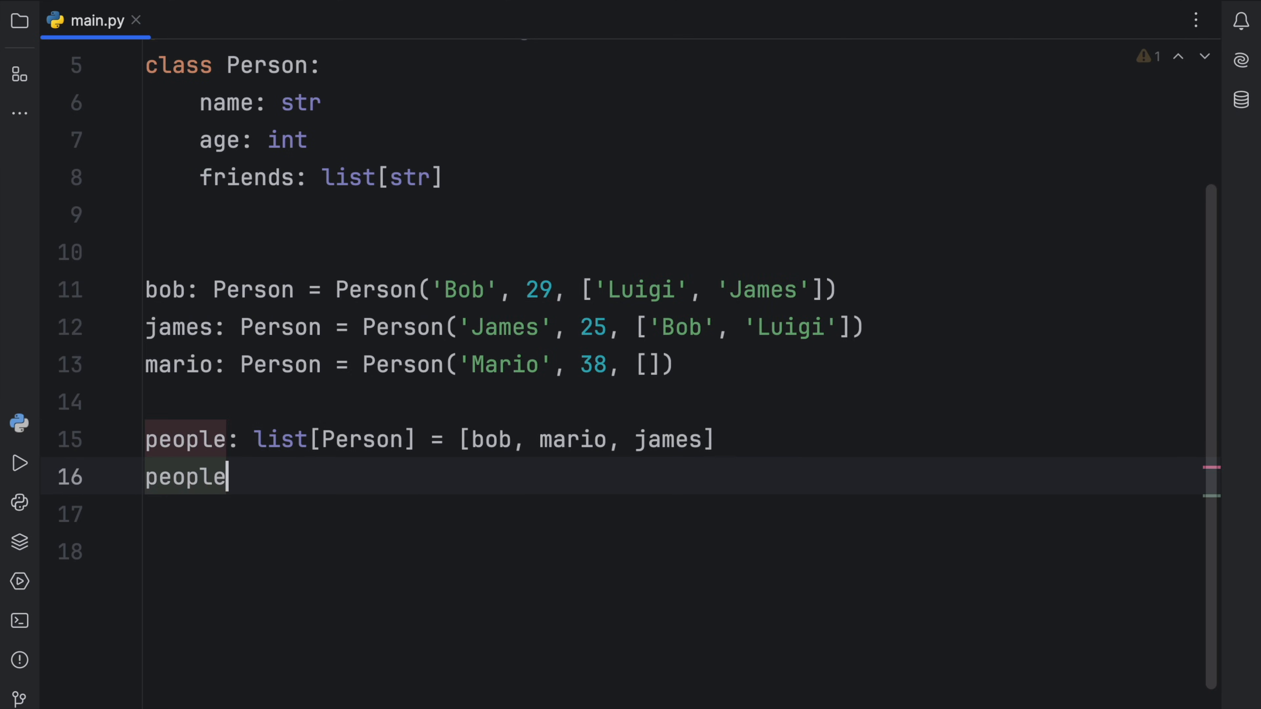
text(.sort())
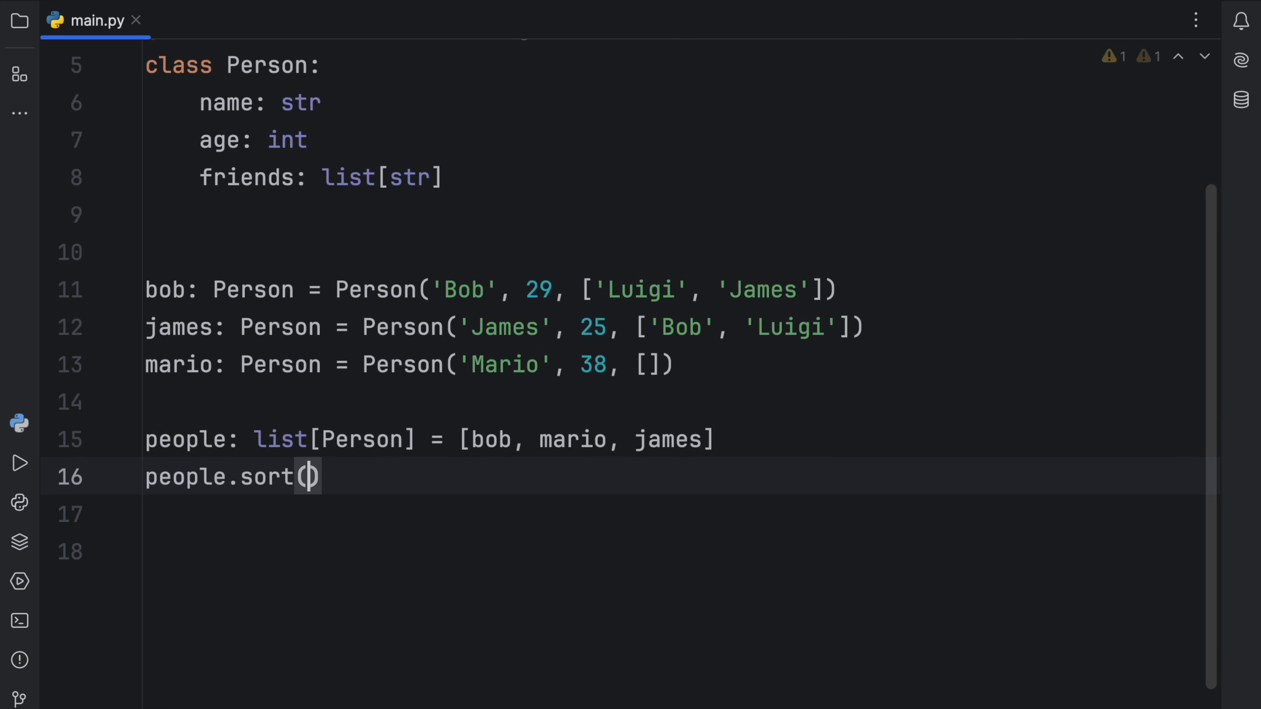
text(print(people)
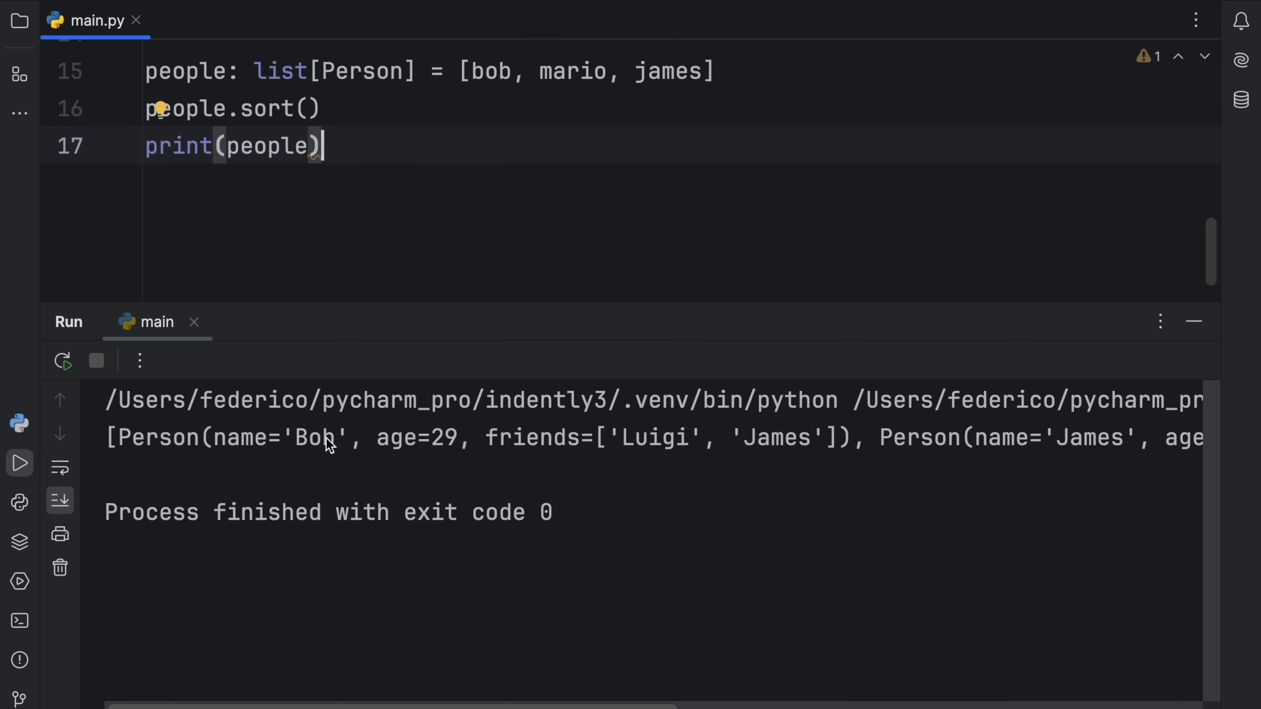
Run to see the TypeError about '<', then cut the script back to bob and print(bob)
click(19, 463)
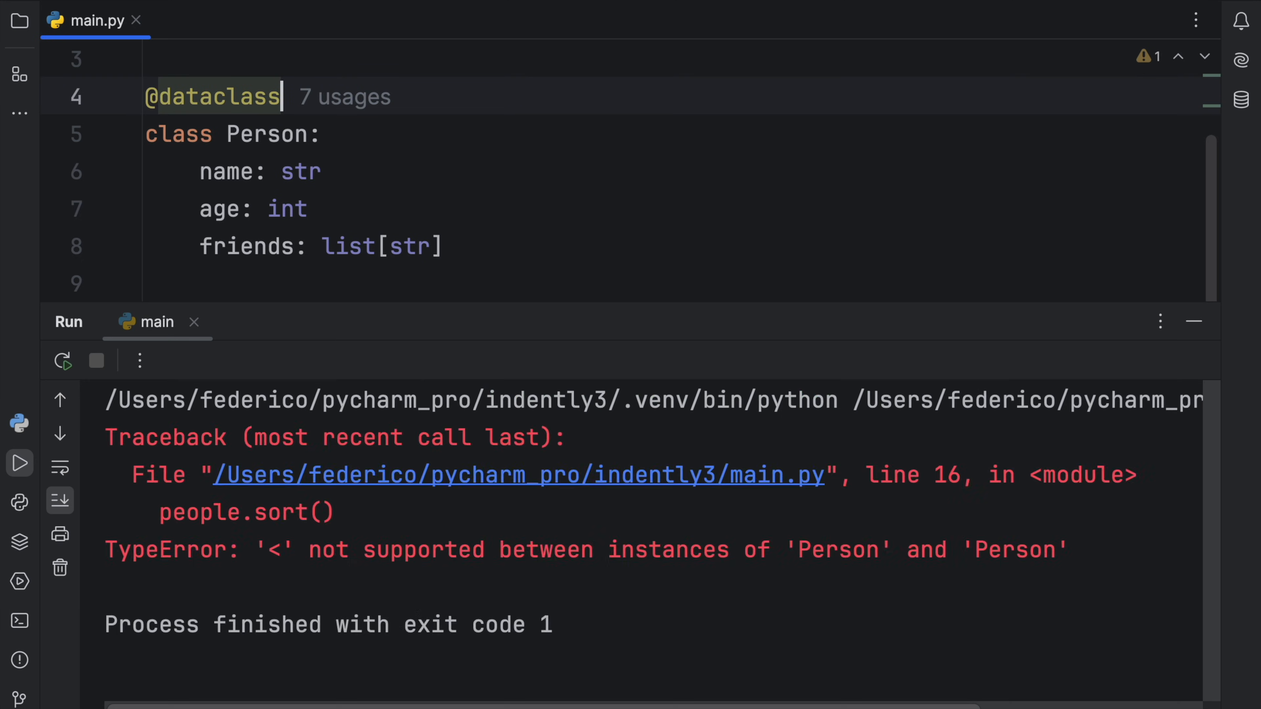
double_click(273, 549)
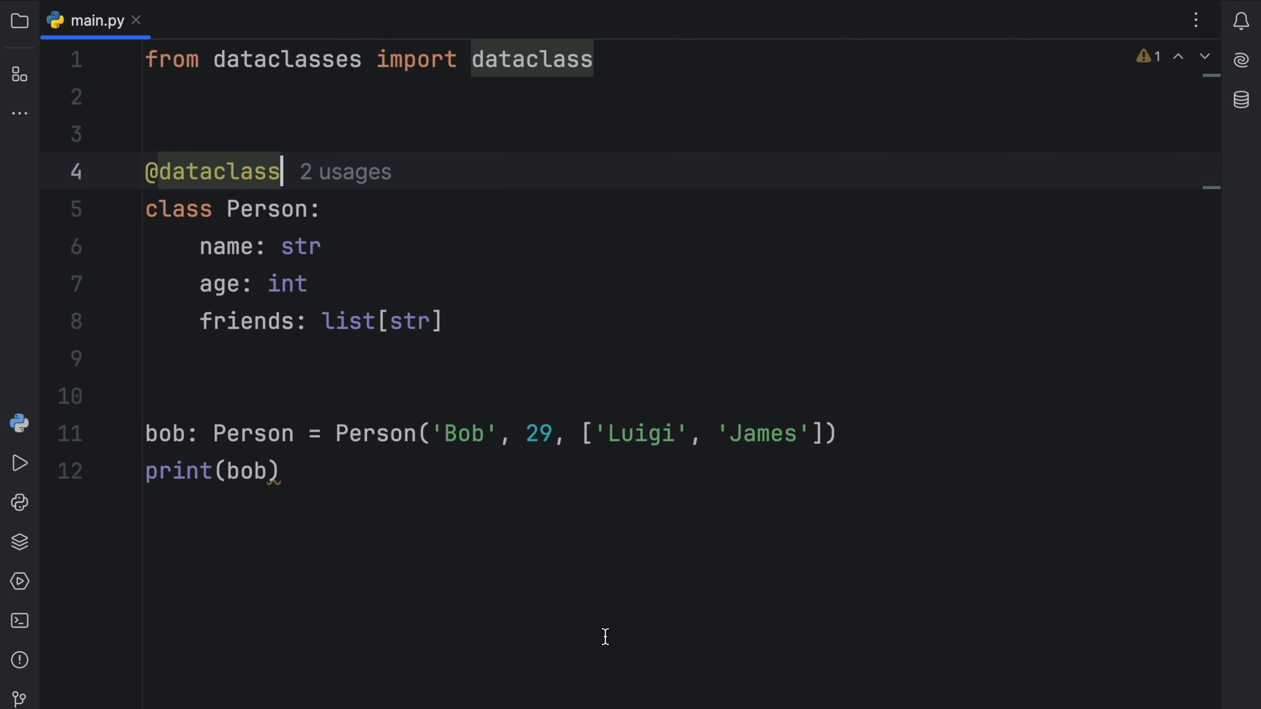
mouse_move(448, 455)
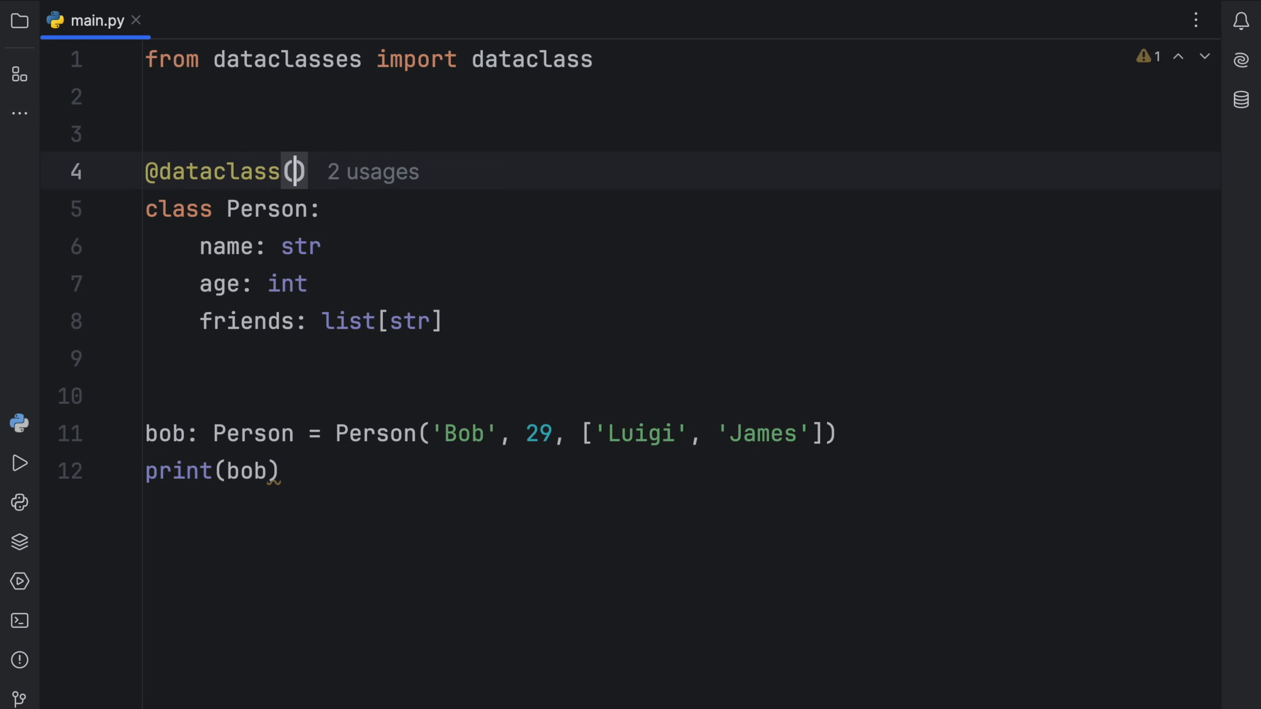
text((frozen=)
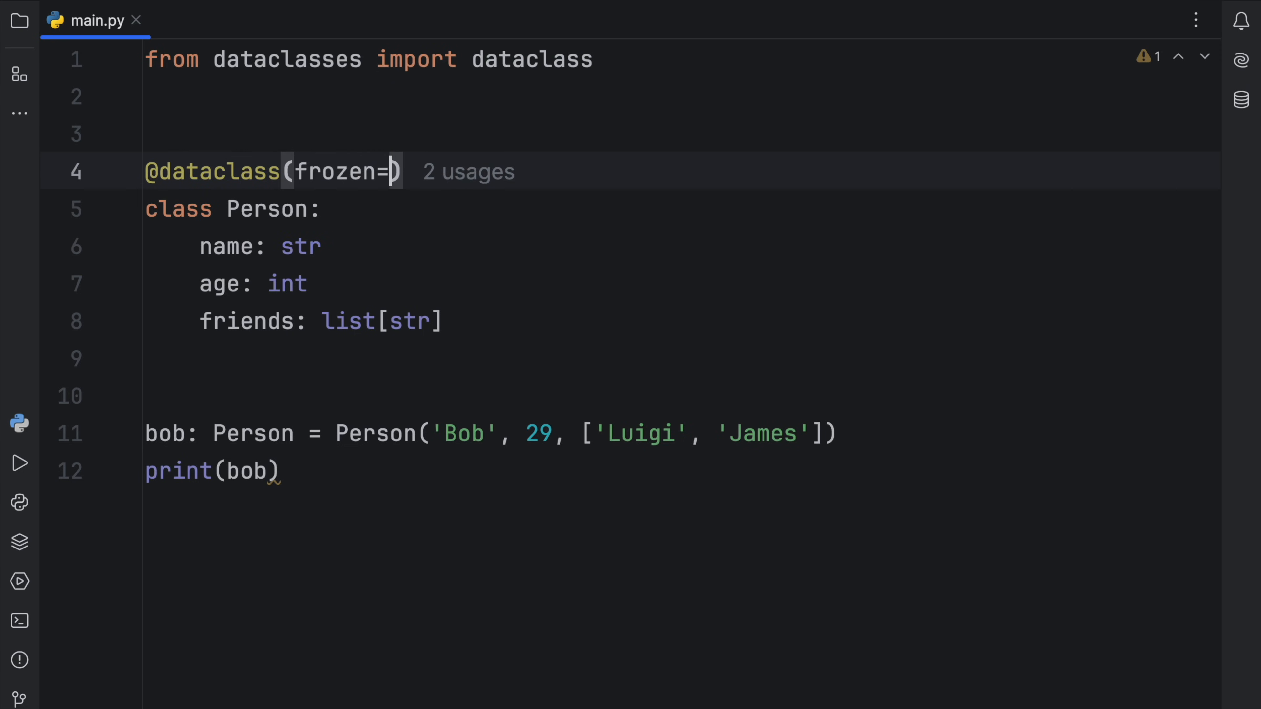
text(bob =)
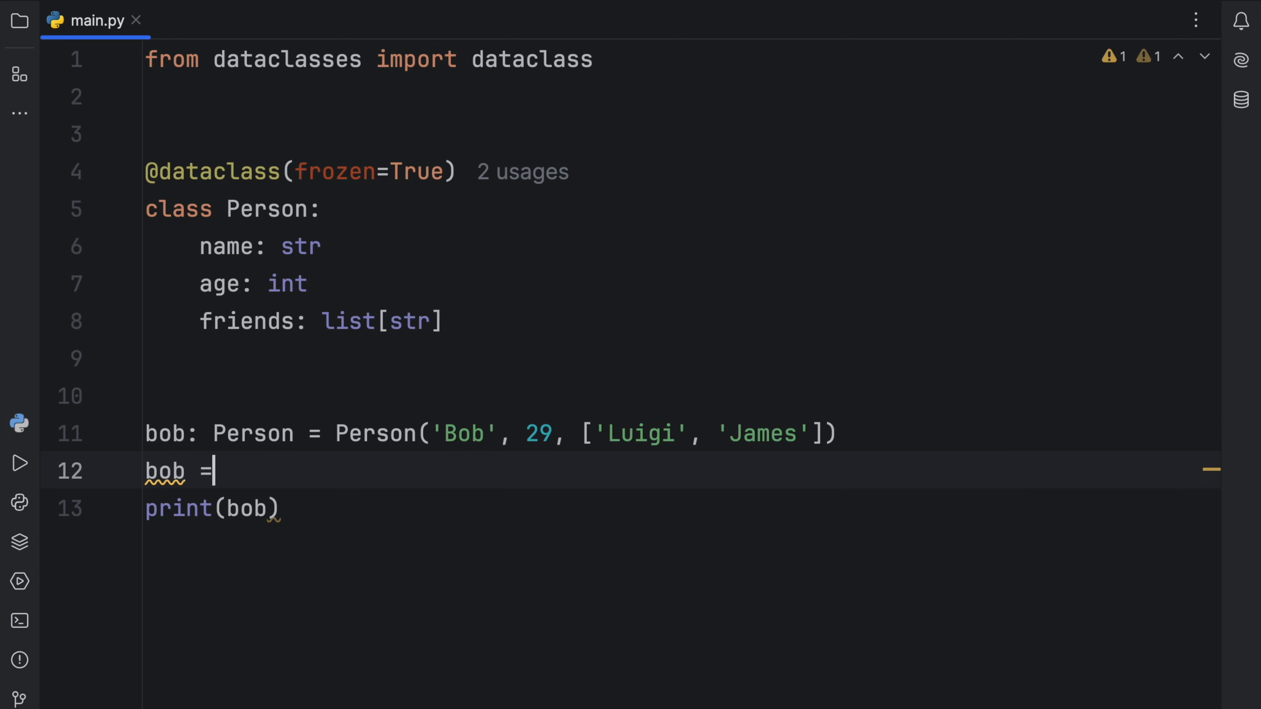
text(.name = ')
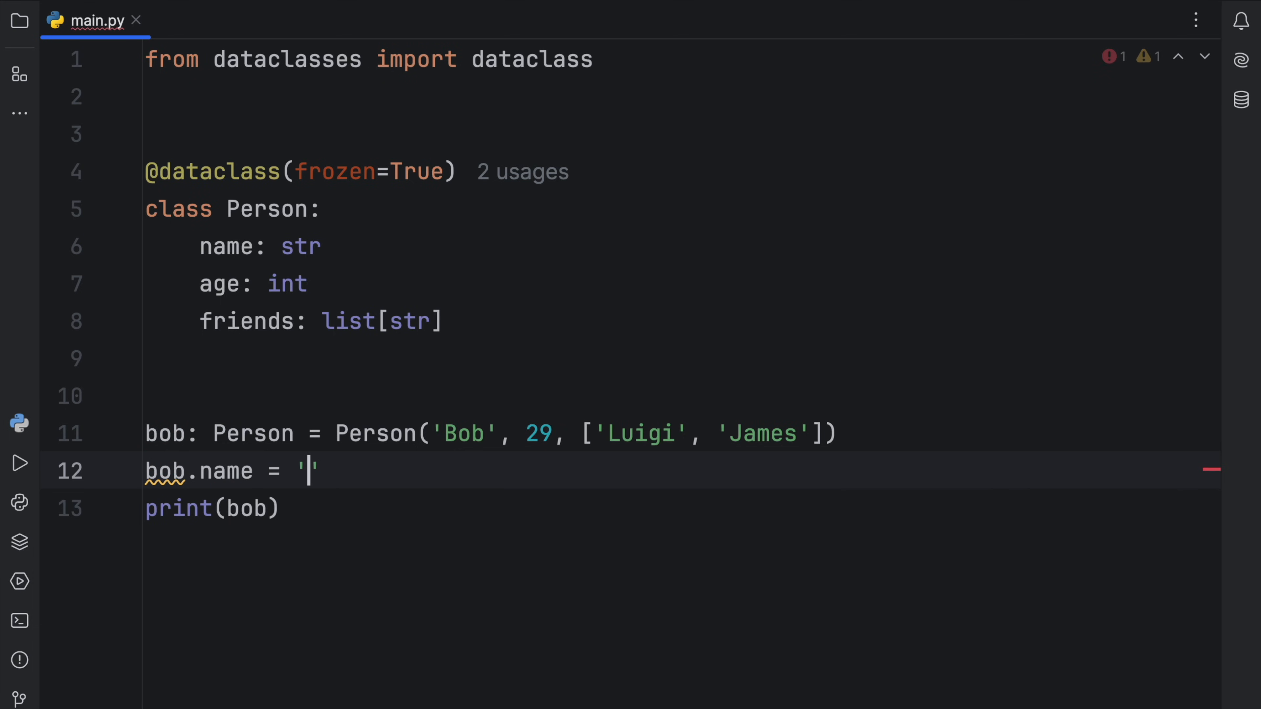
text(James')
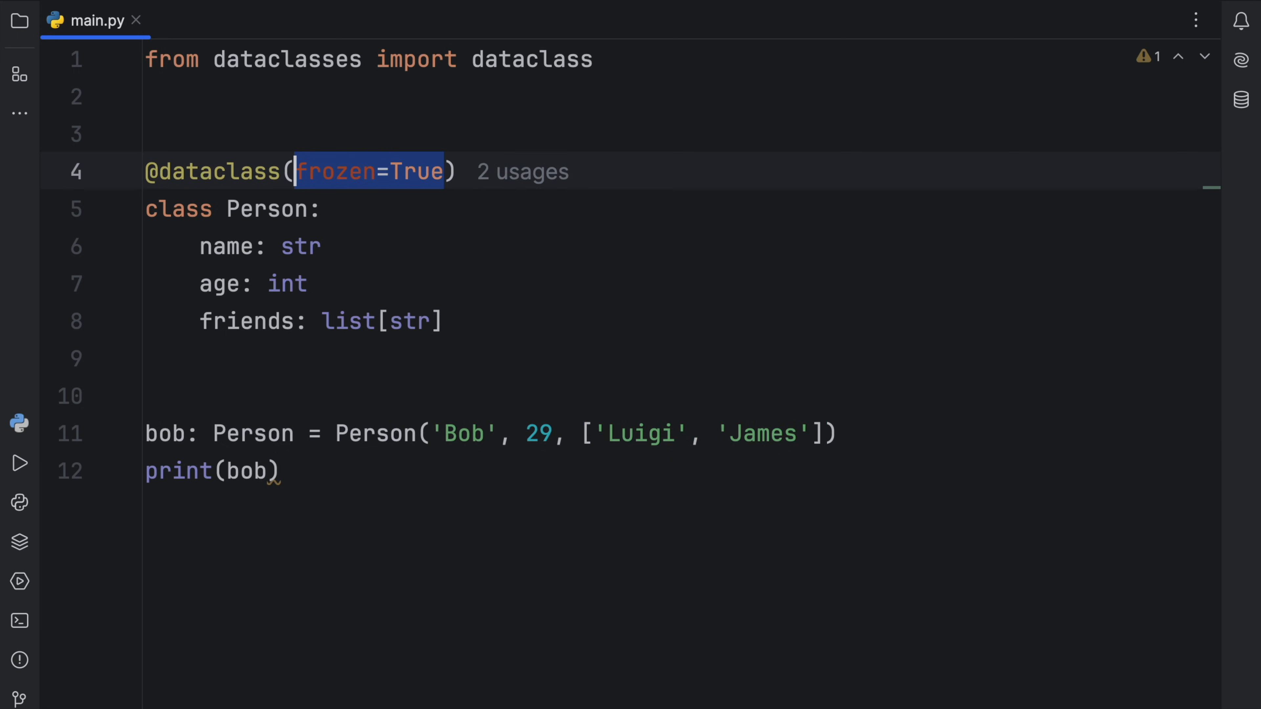
Clear the Person code and write a Rectangle dataclass with width: float and height: float
key(Delete)
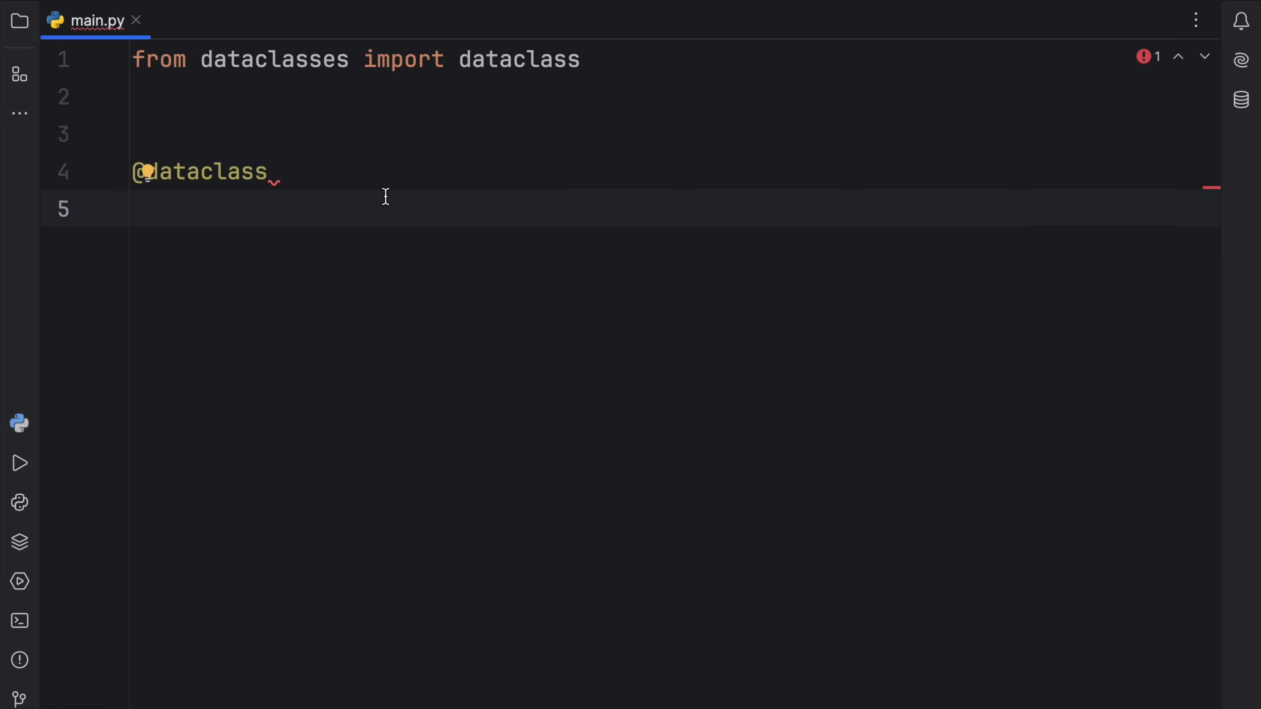
text(class R)
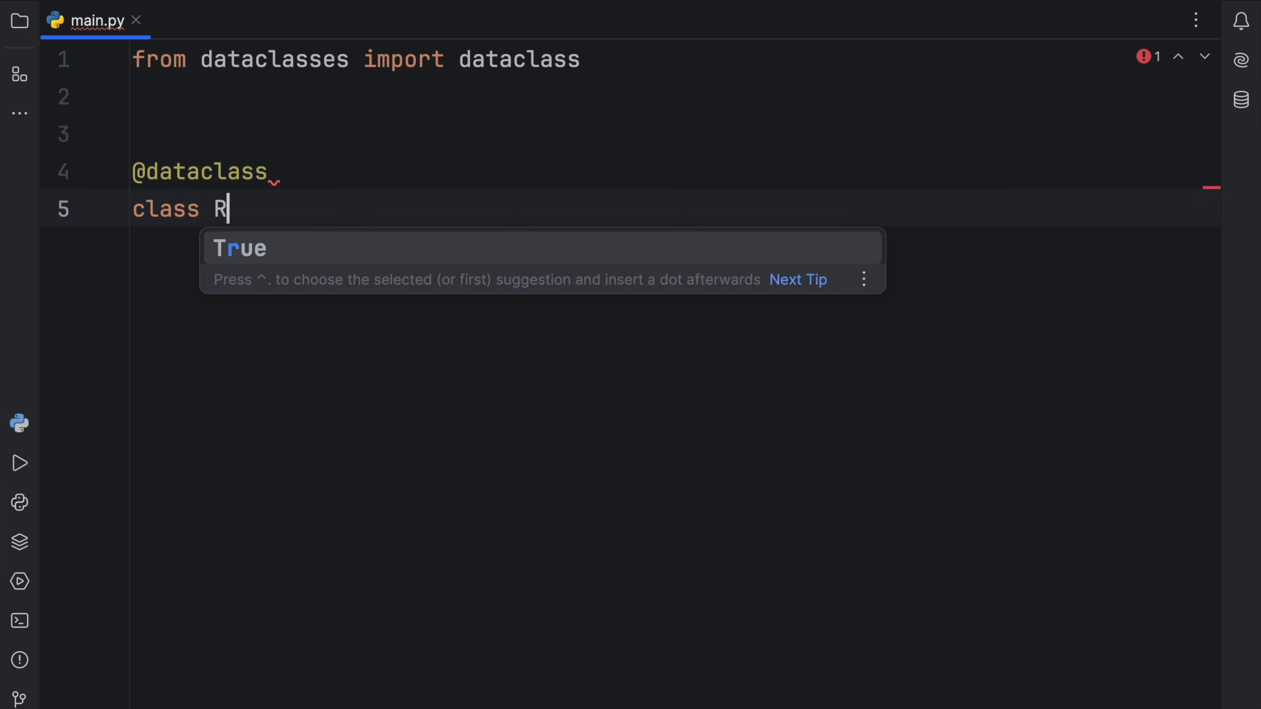
text(ectangle:)
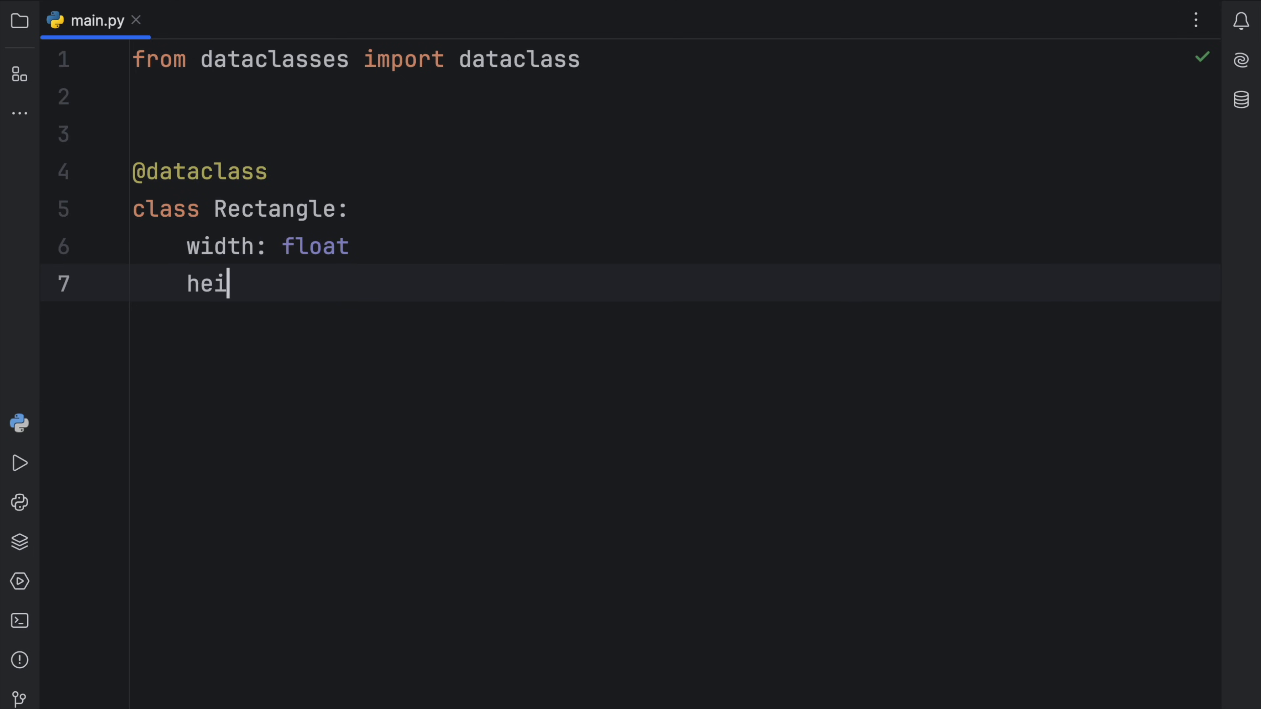
text(ght: float)
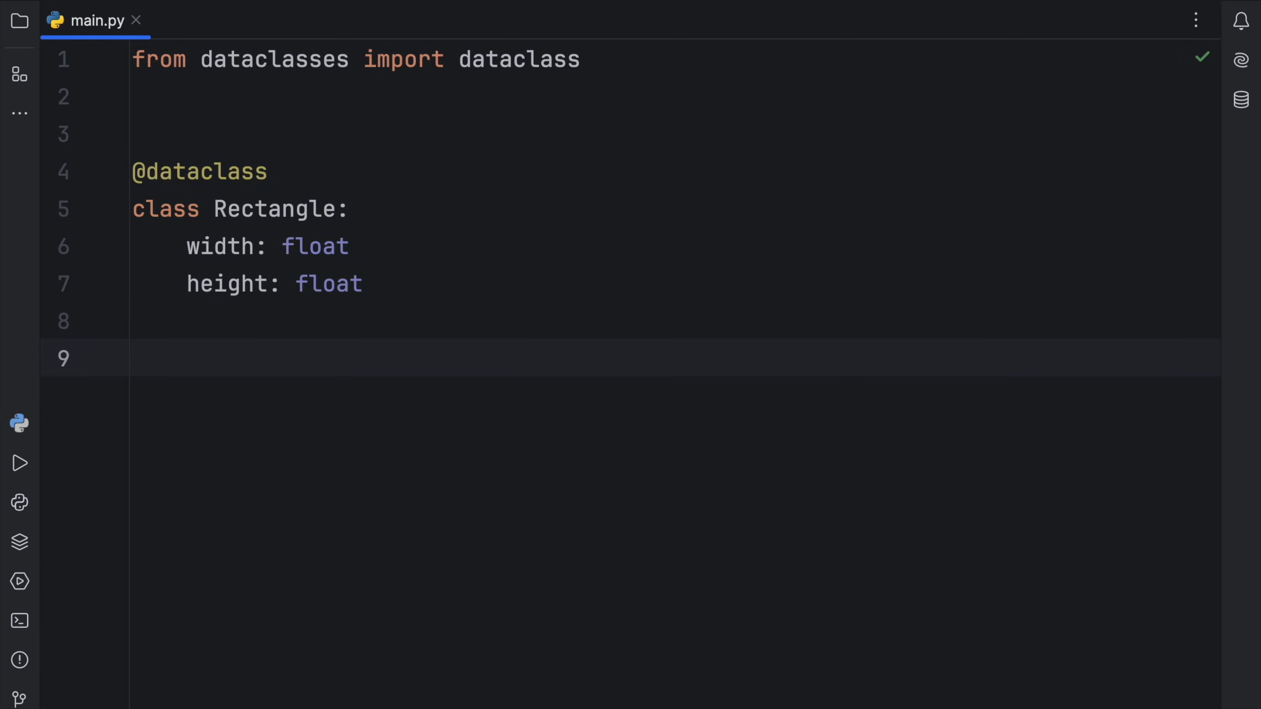
text(@pr)
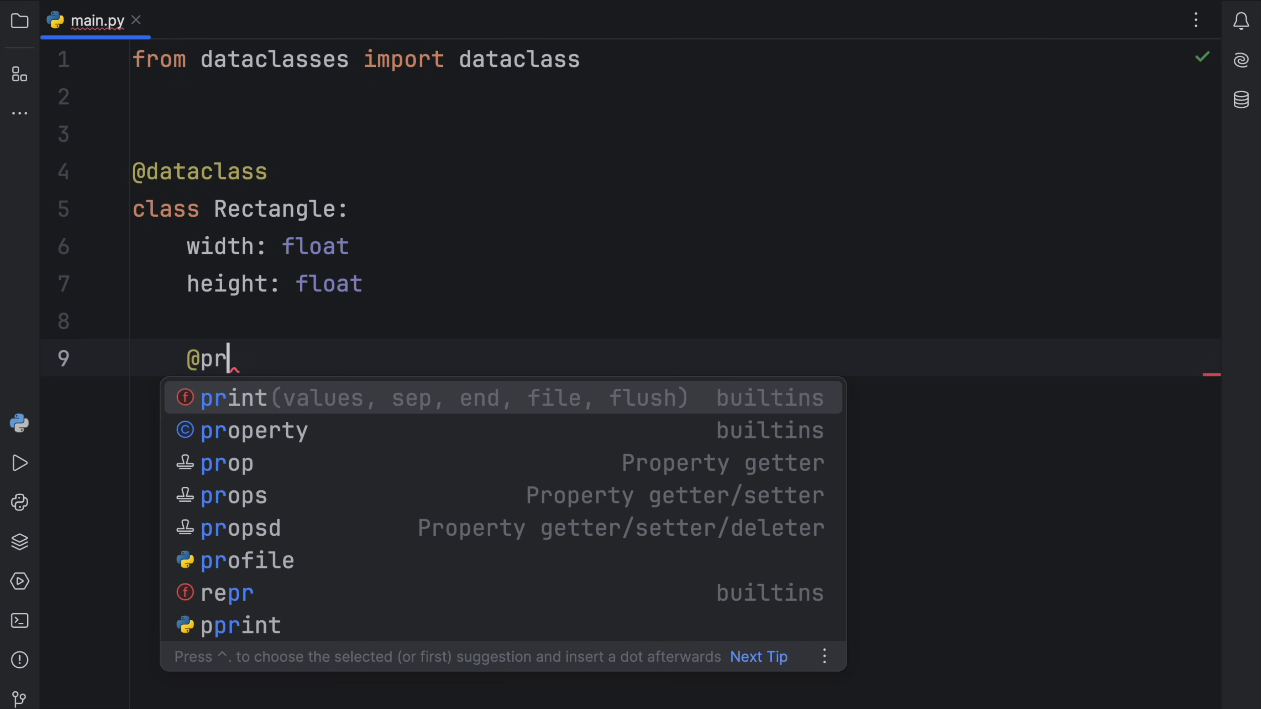
click(257, 430)
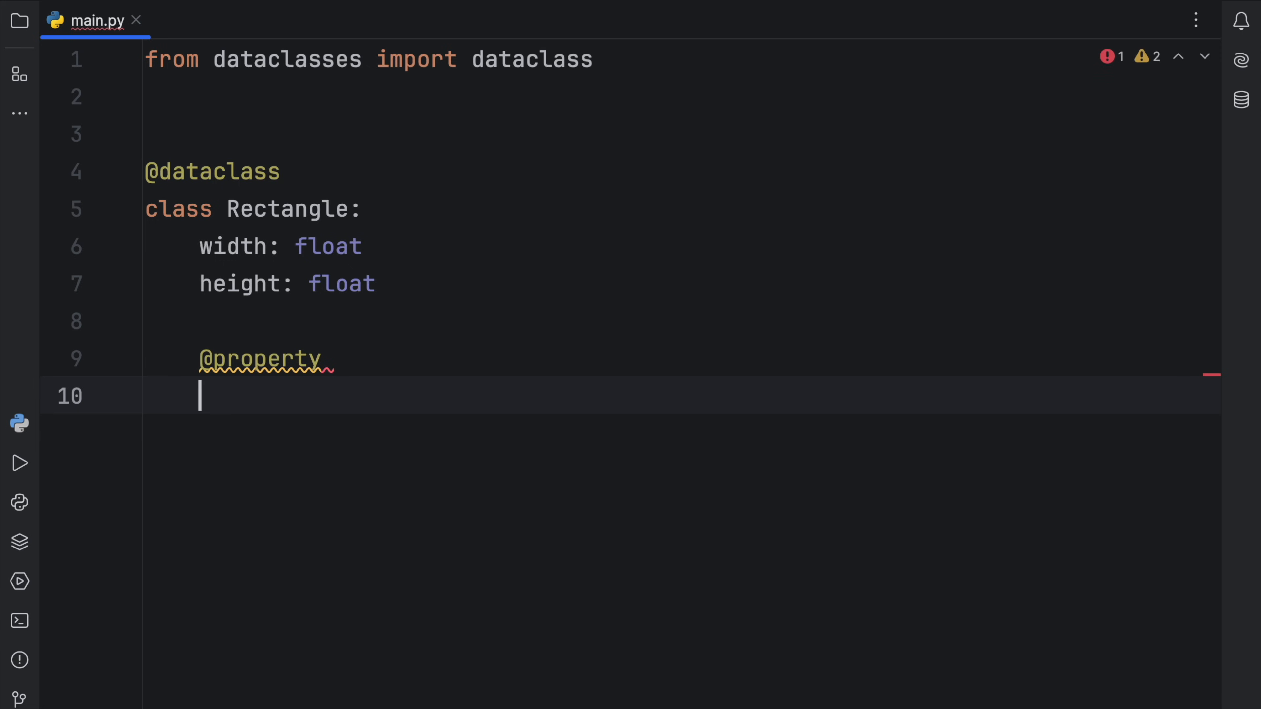
text(def)
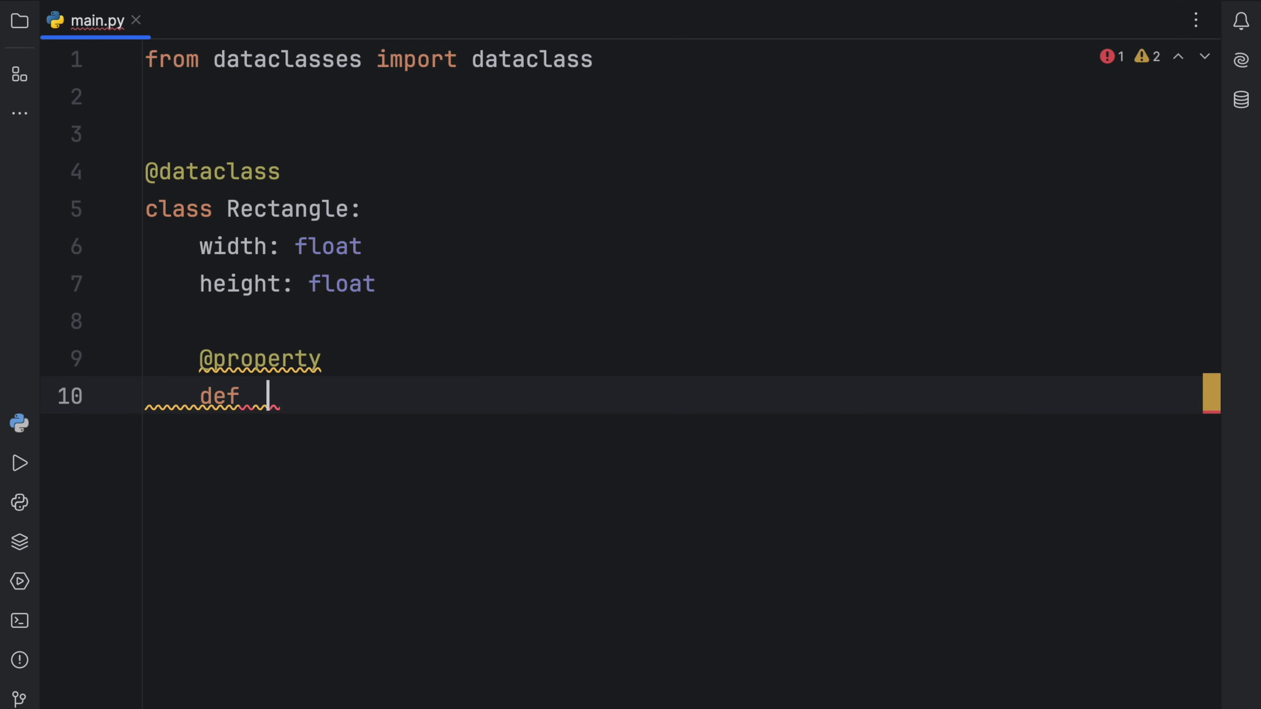
text(area)
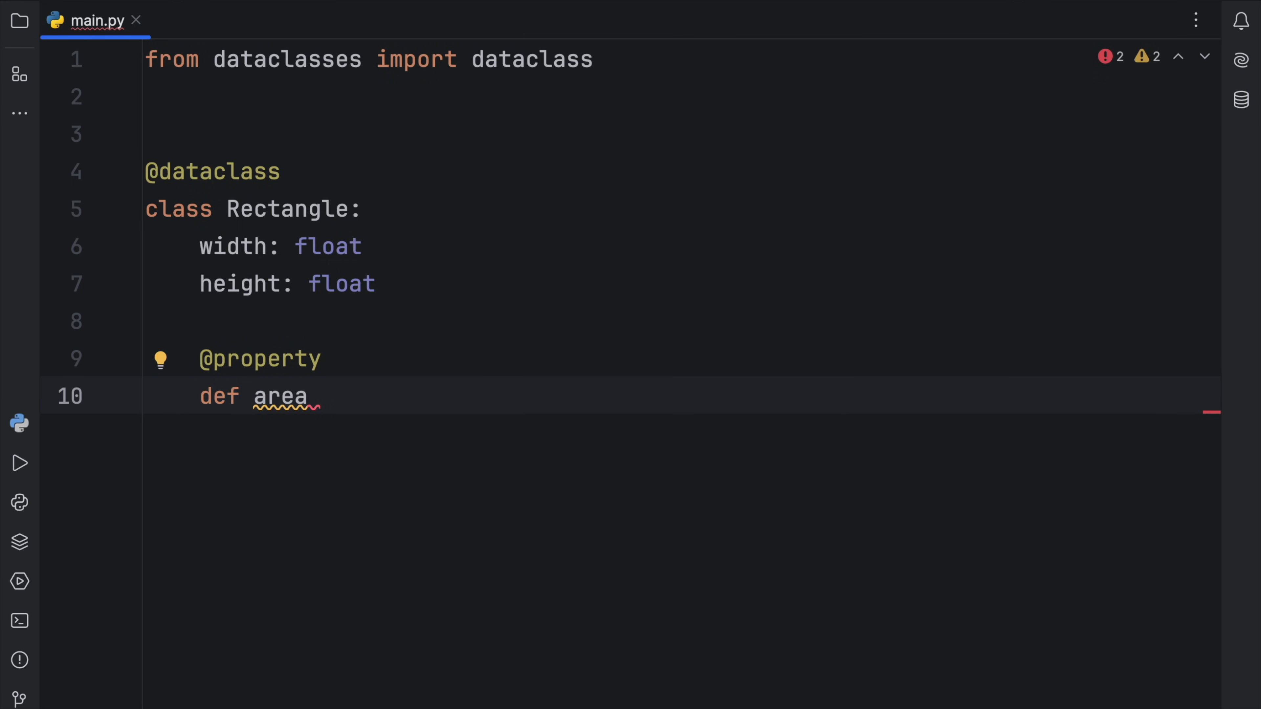
text((self) -> float:)
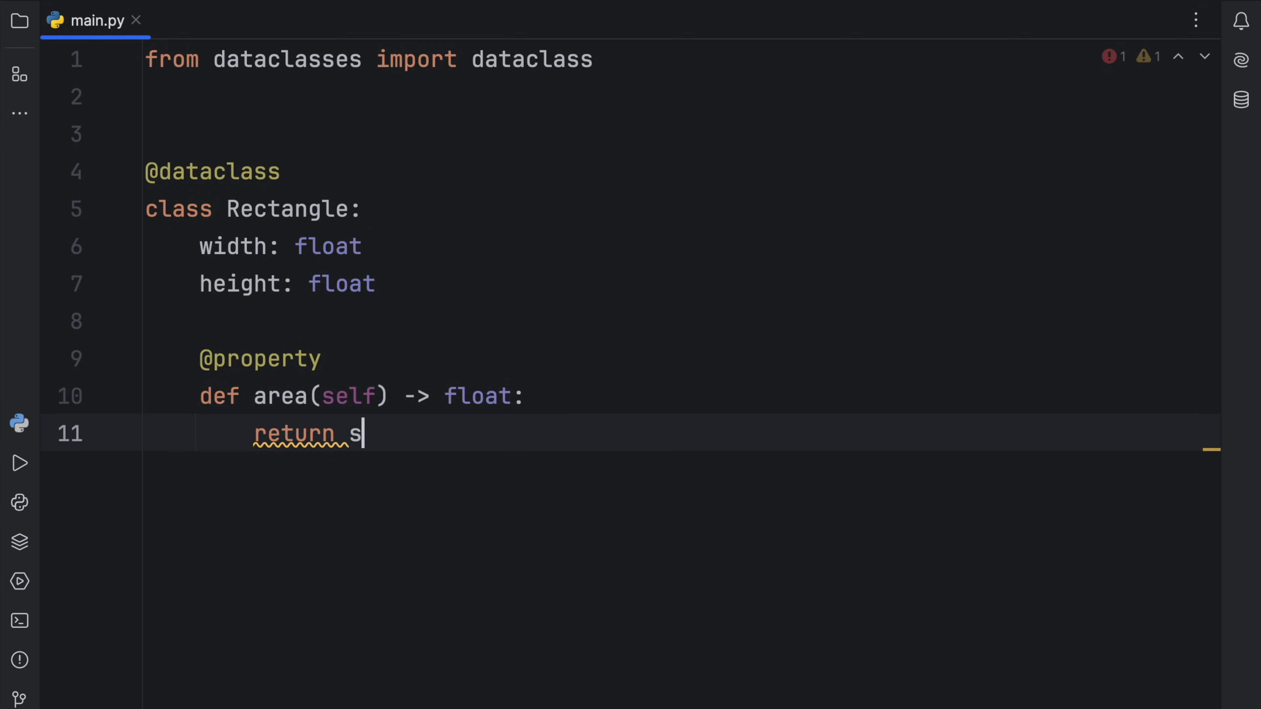
text(elf.width * self.height)
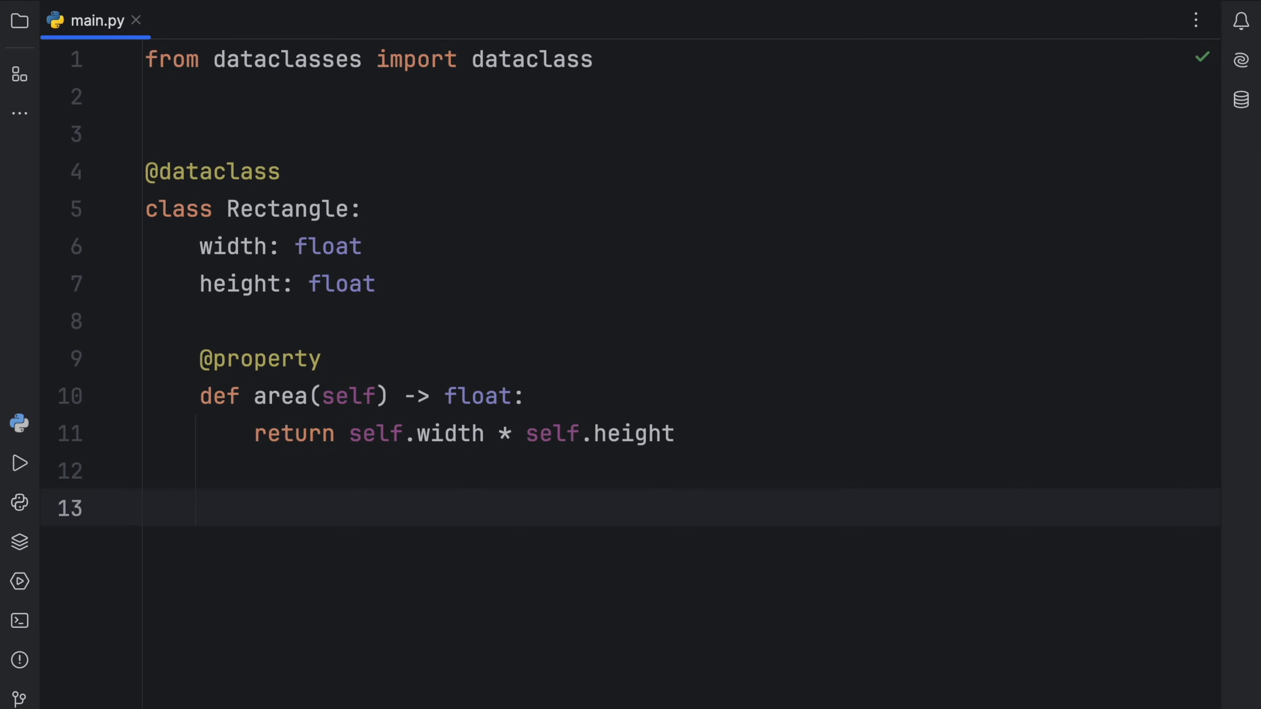
text(@prop)
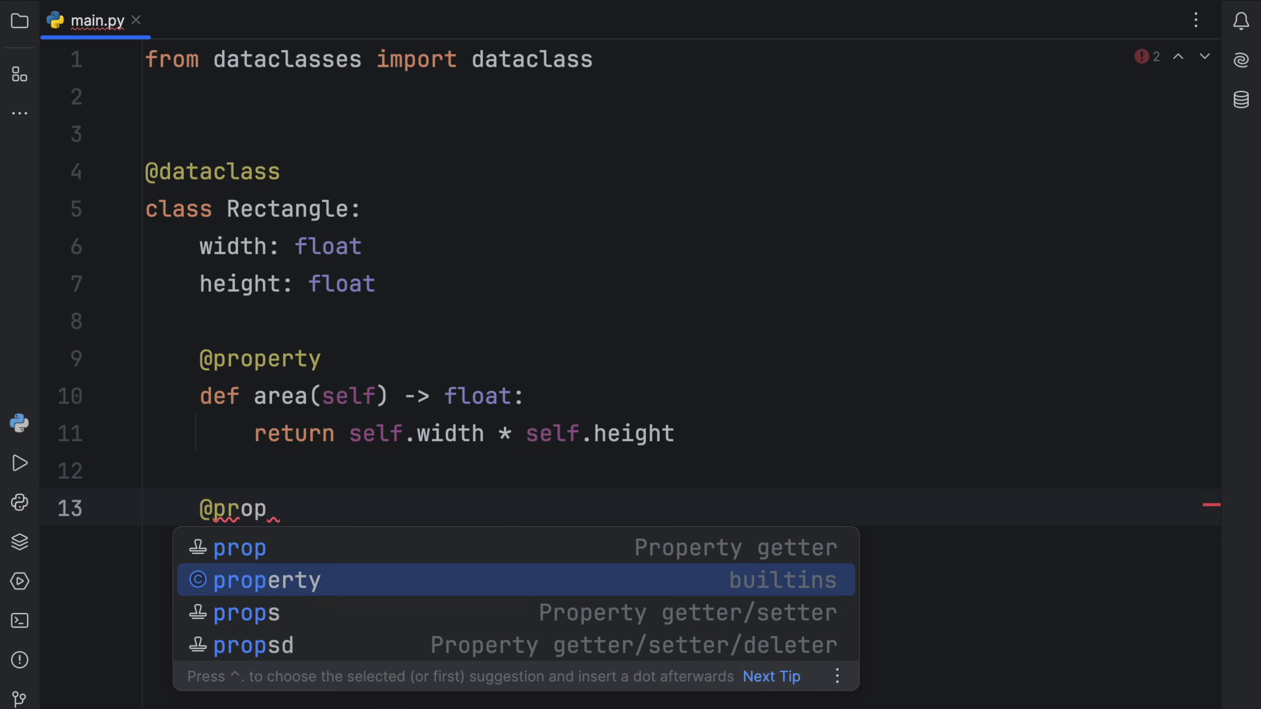
key(Enter)
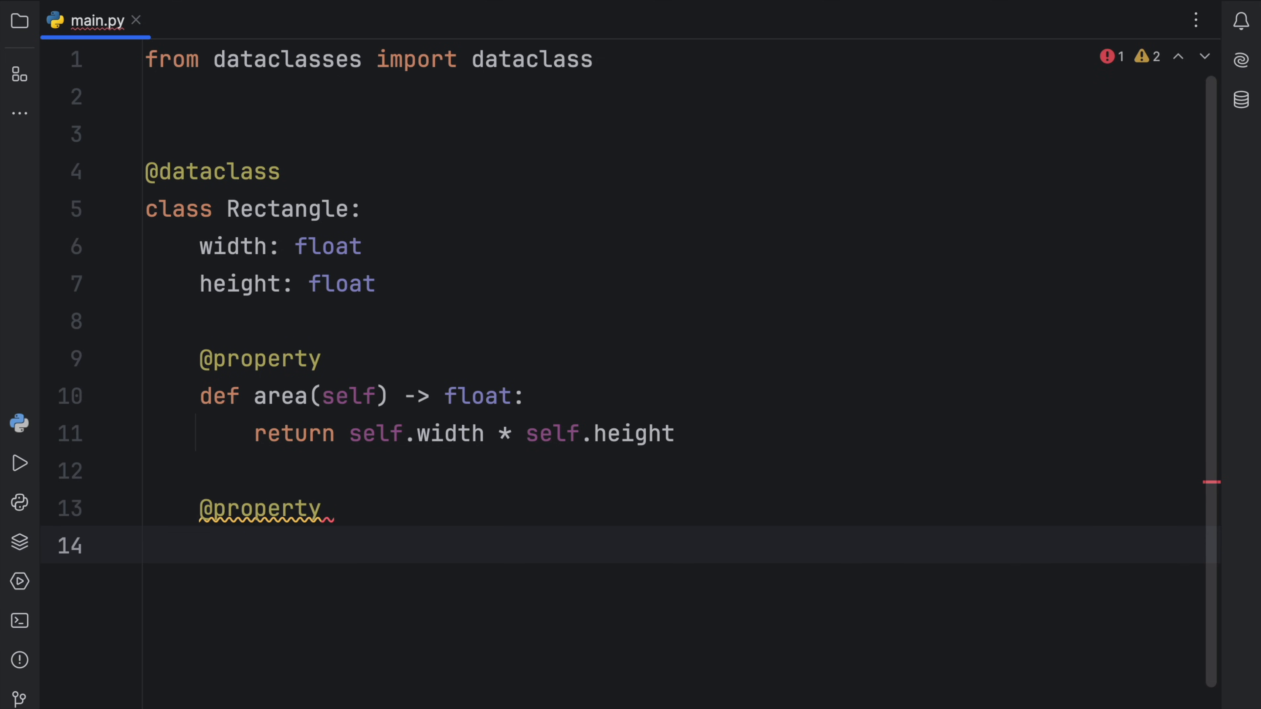
text(def per)
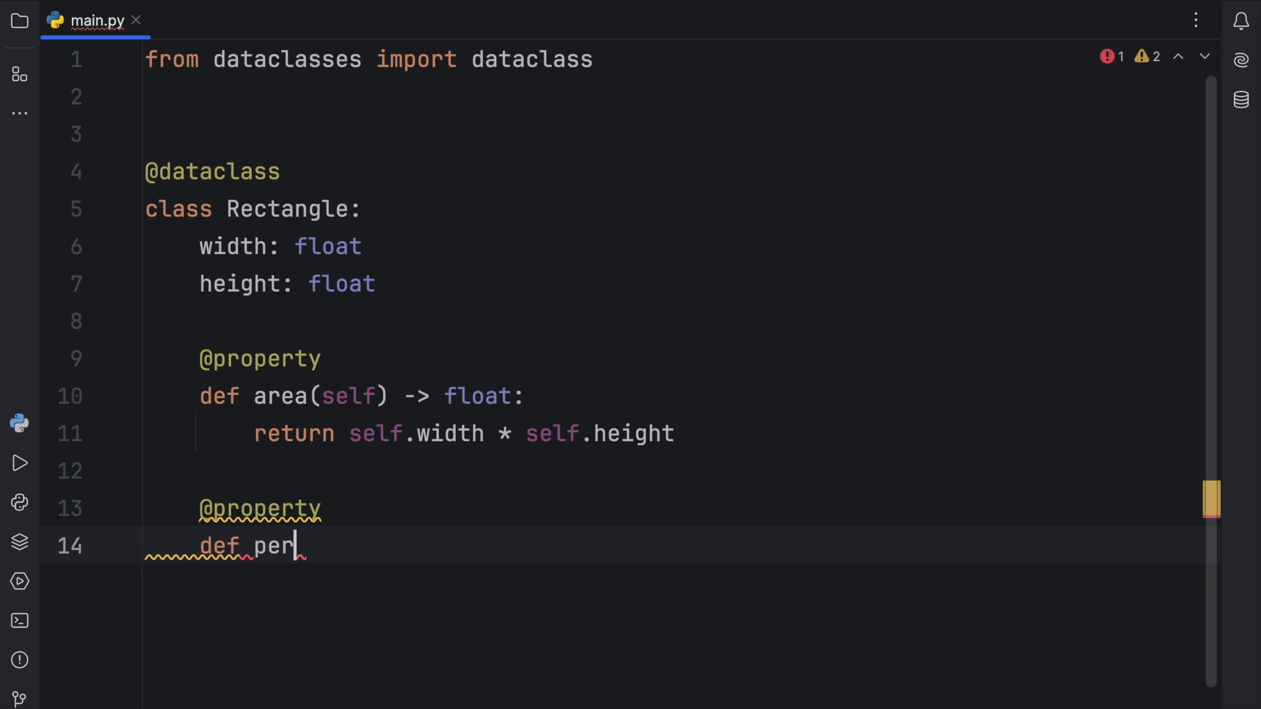
text(imeter(self) ->:)
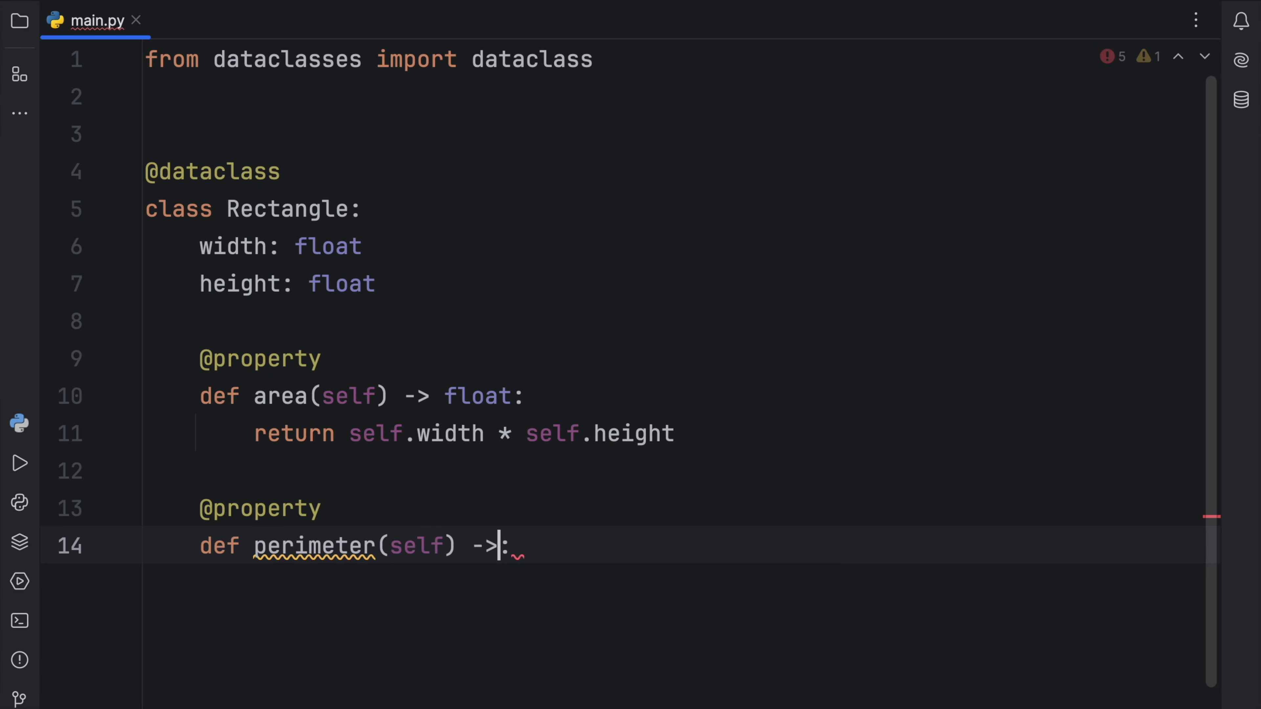
text(float:)
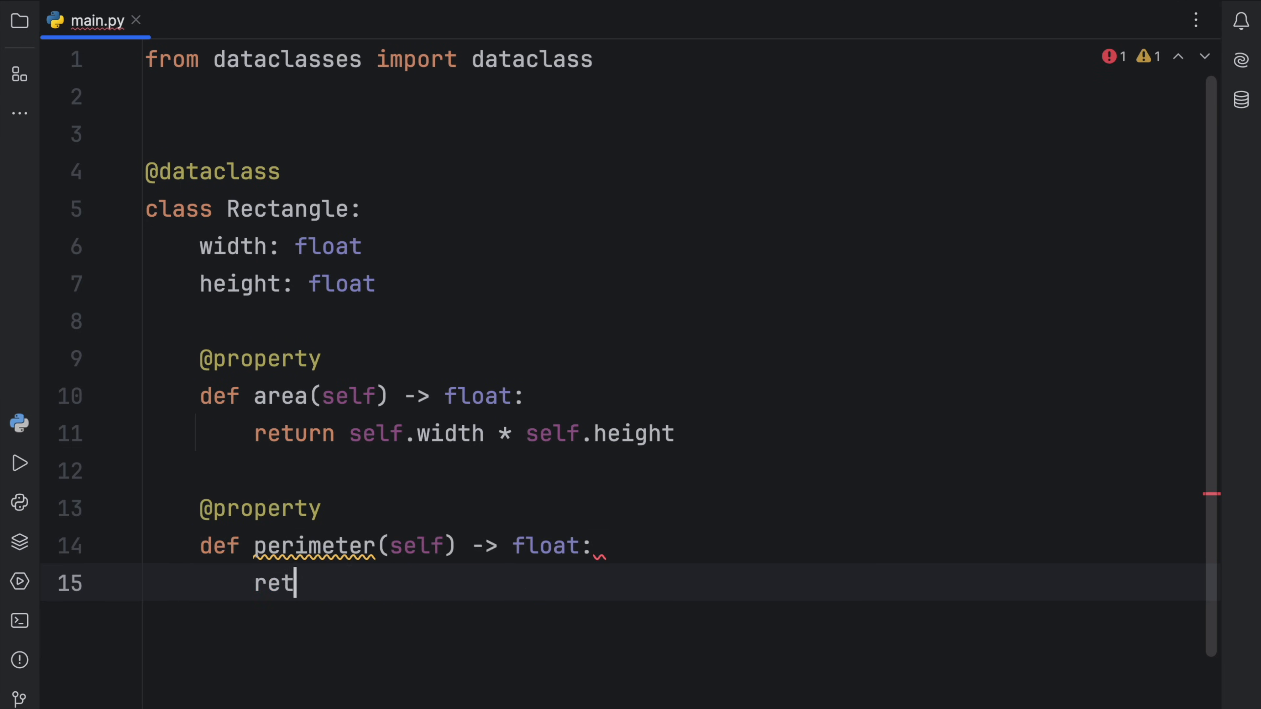
text(urn 2 * (self.width)
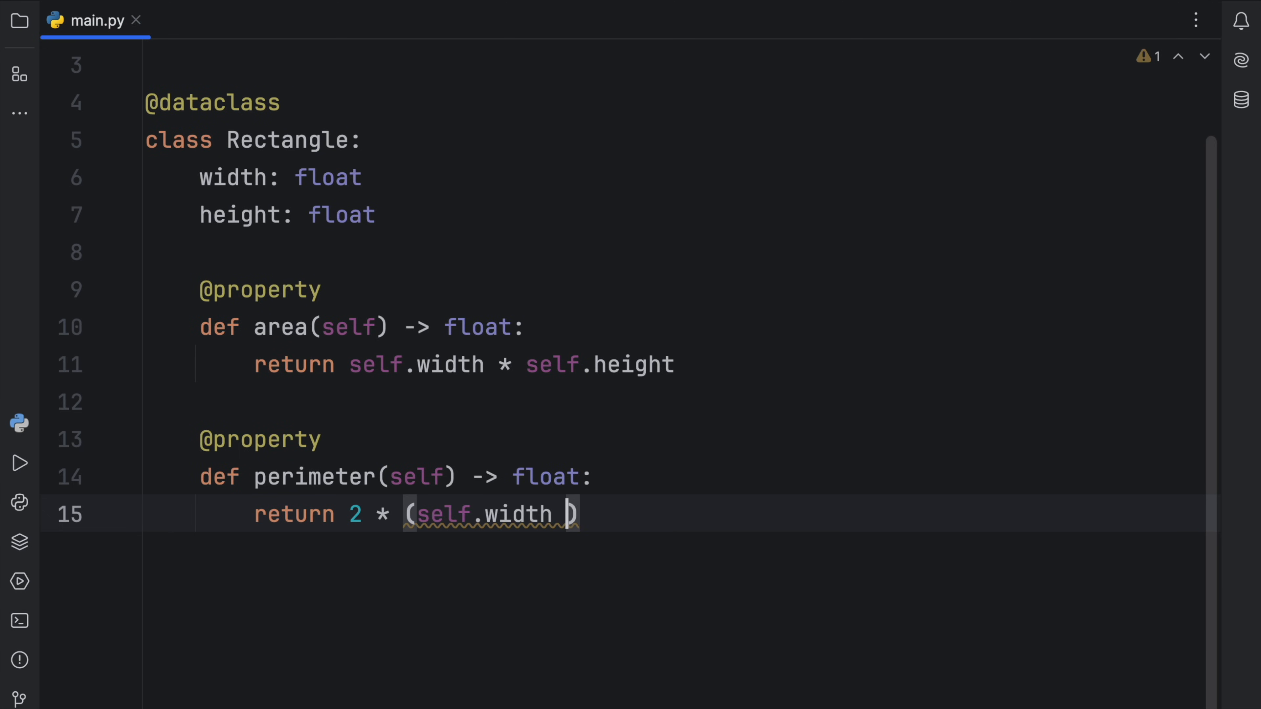
text(+ self)
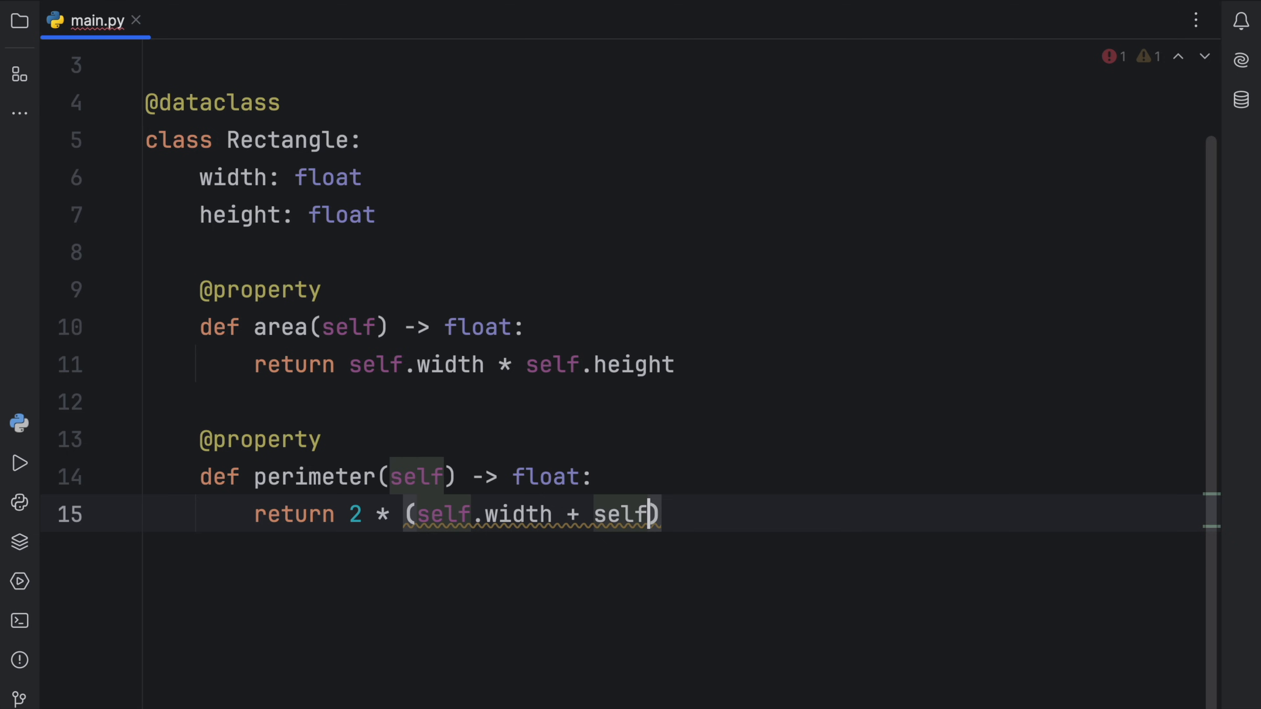
text(.height))
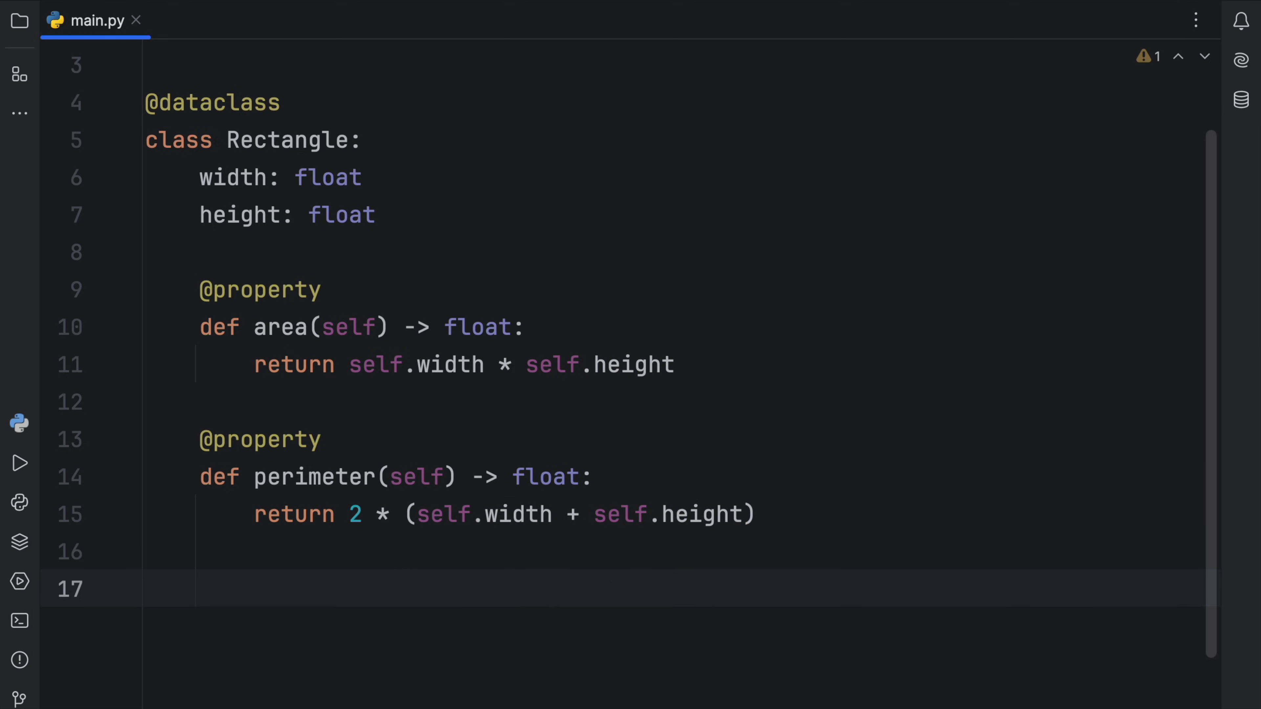
Define describe(self) -> None starting with an f-string print of the object itself
text(def)
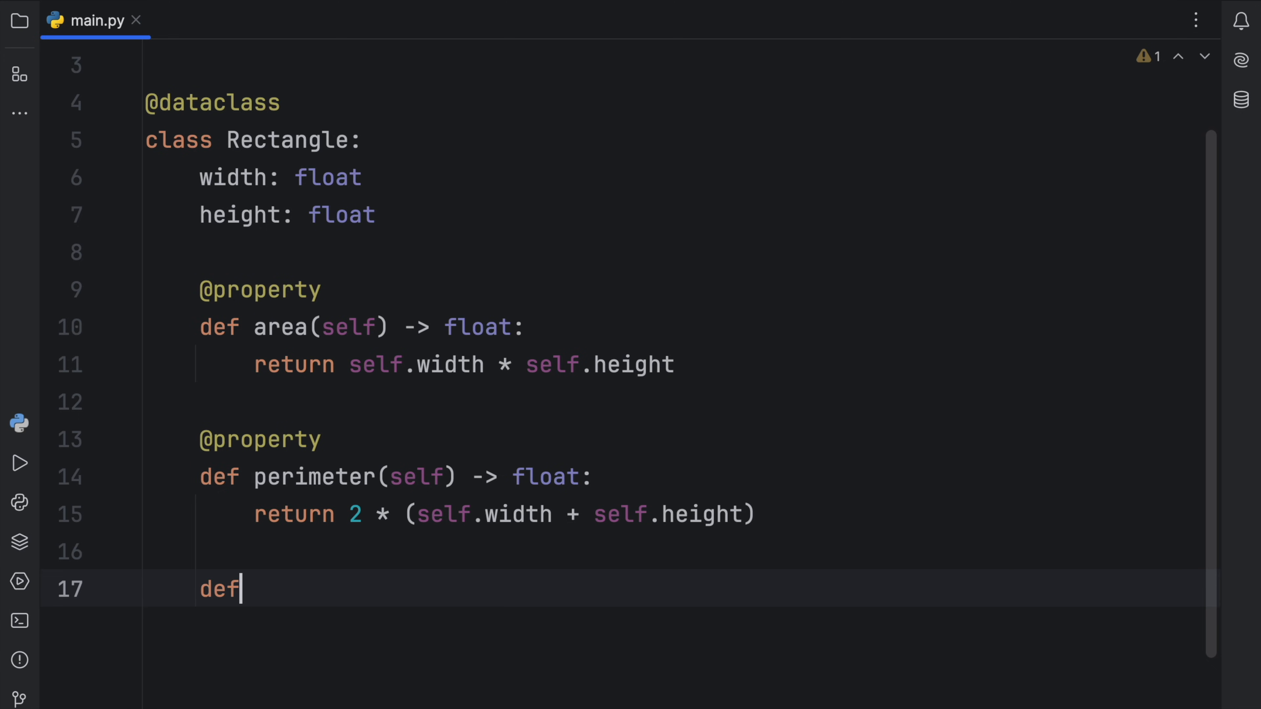
text(describe(self) :)
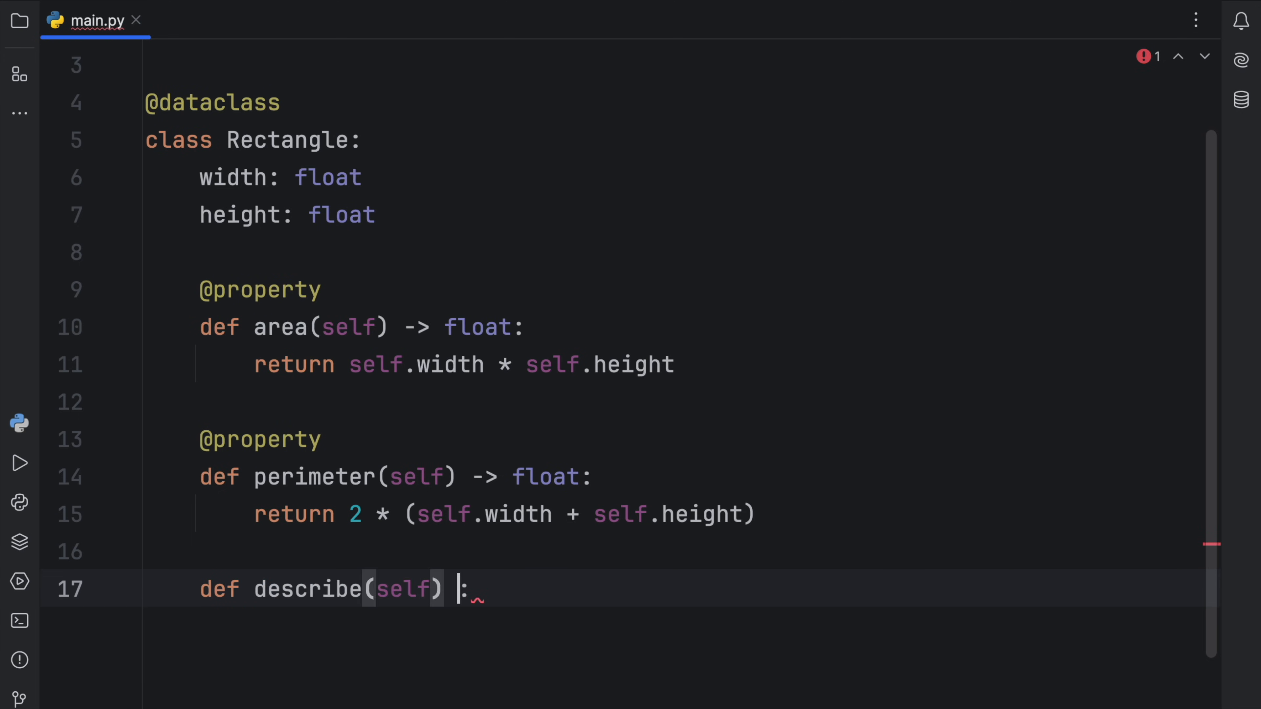
text(-> None)
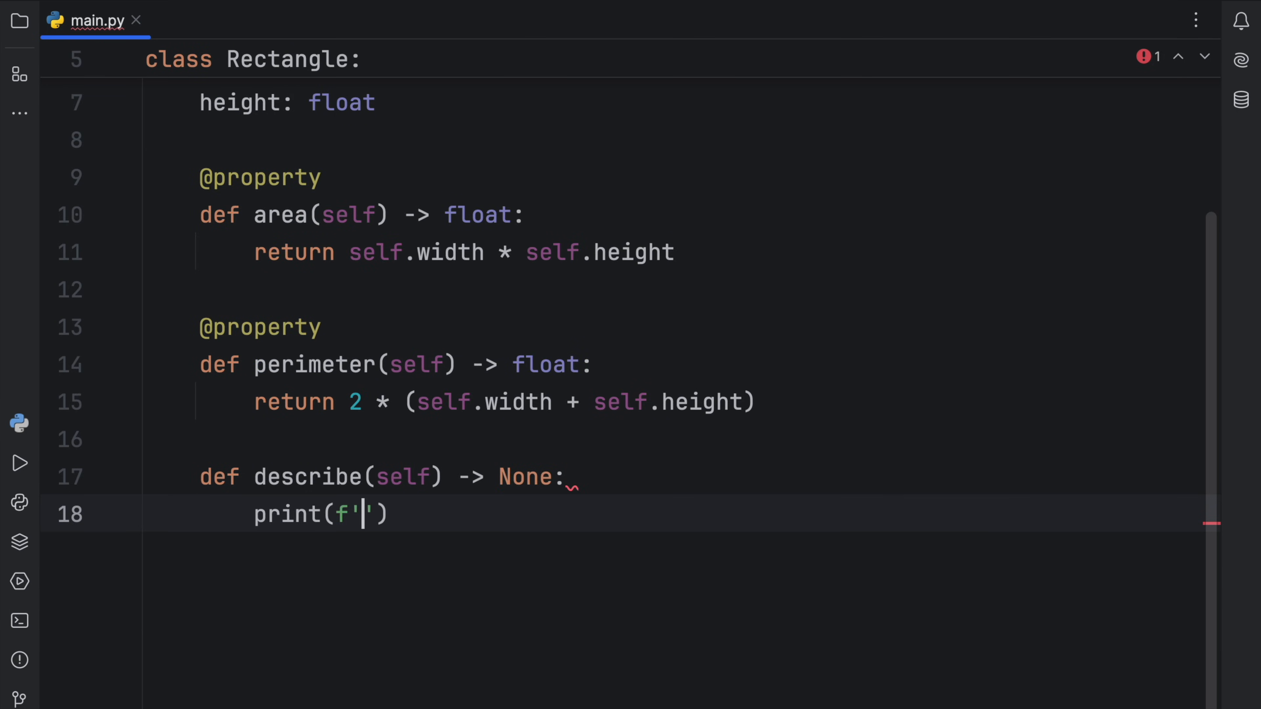
text({})
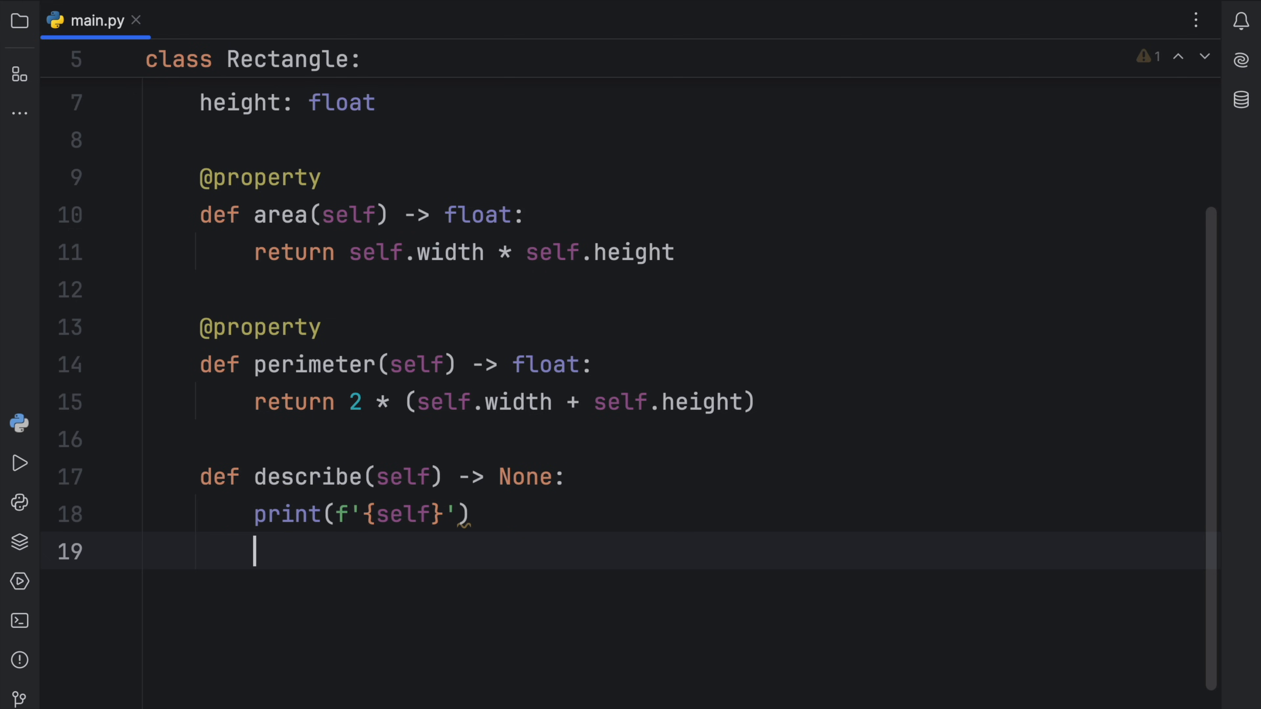
Add prints of f'Area: {self.area}' and f'Perimeter: {self.perimeter}' to describe()
text(print())
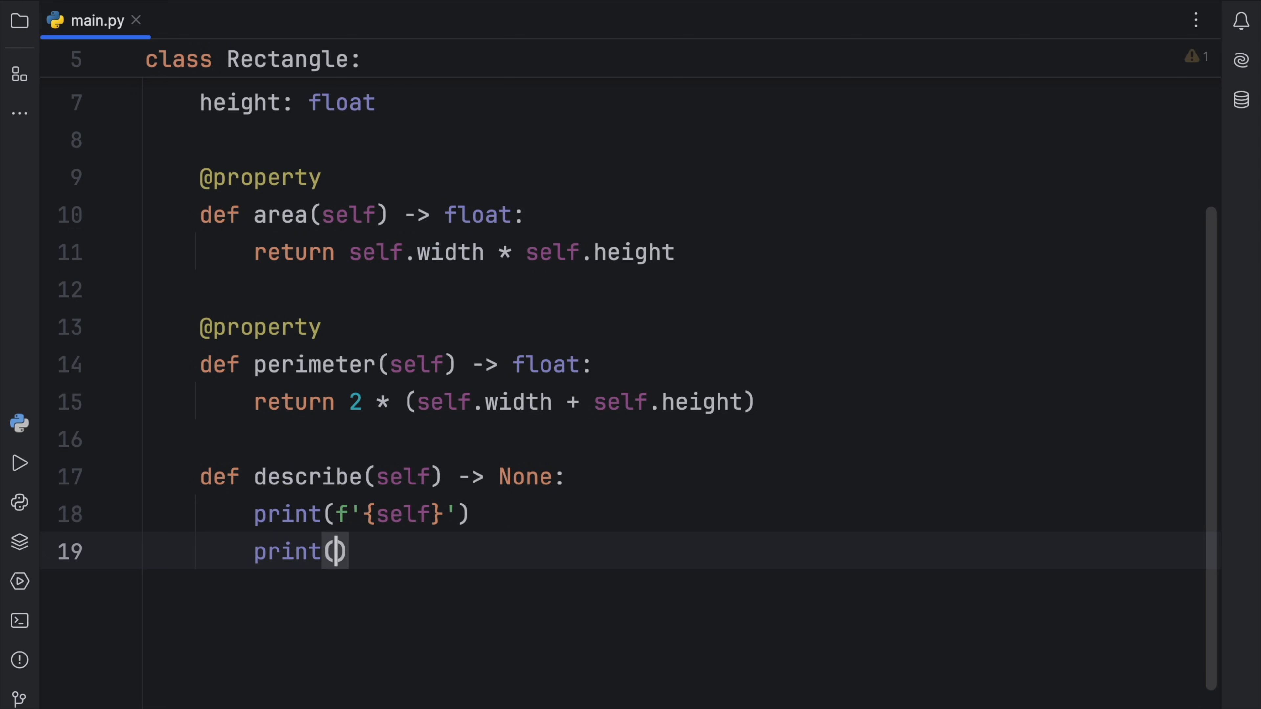
text(f'Area')
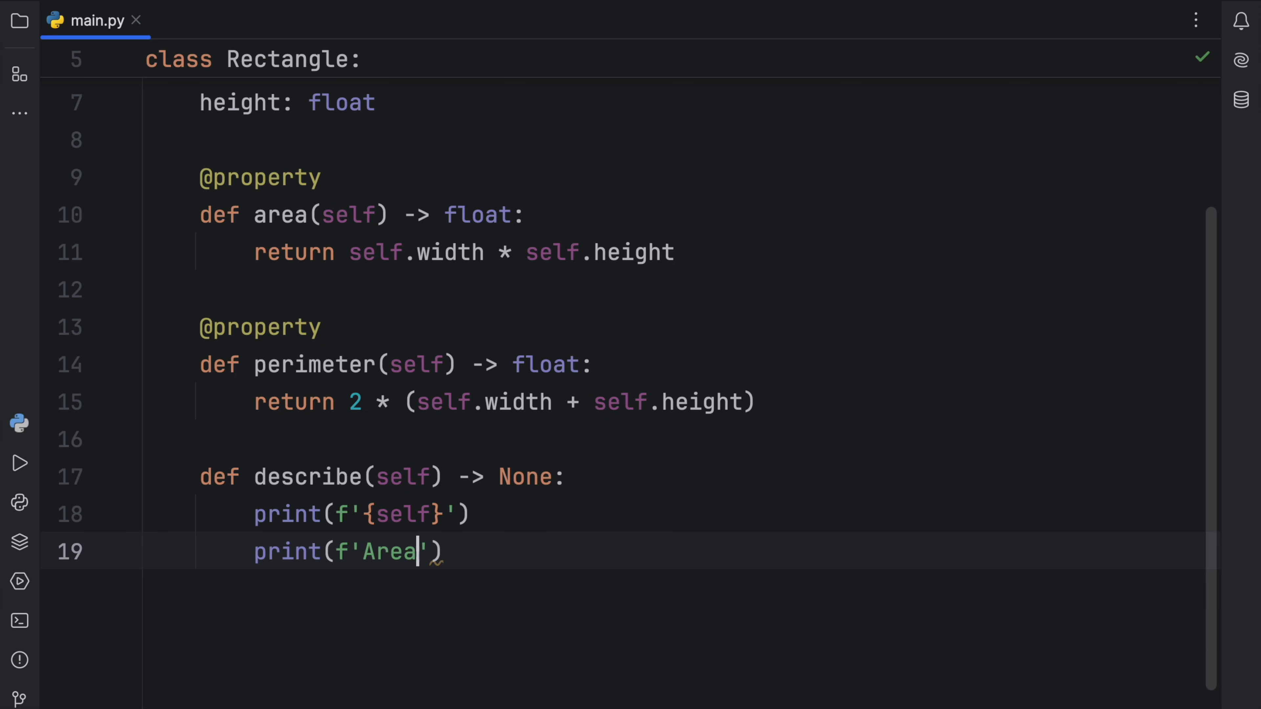
text(: {self.area})
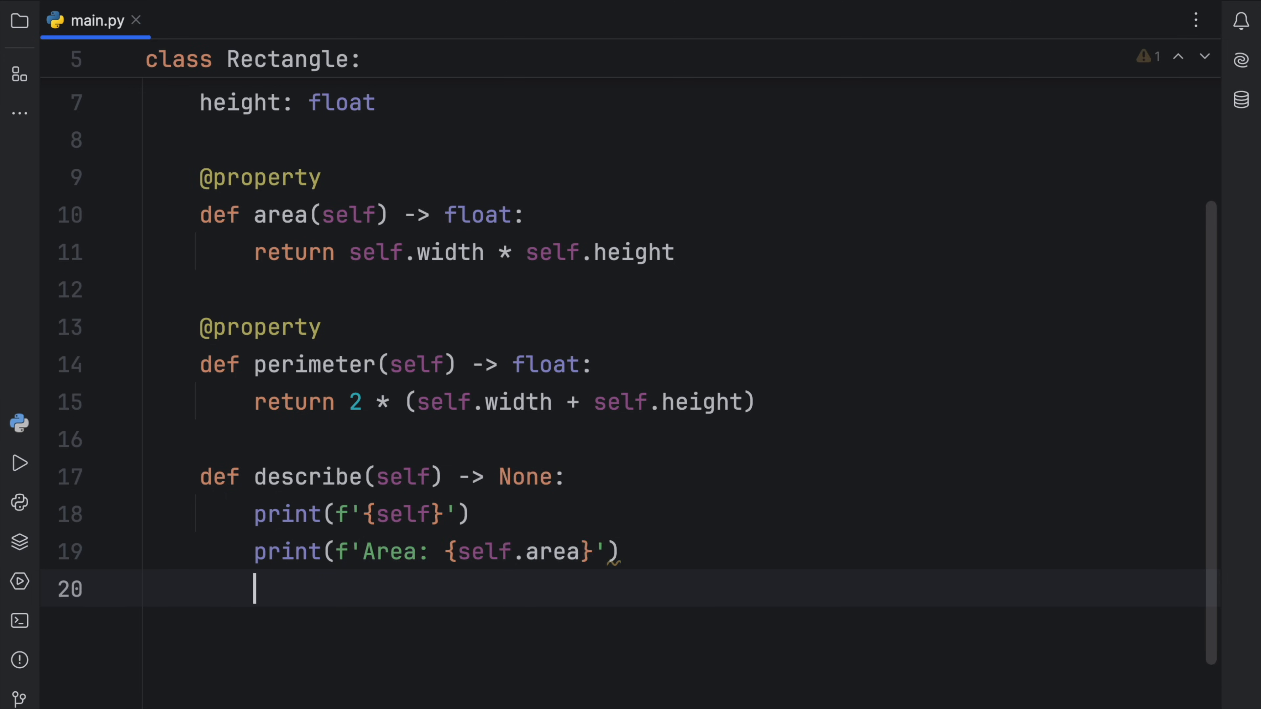
text(print(f'{o}'))
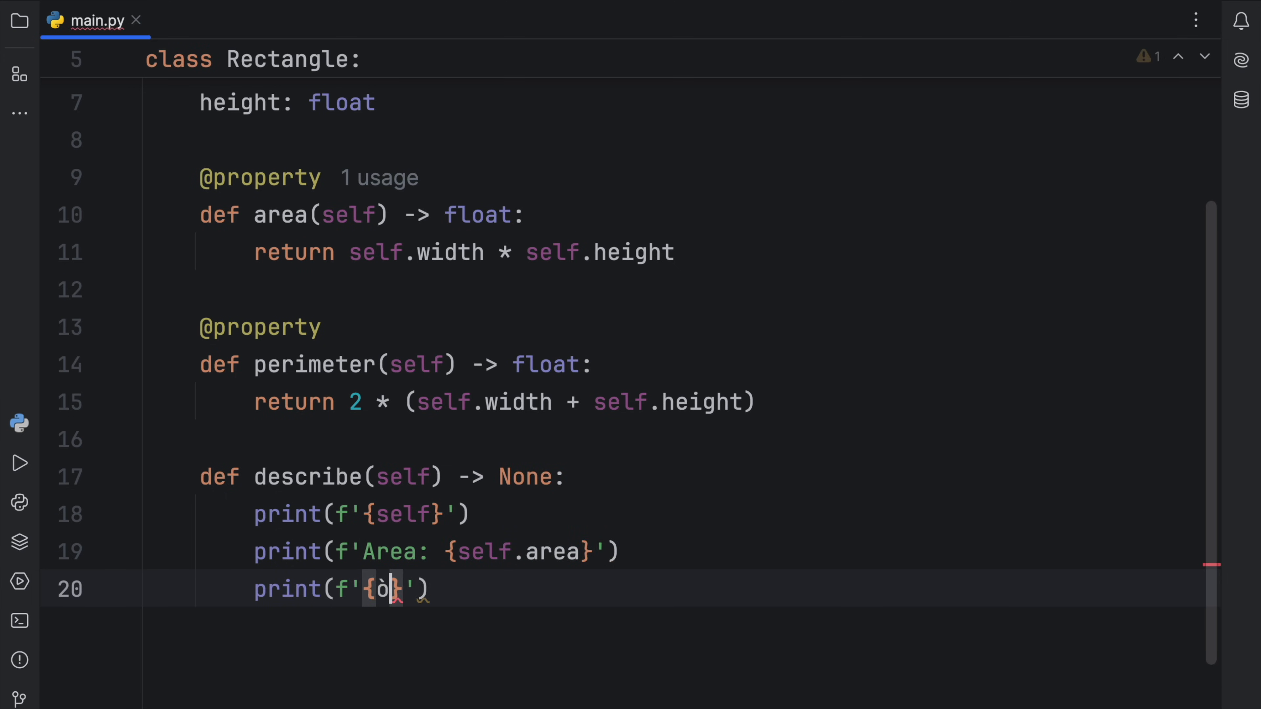
text(Perimeter:)
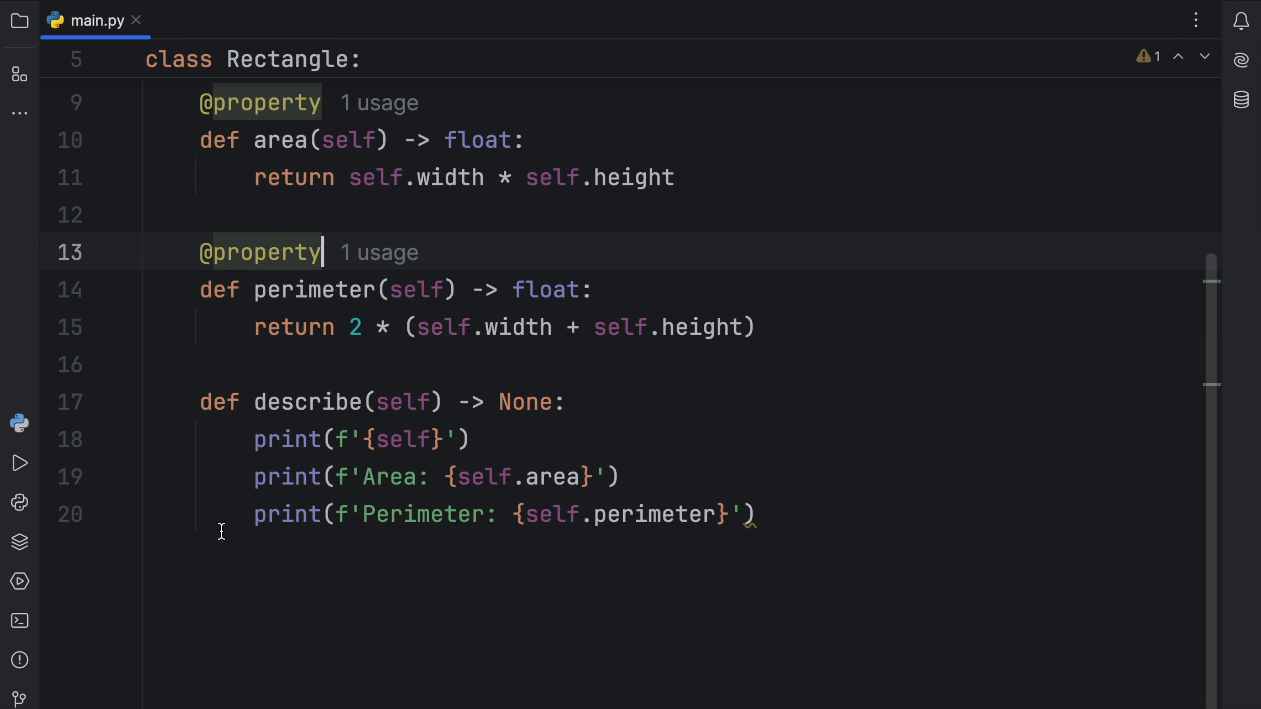
key(Enter)
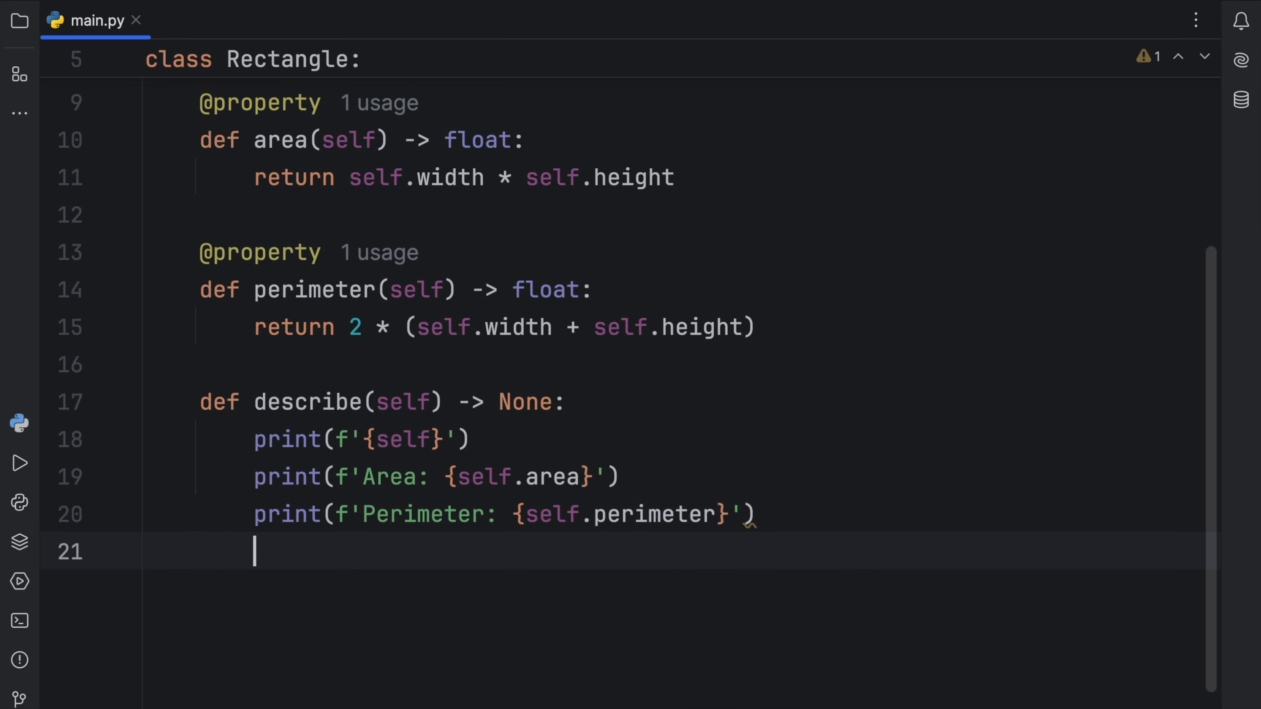
Create rect1: Rectangle = Rectangle(width=10, height=20) and call rect1.describe()
text(rec)
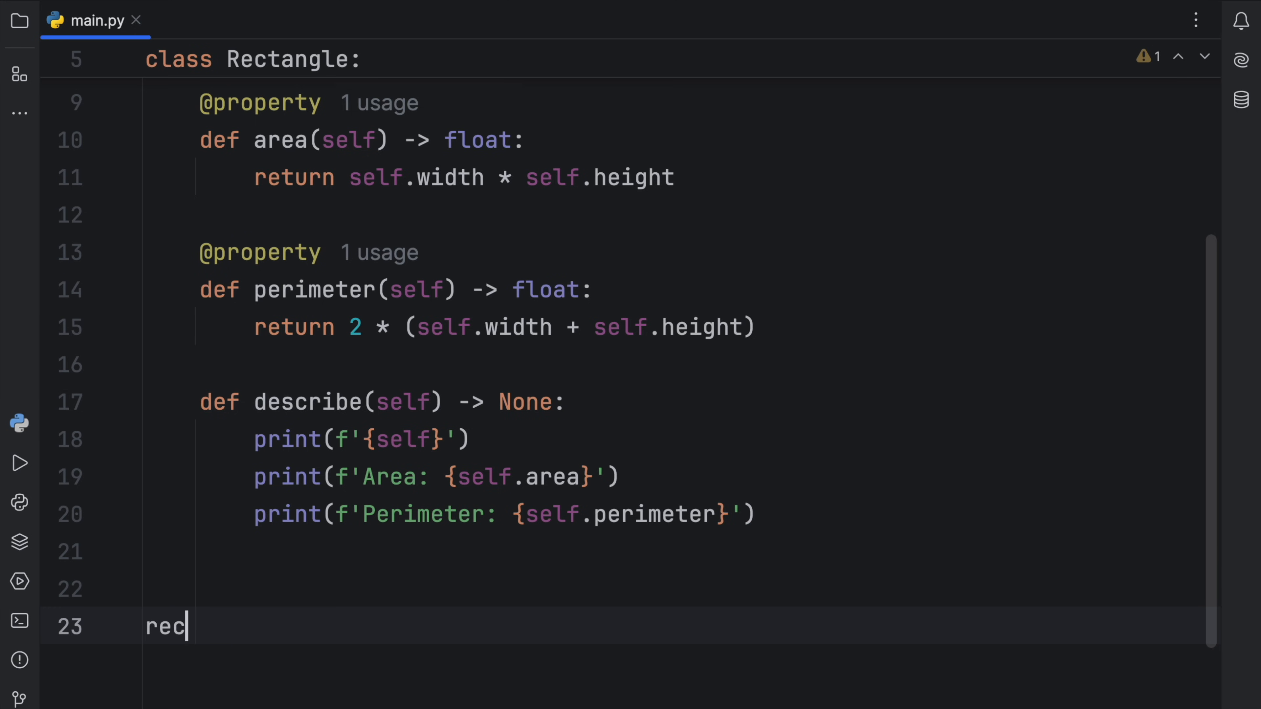
text(t1)
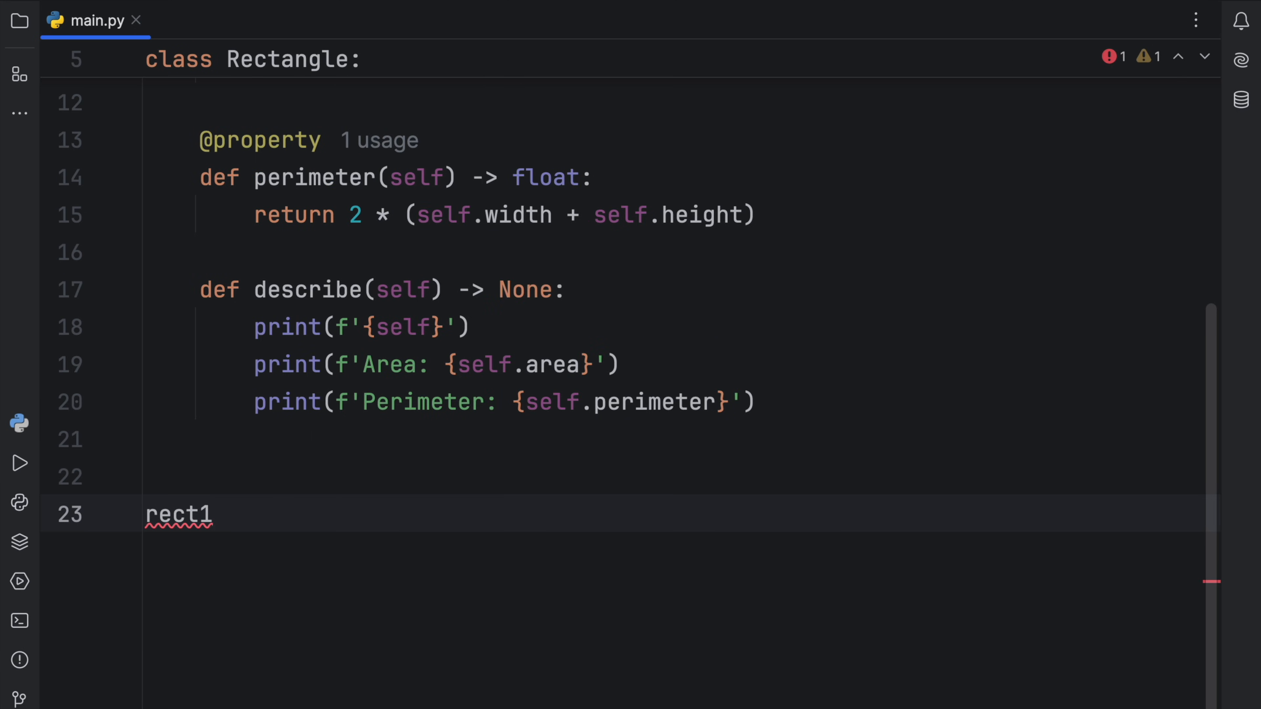
text(: Rectangle =)
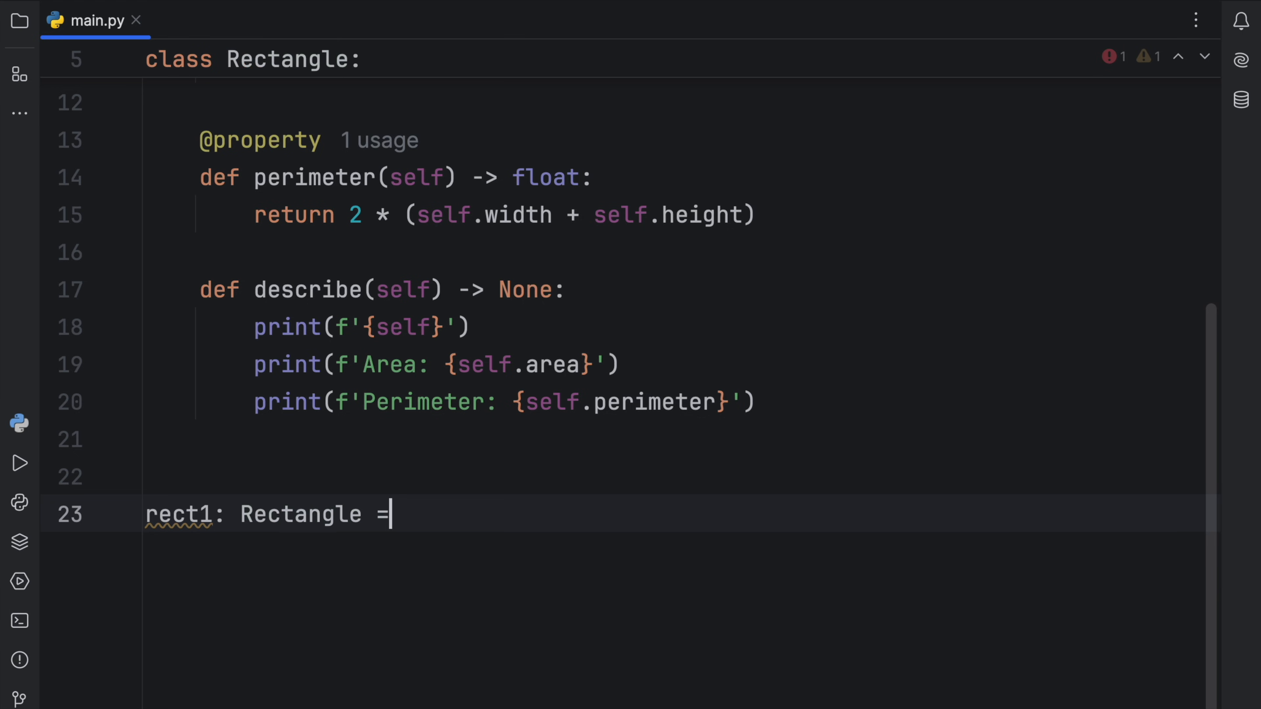
text(Rectangle())
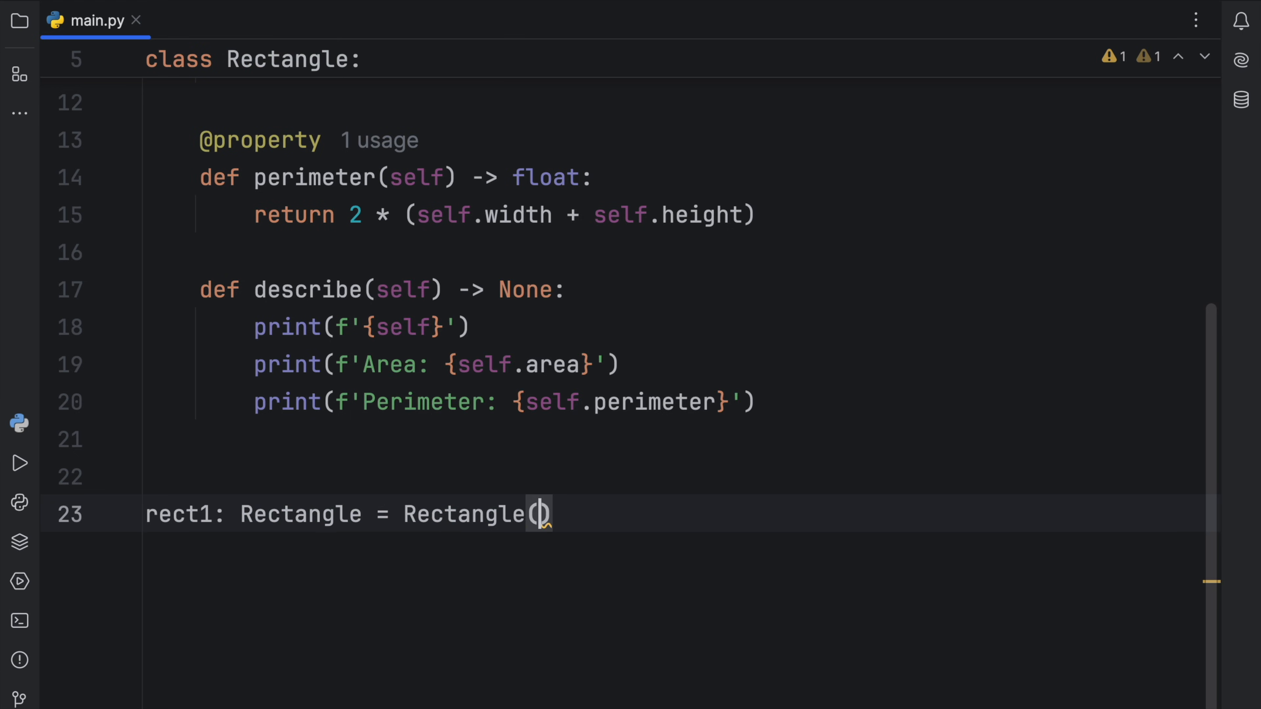
text(width=10,)
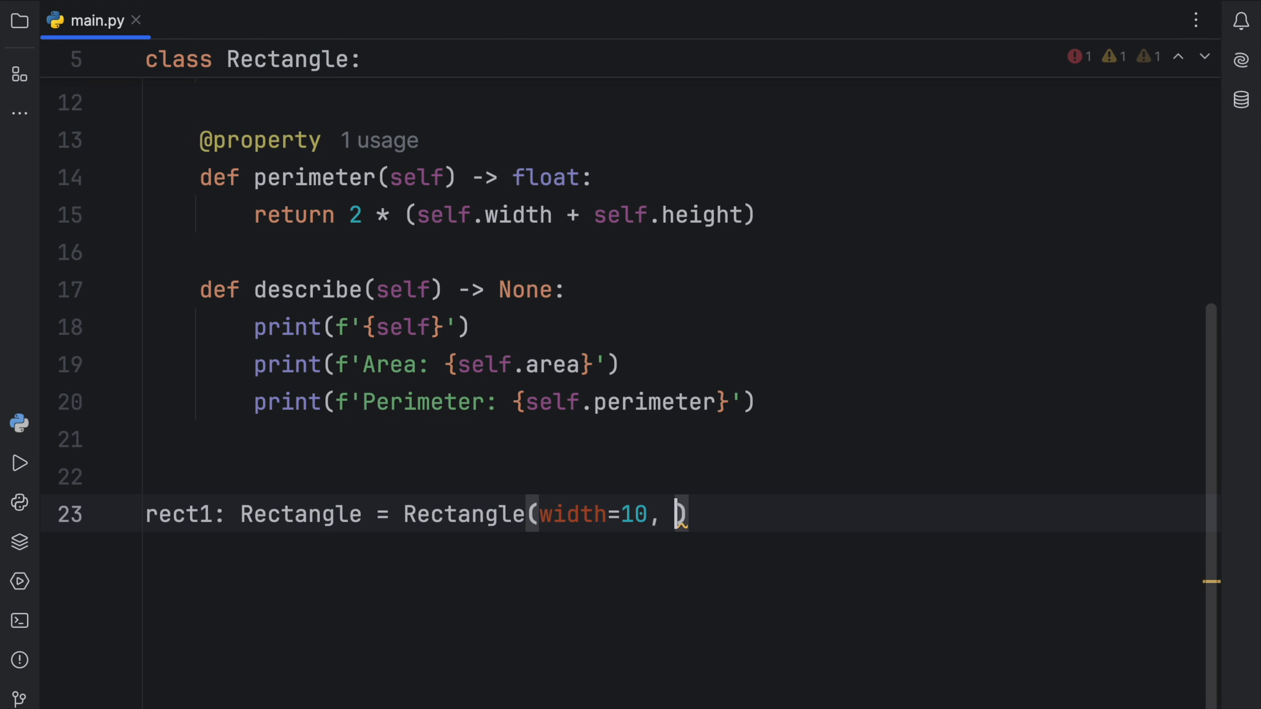
text(height=)
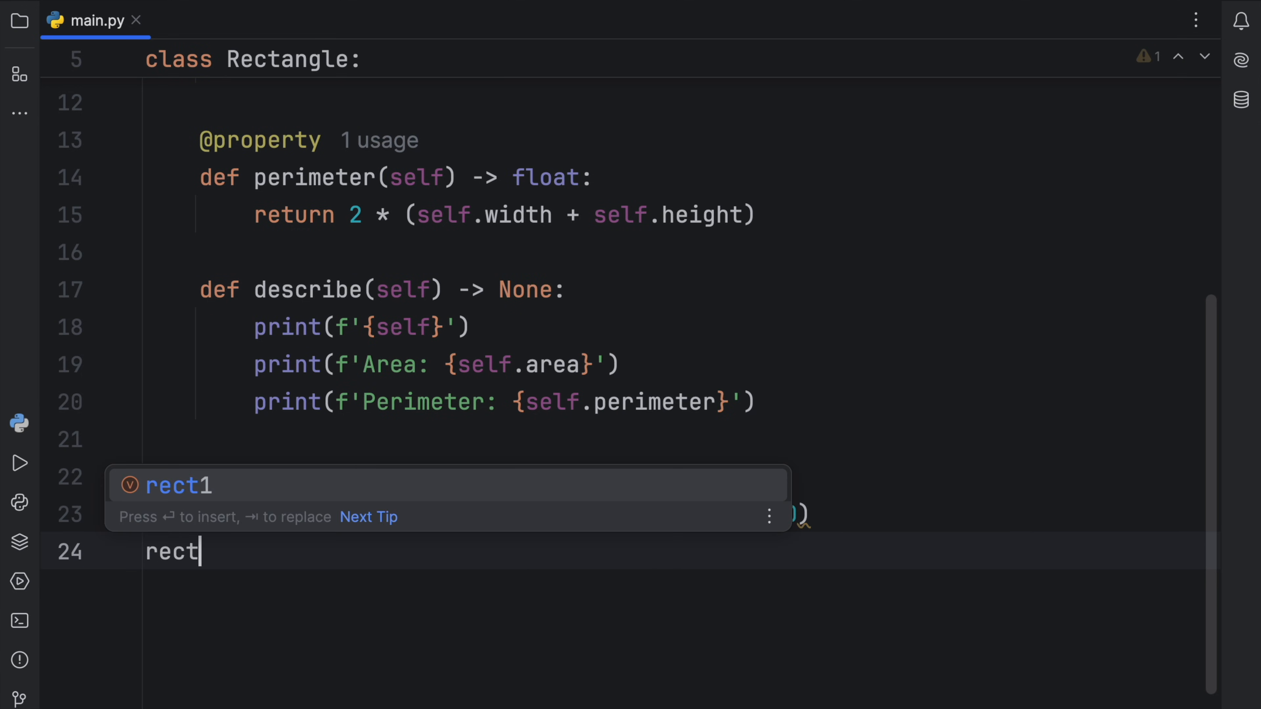
text(.)
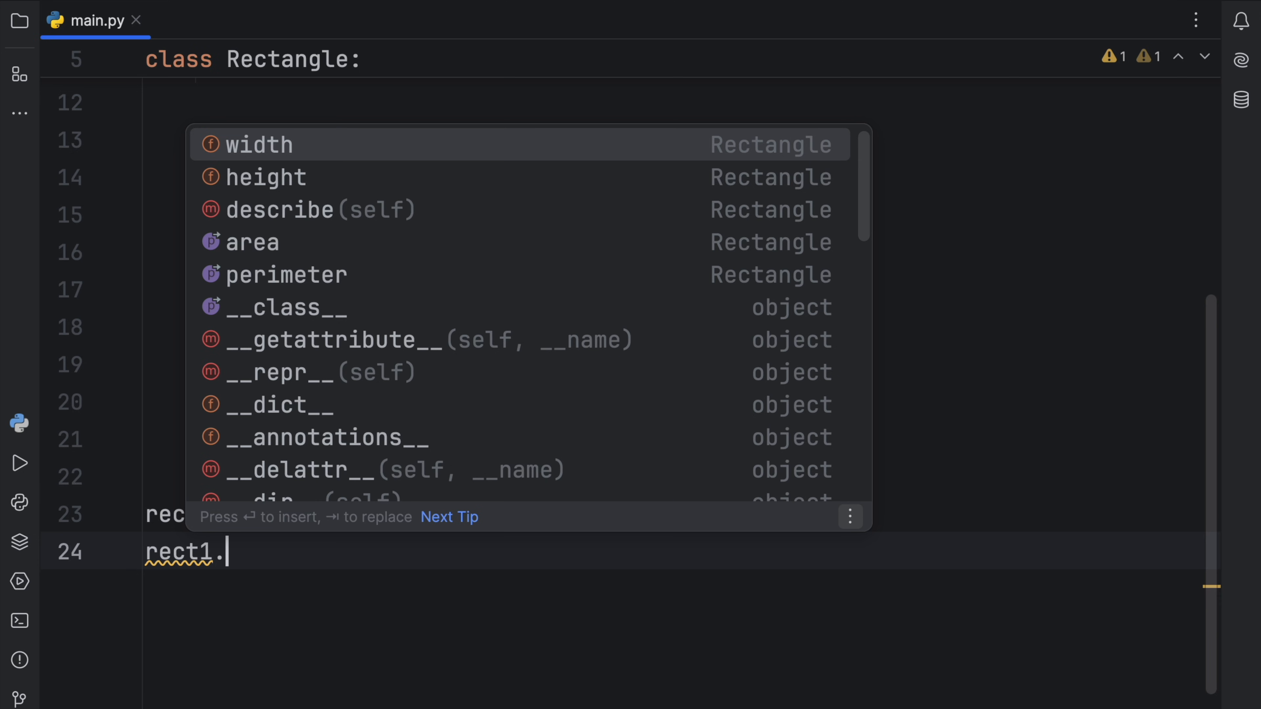
click(279, 210)
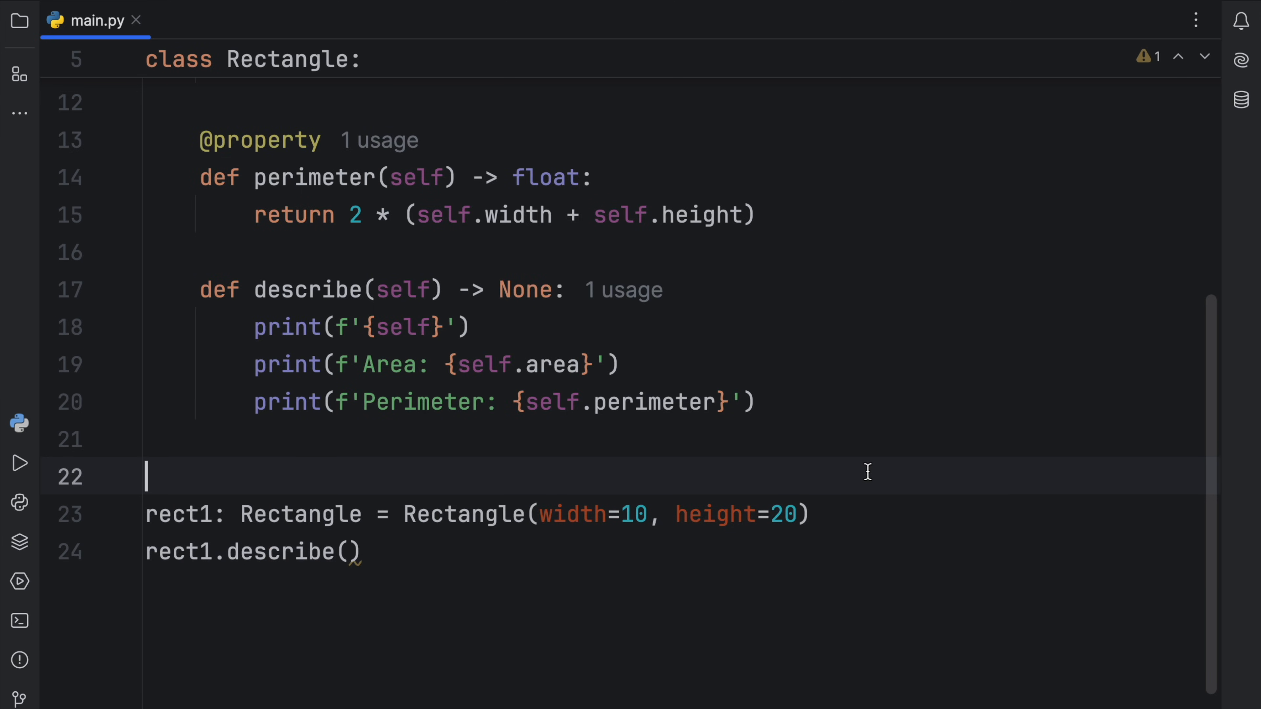
Run main.py and check the output shows Area: 200 and Perimeter: 60
click(19, 463)
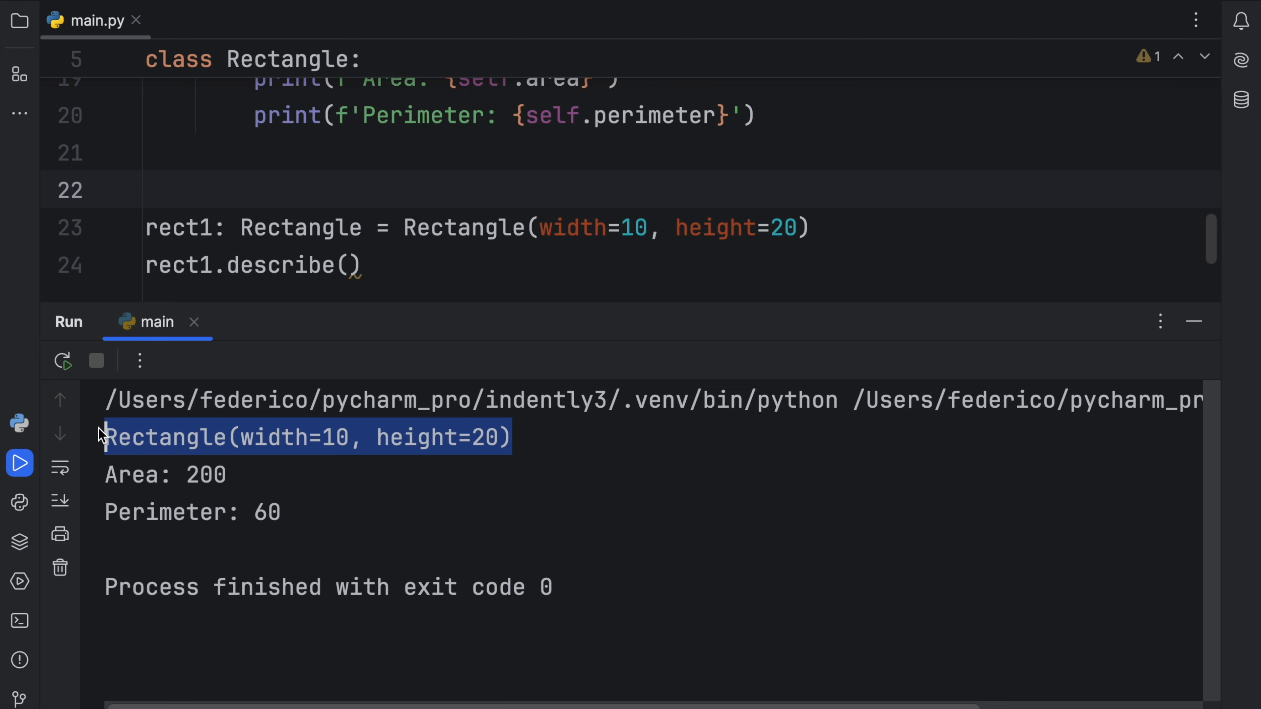
click(228, 475)
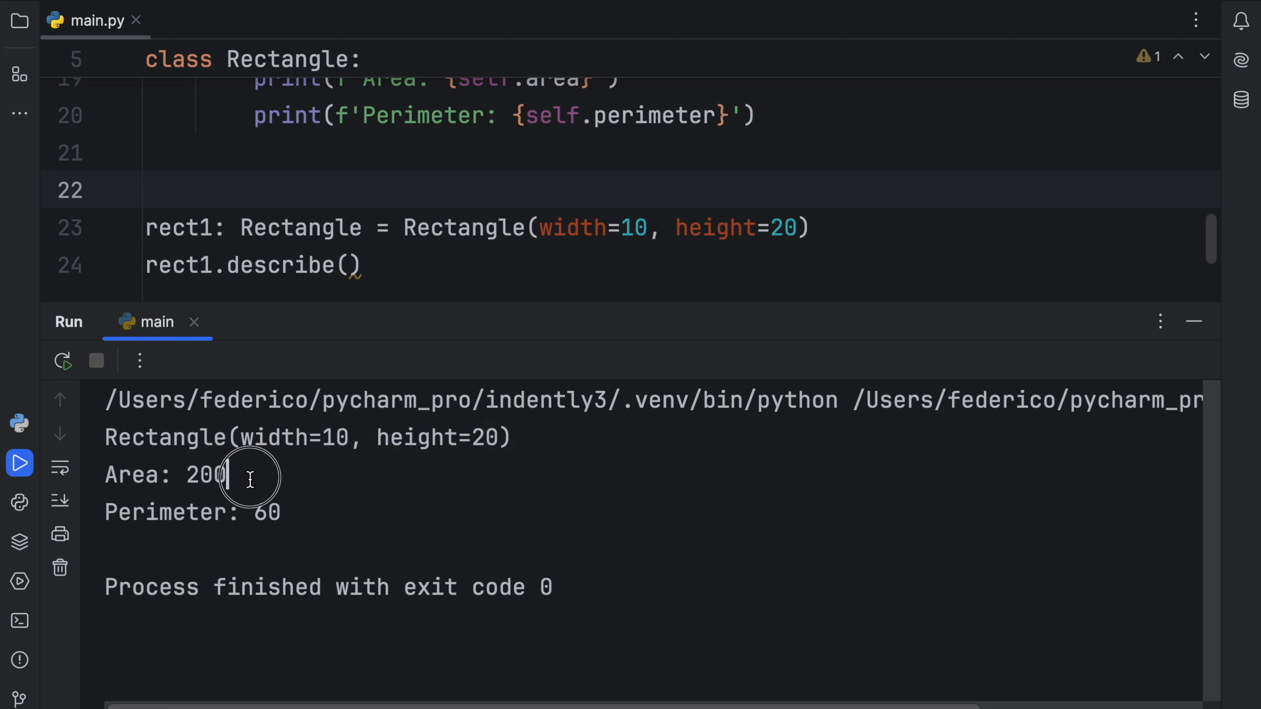
triple_click(193, 512)
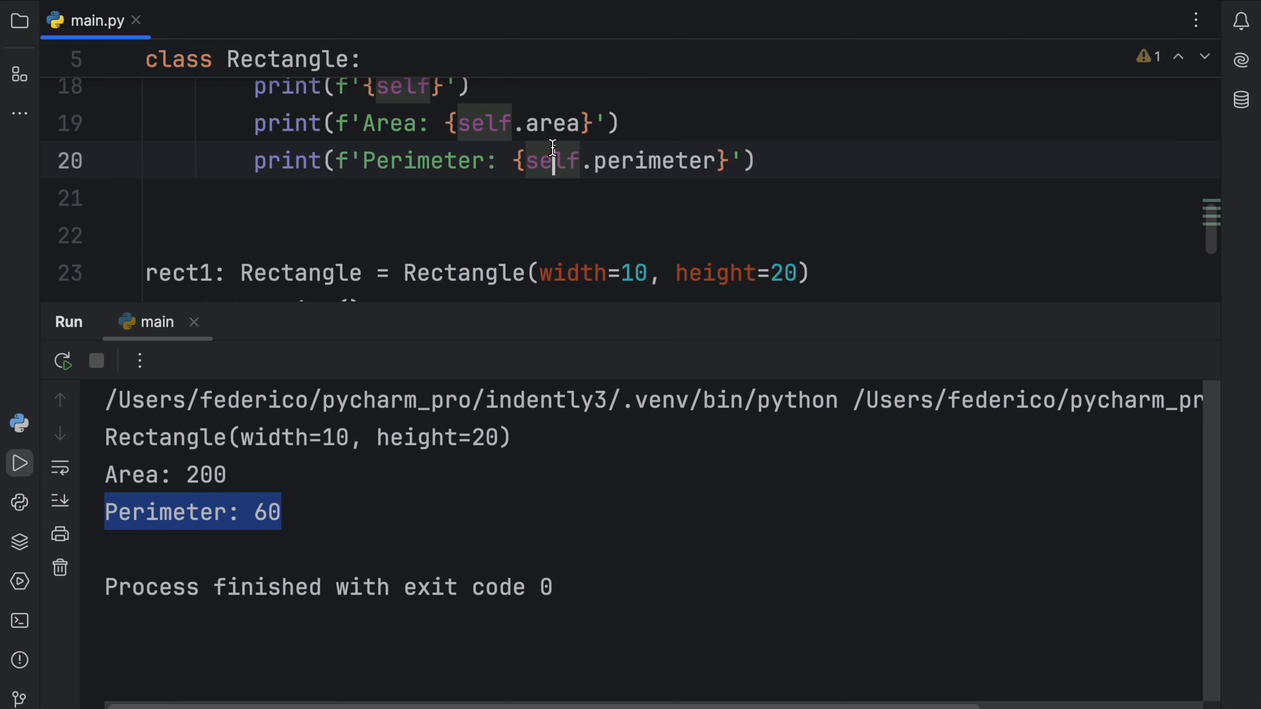
text(print()
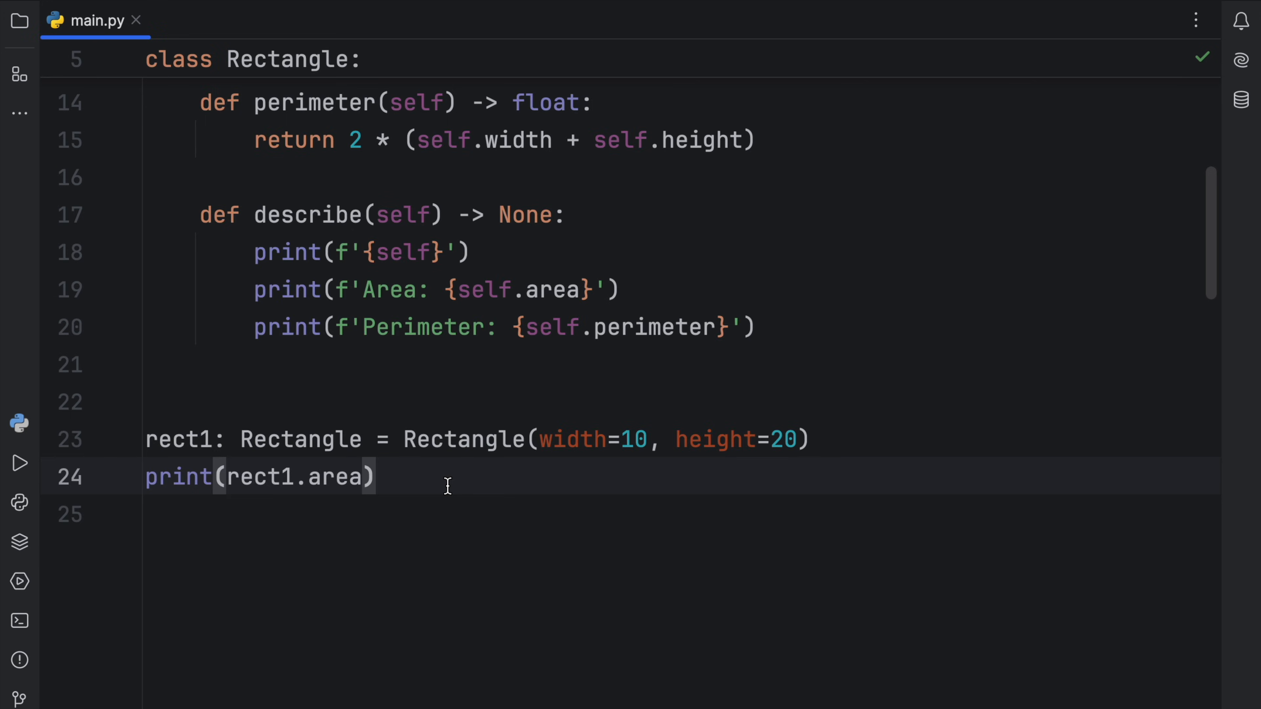
Add rect1.height = 100 with area prints, then select those extra statements for removal
text(r)
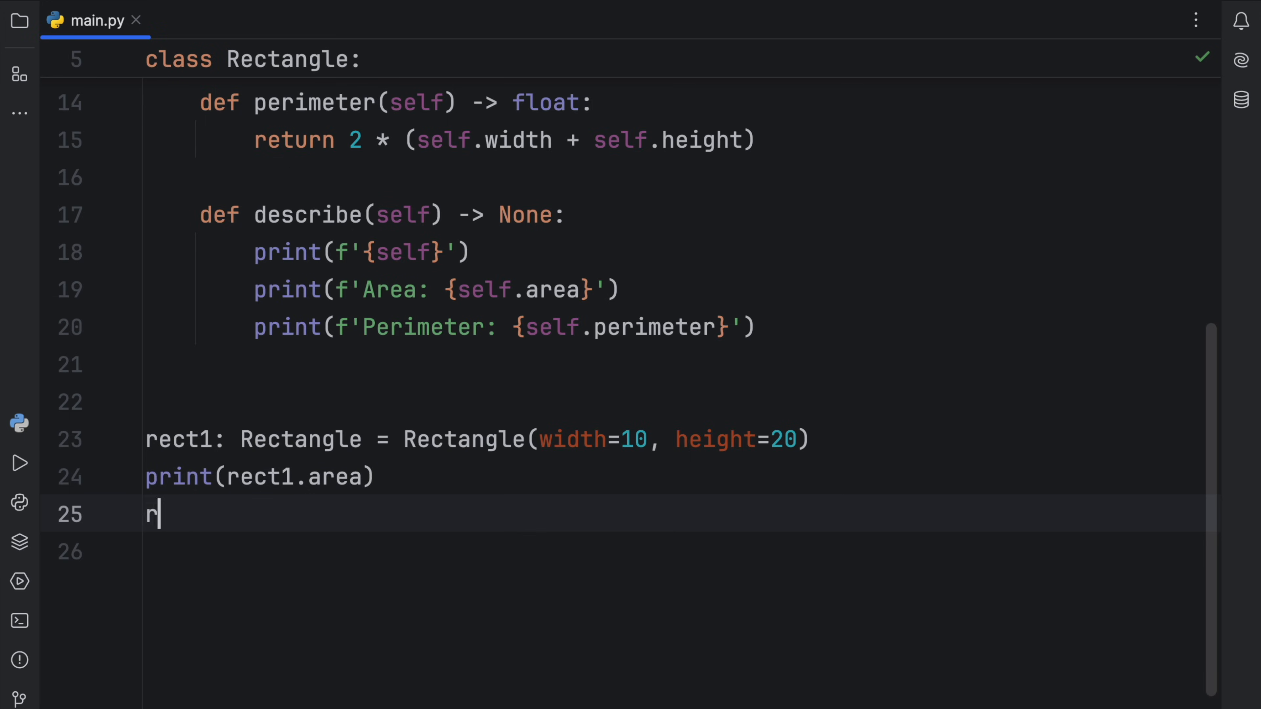
text(ect1.height = 100)
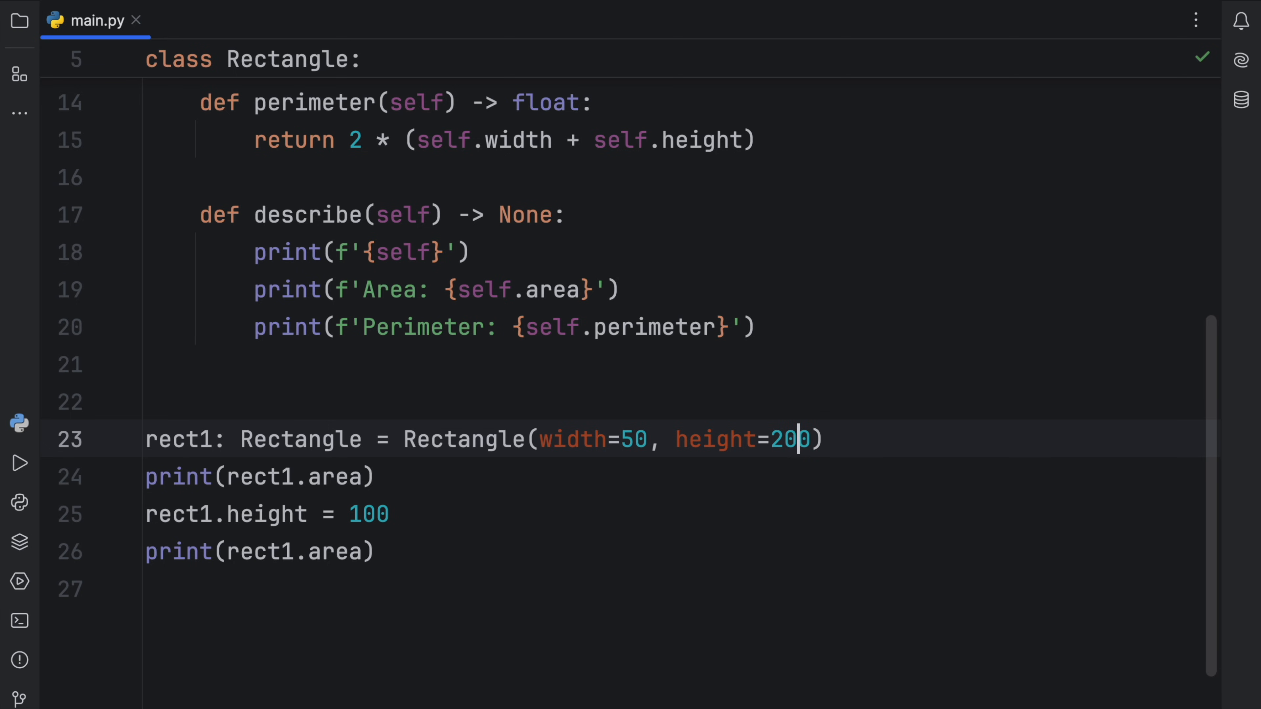
drag(145, 476, 373, 551)
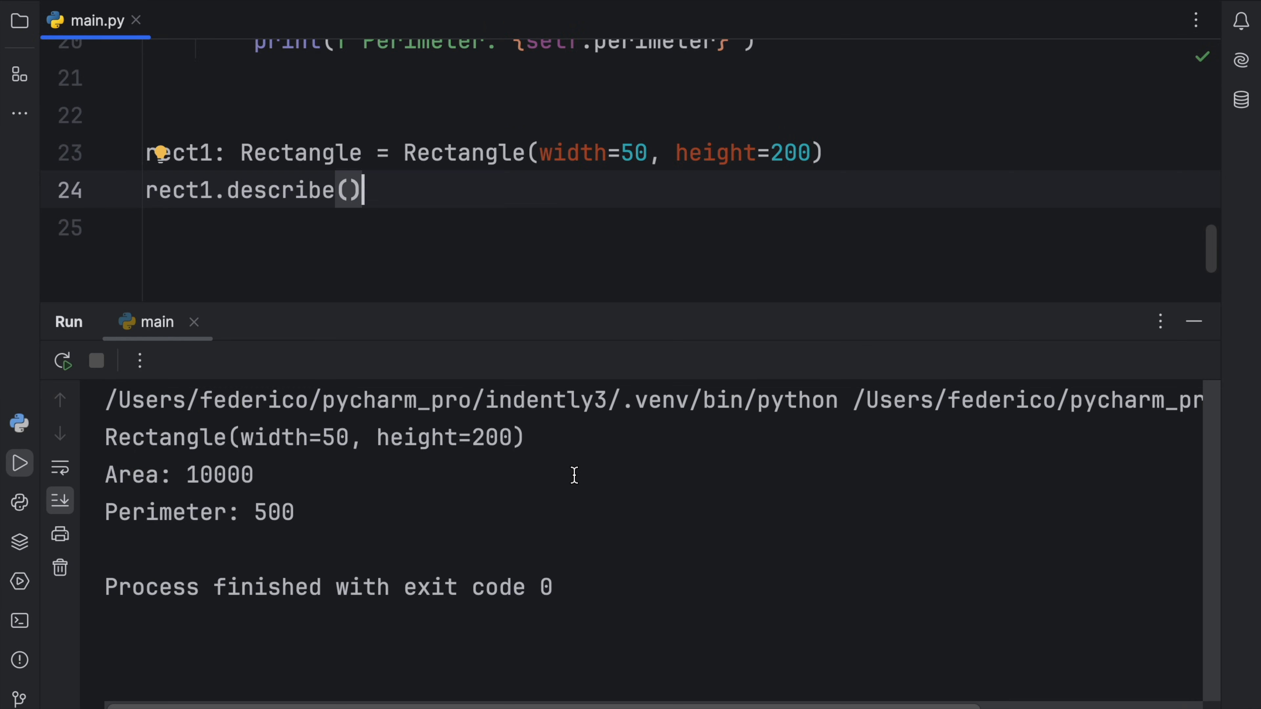
Select the Area: 10000 and Perimeter: 500 lines in the run output
drag(104, 474, 294, 512)
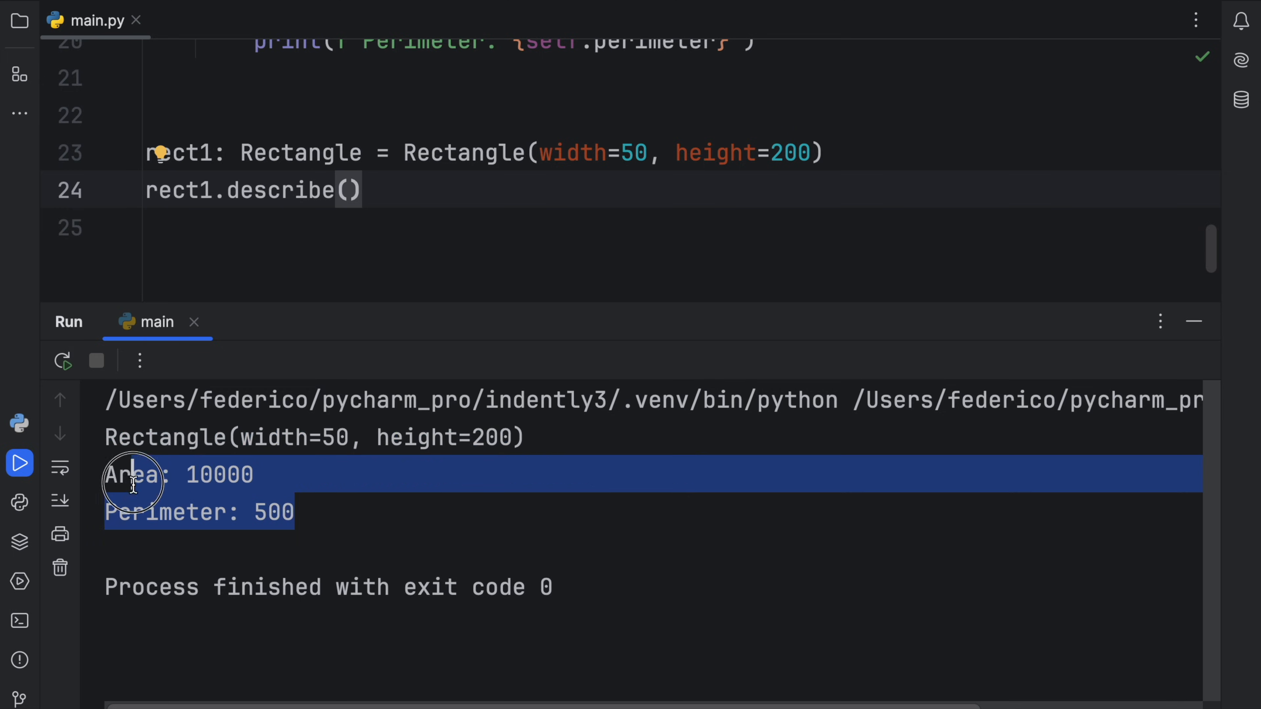